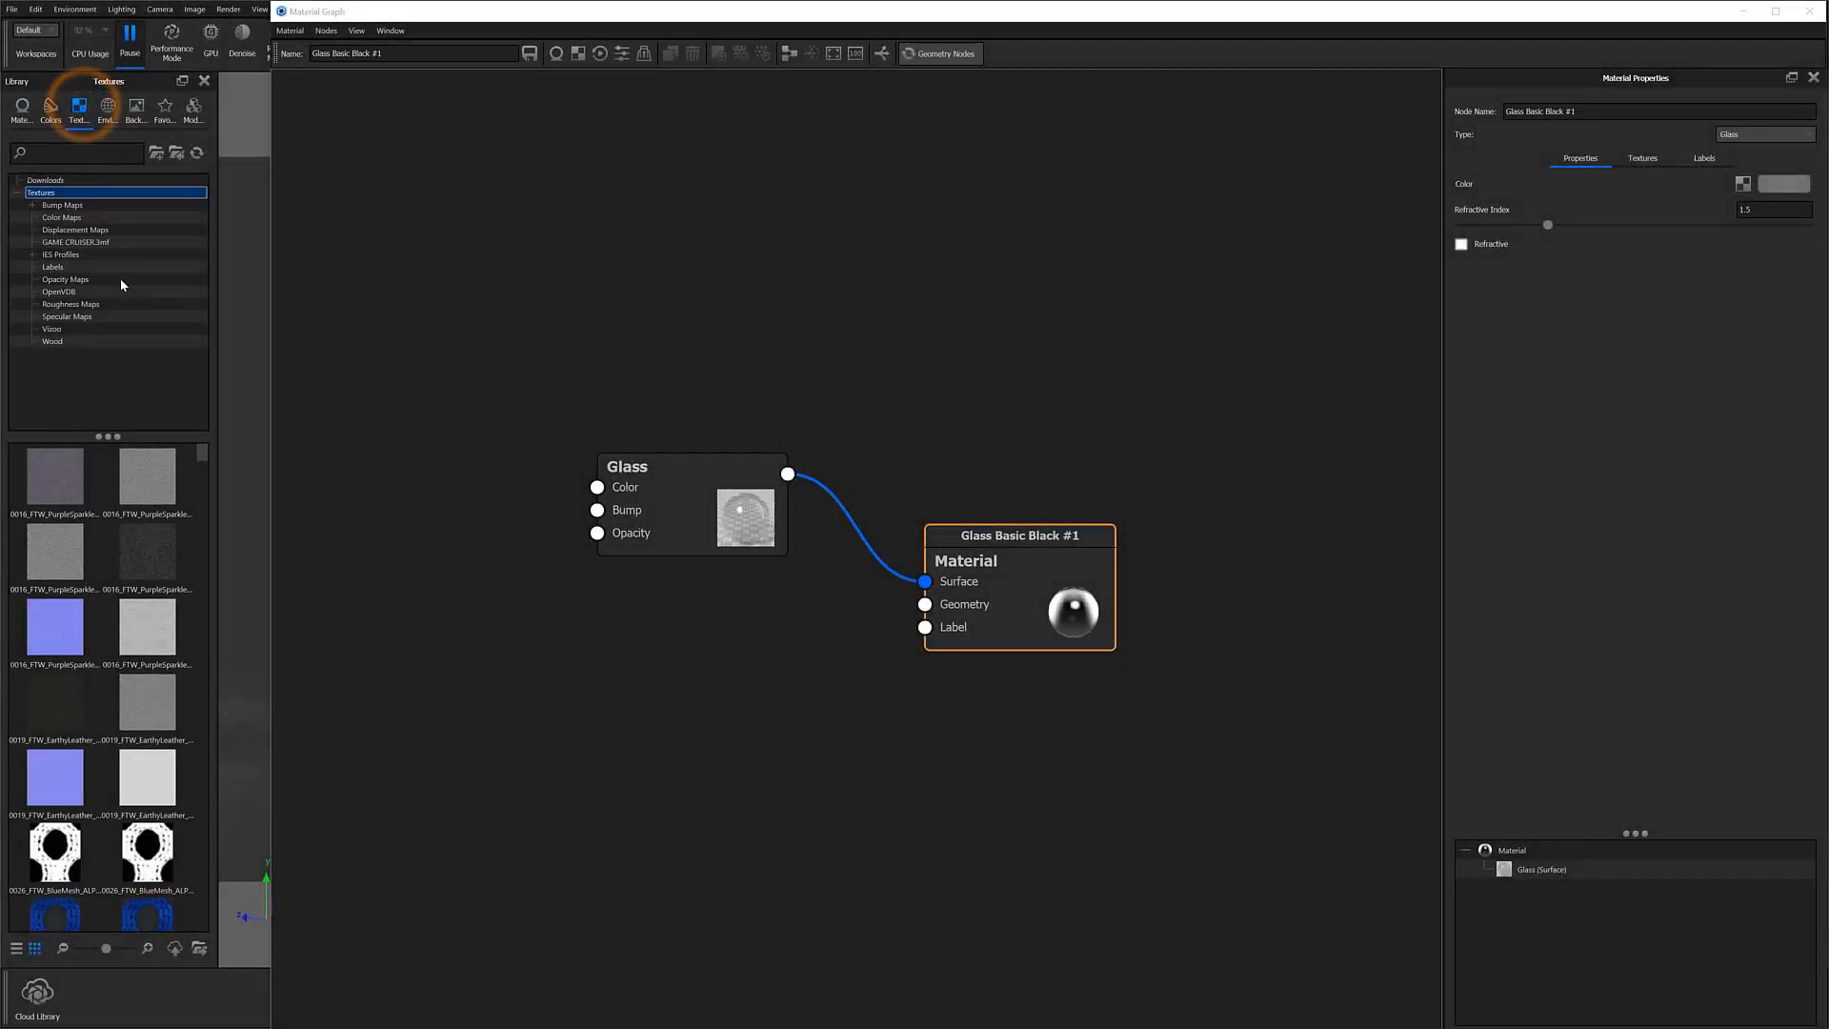
Drop the Cast_Iron_Bump texture on the TV, then show the screen's Glass Basic Black graph
scroll("down", 3)
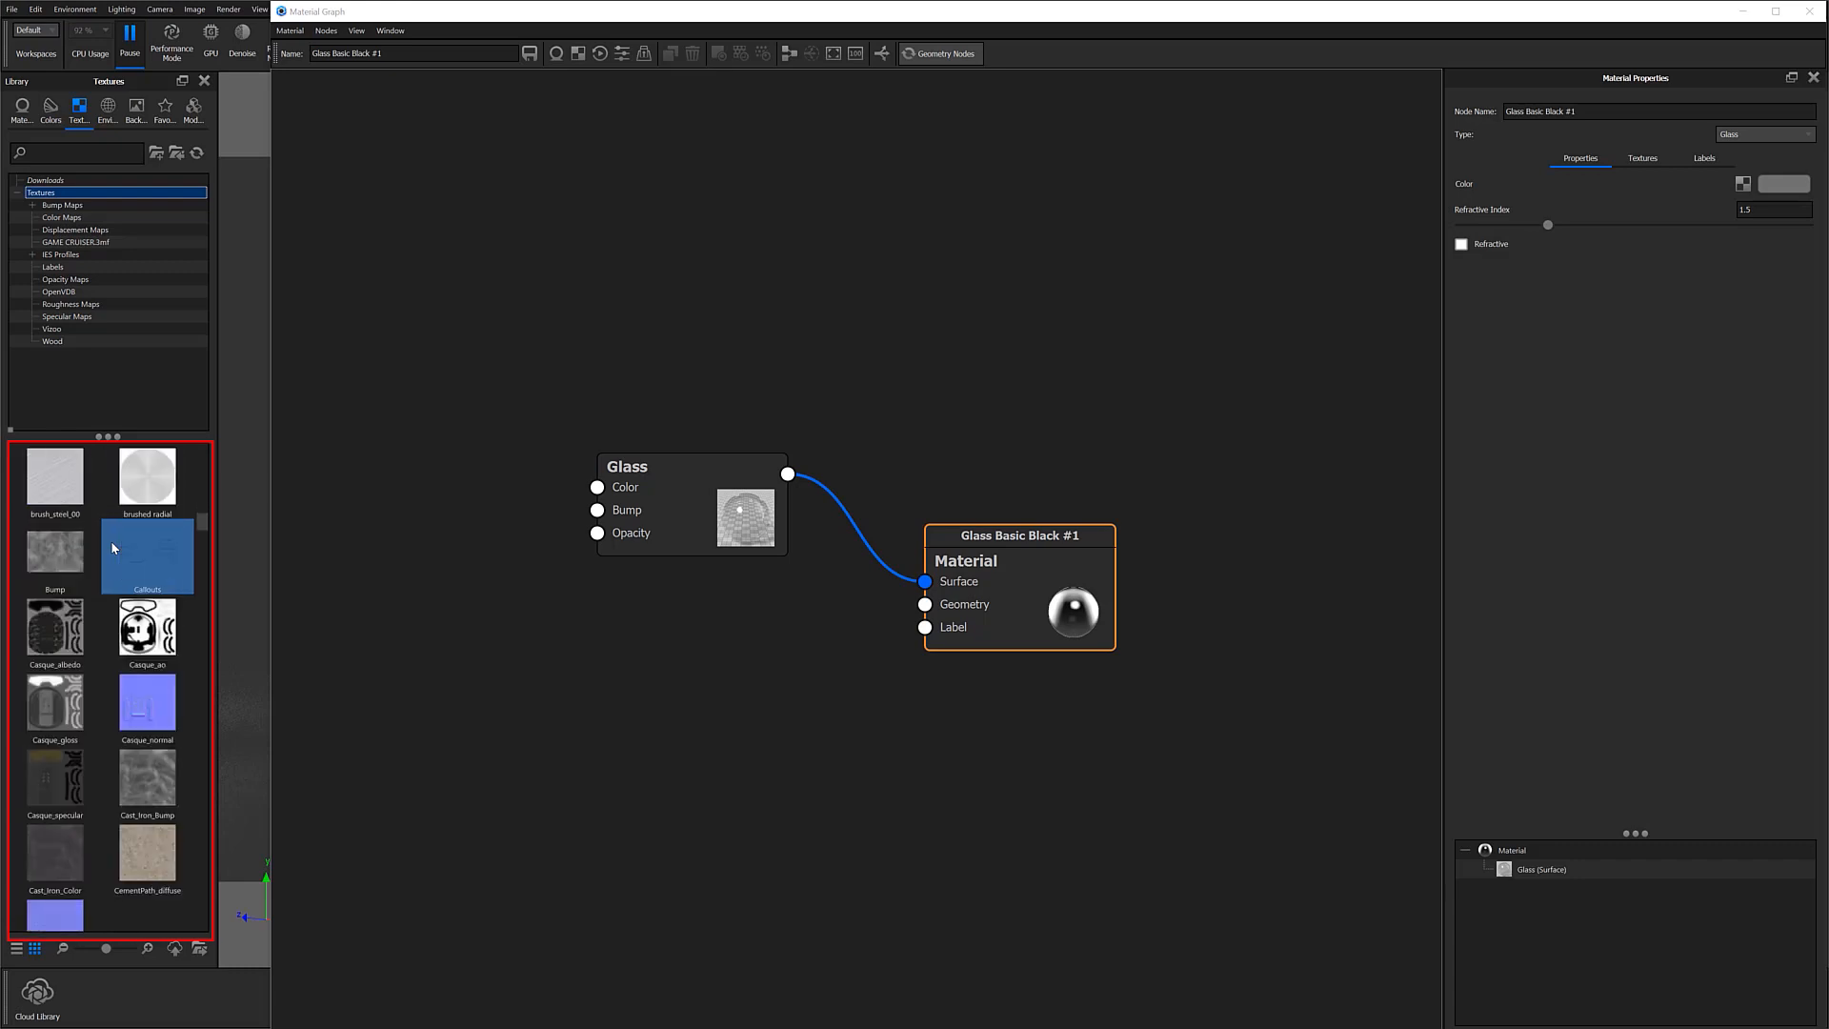
left_click(147, 781)
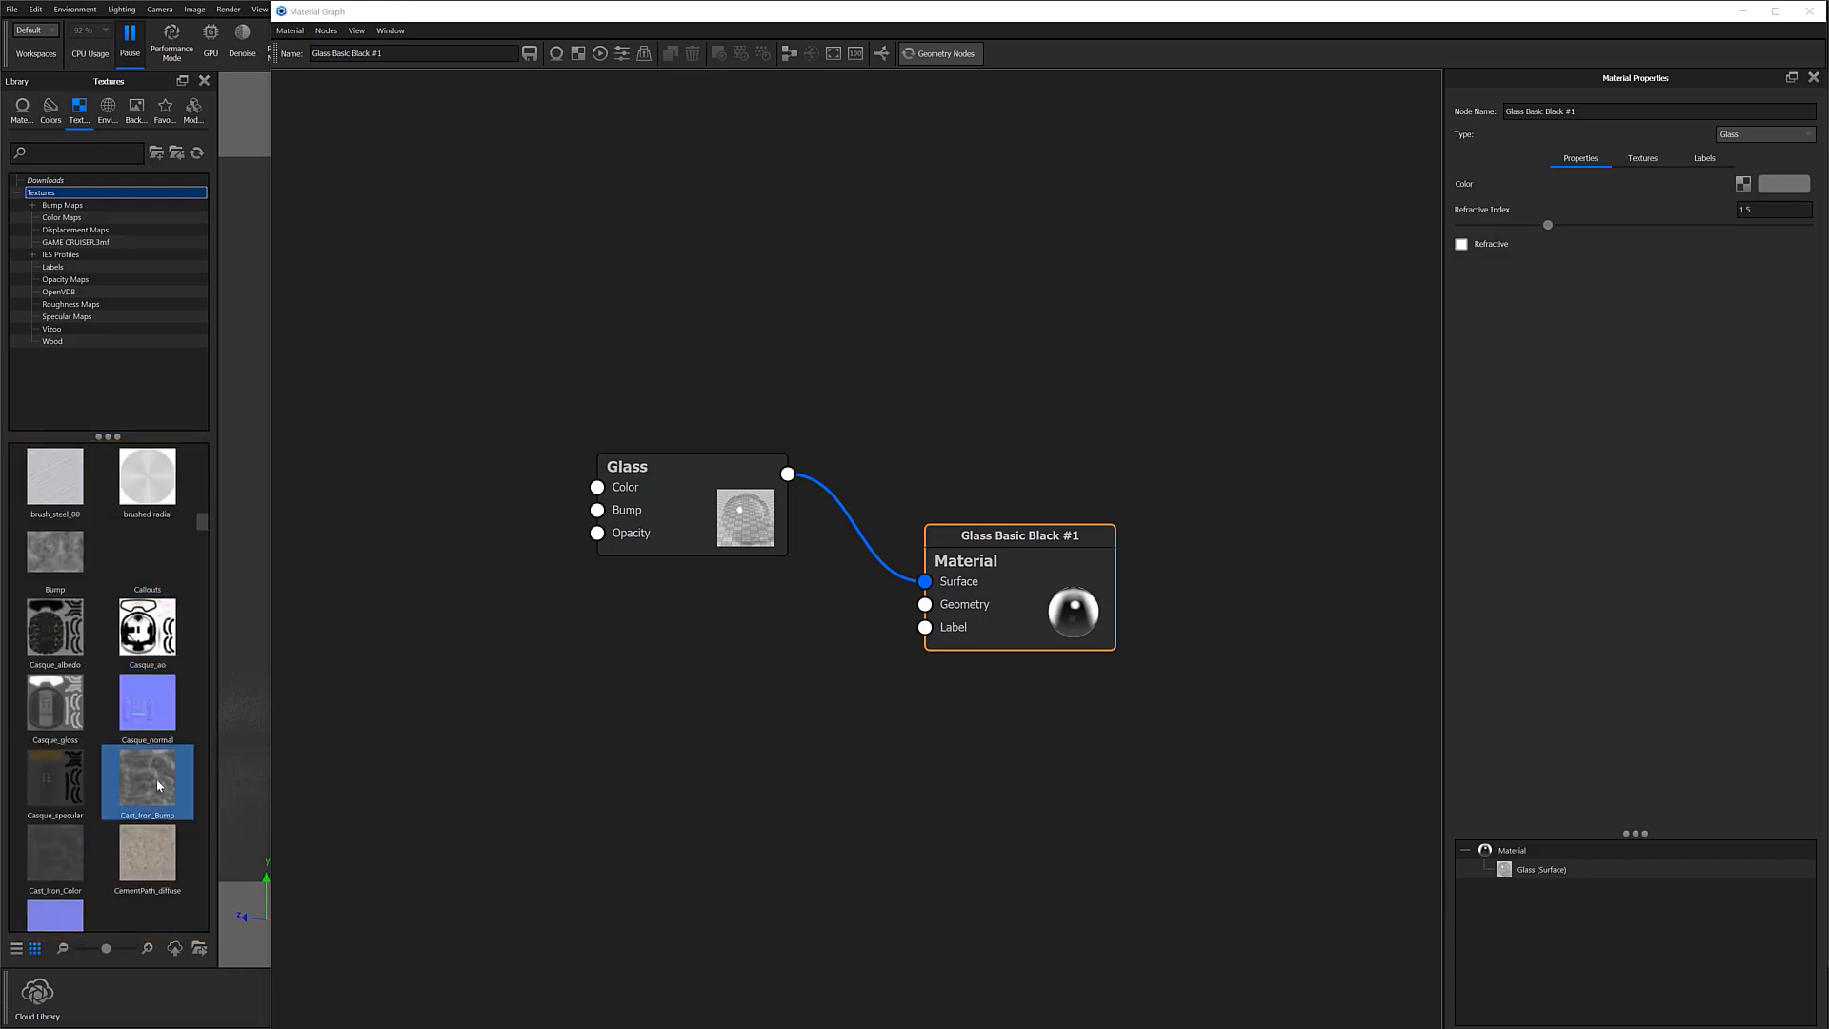
left_click_drag(147, 782, 555, 654)
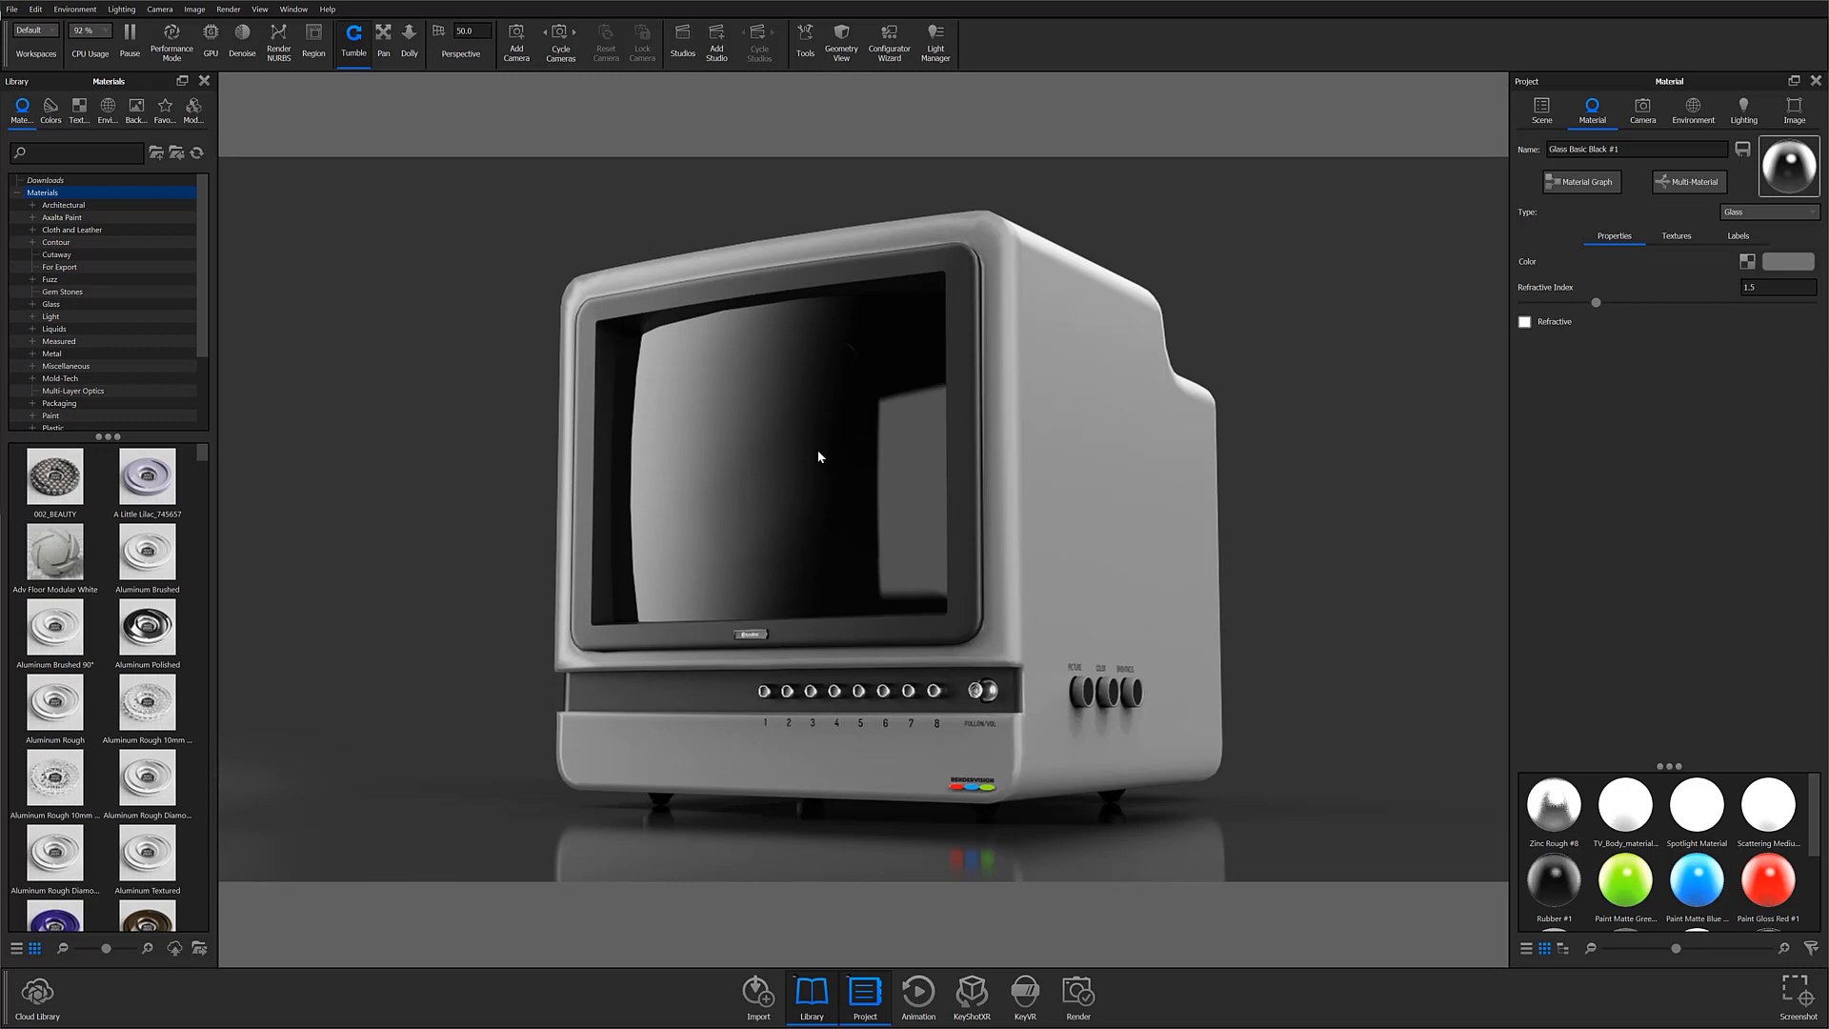
left_click(776, 446)
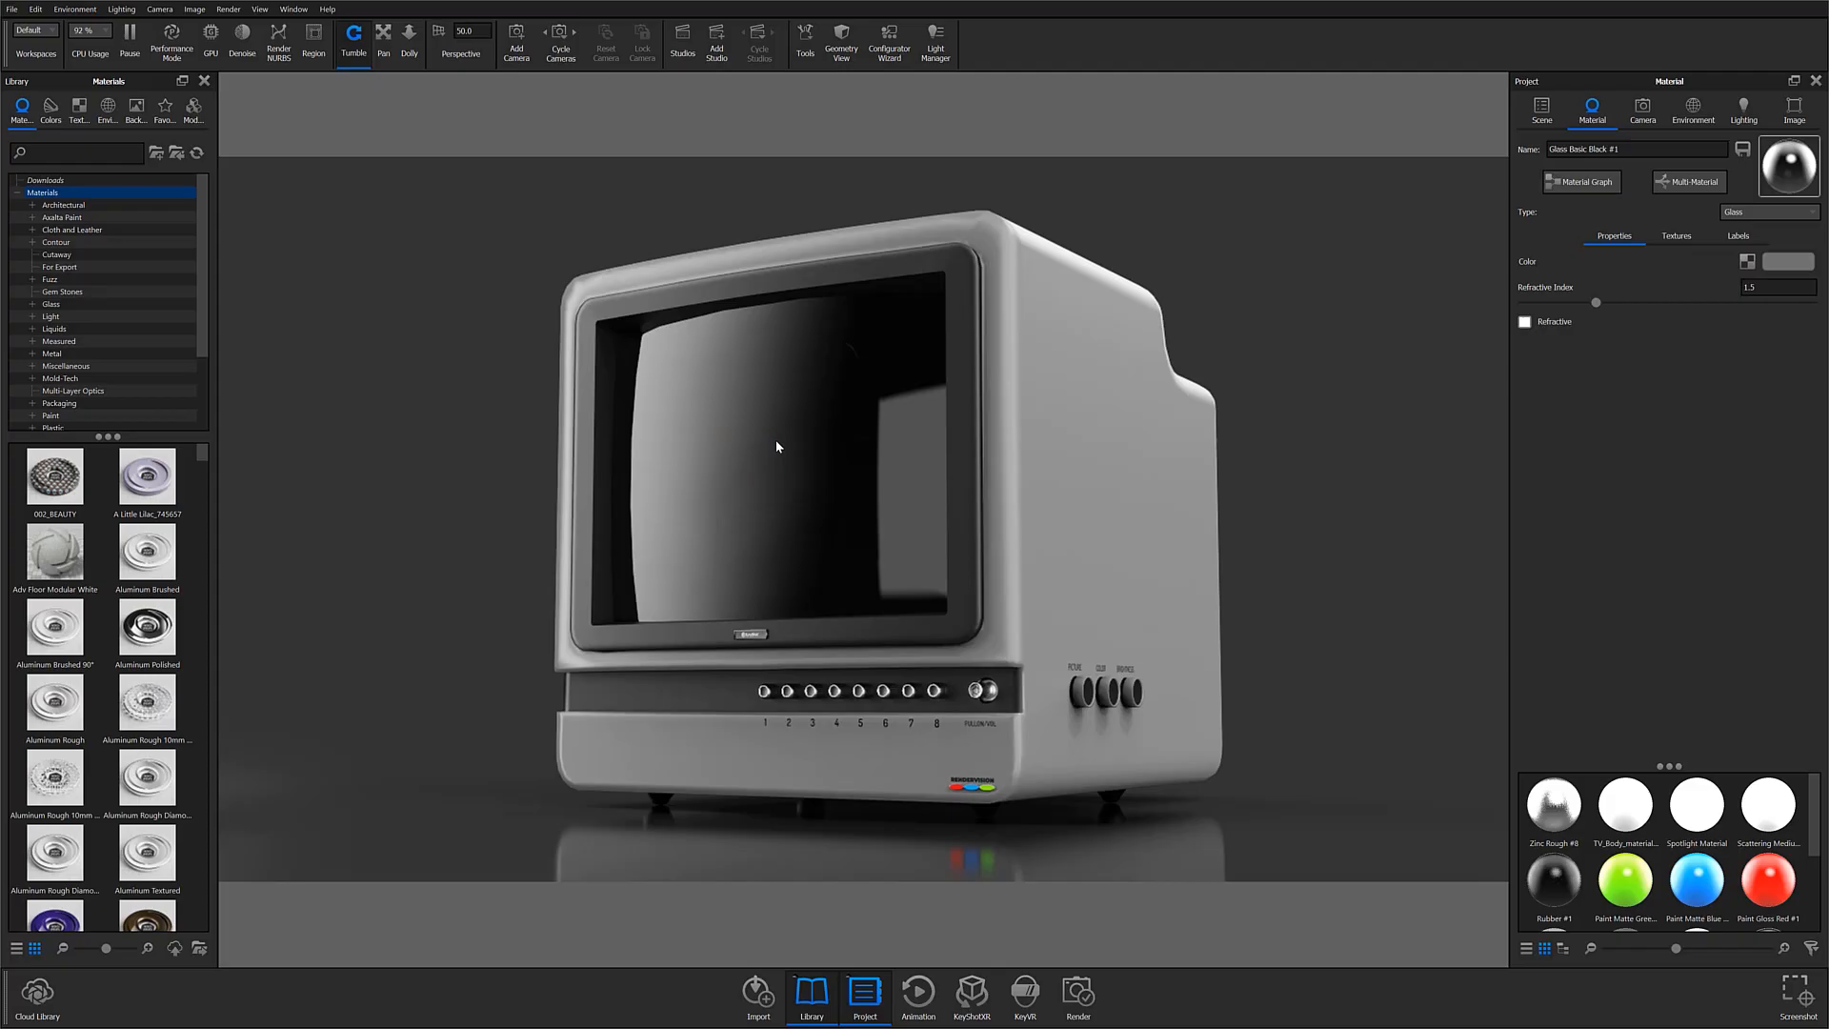
left_click(34, 991)
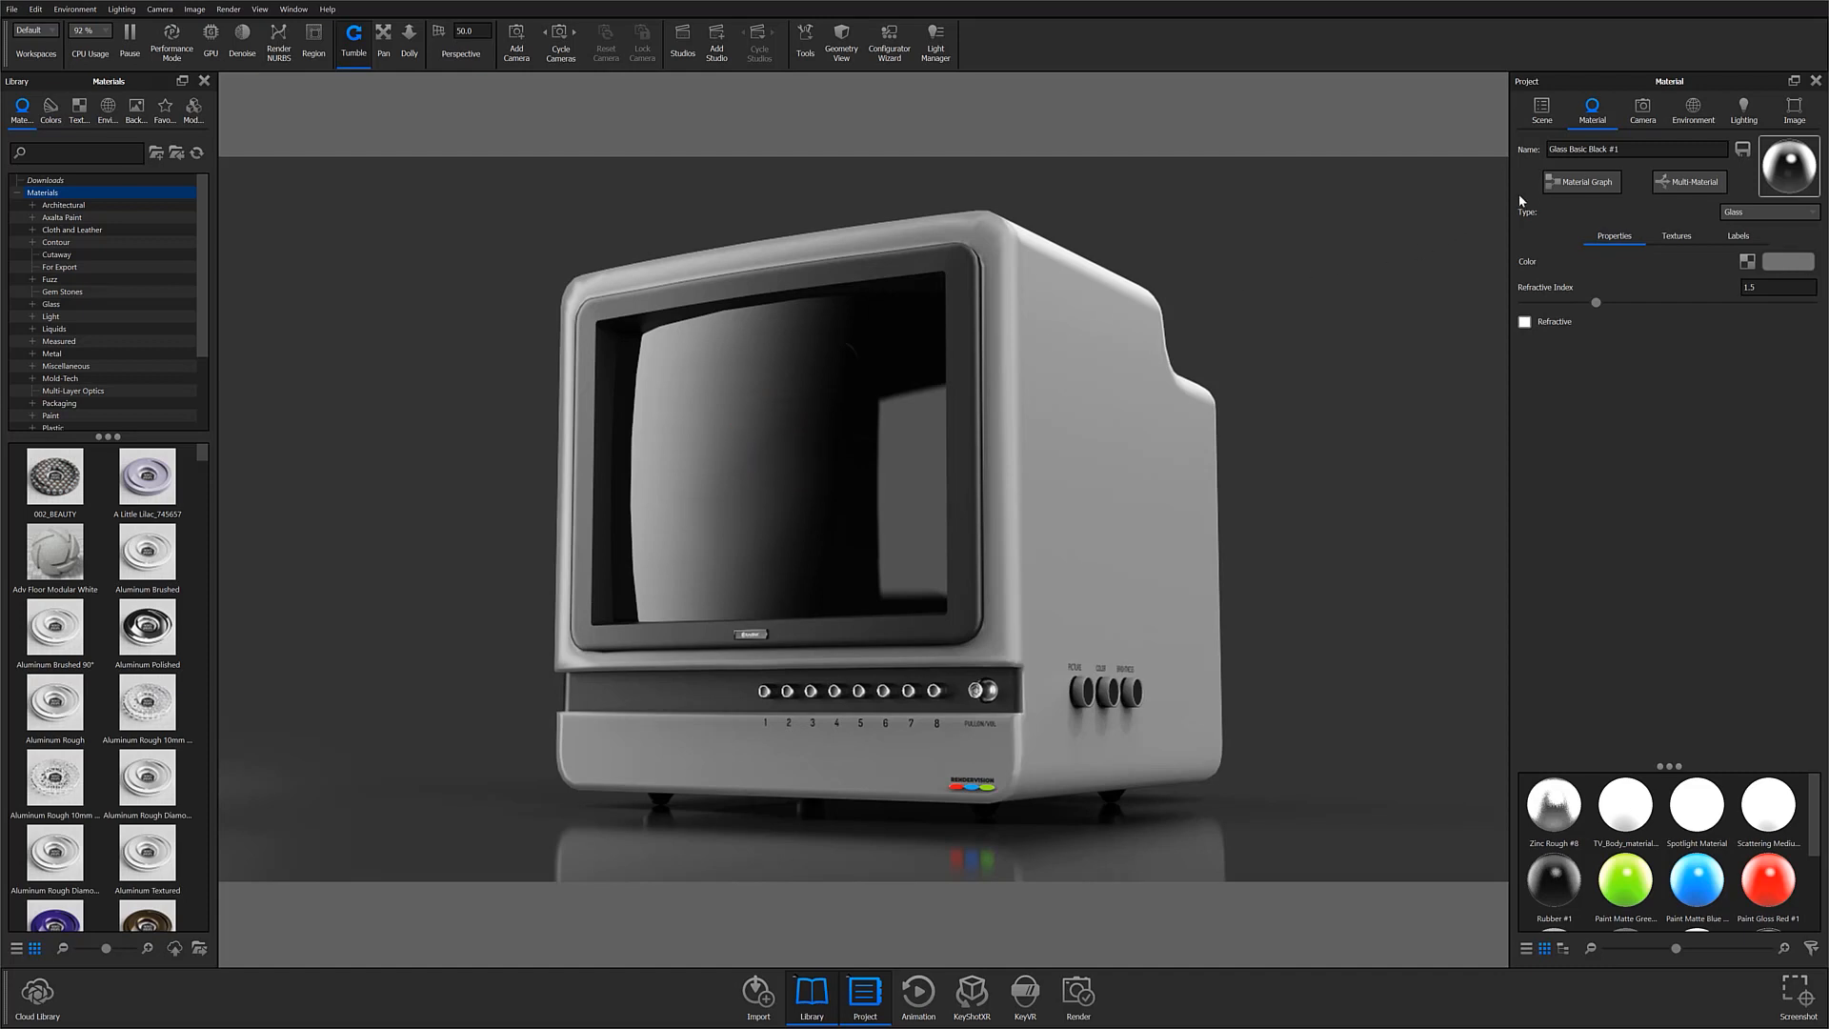
left_click(1582, 181)
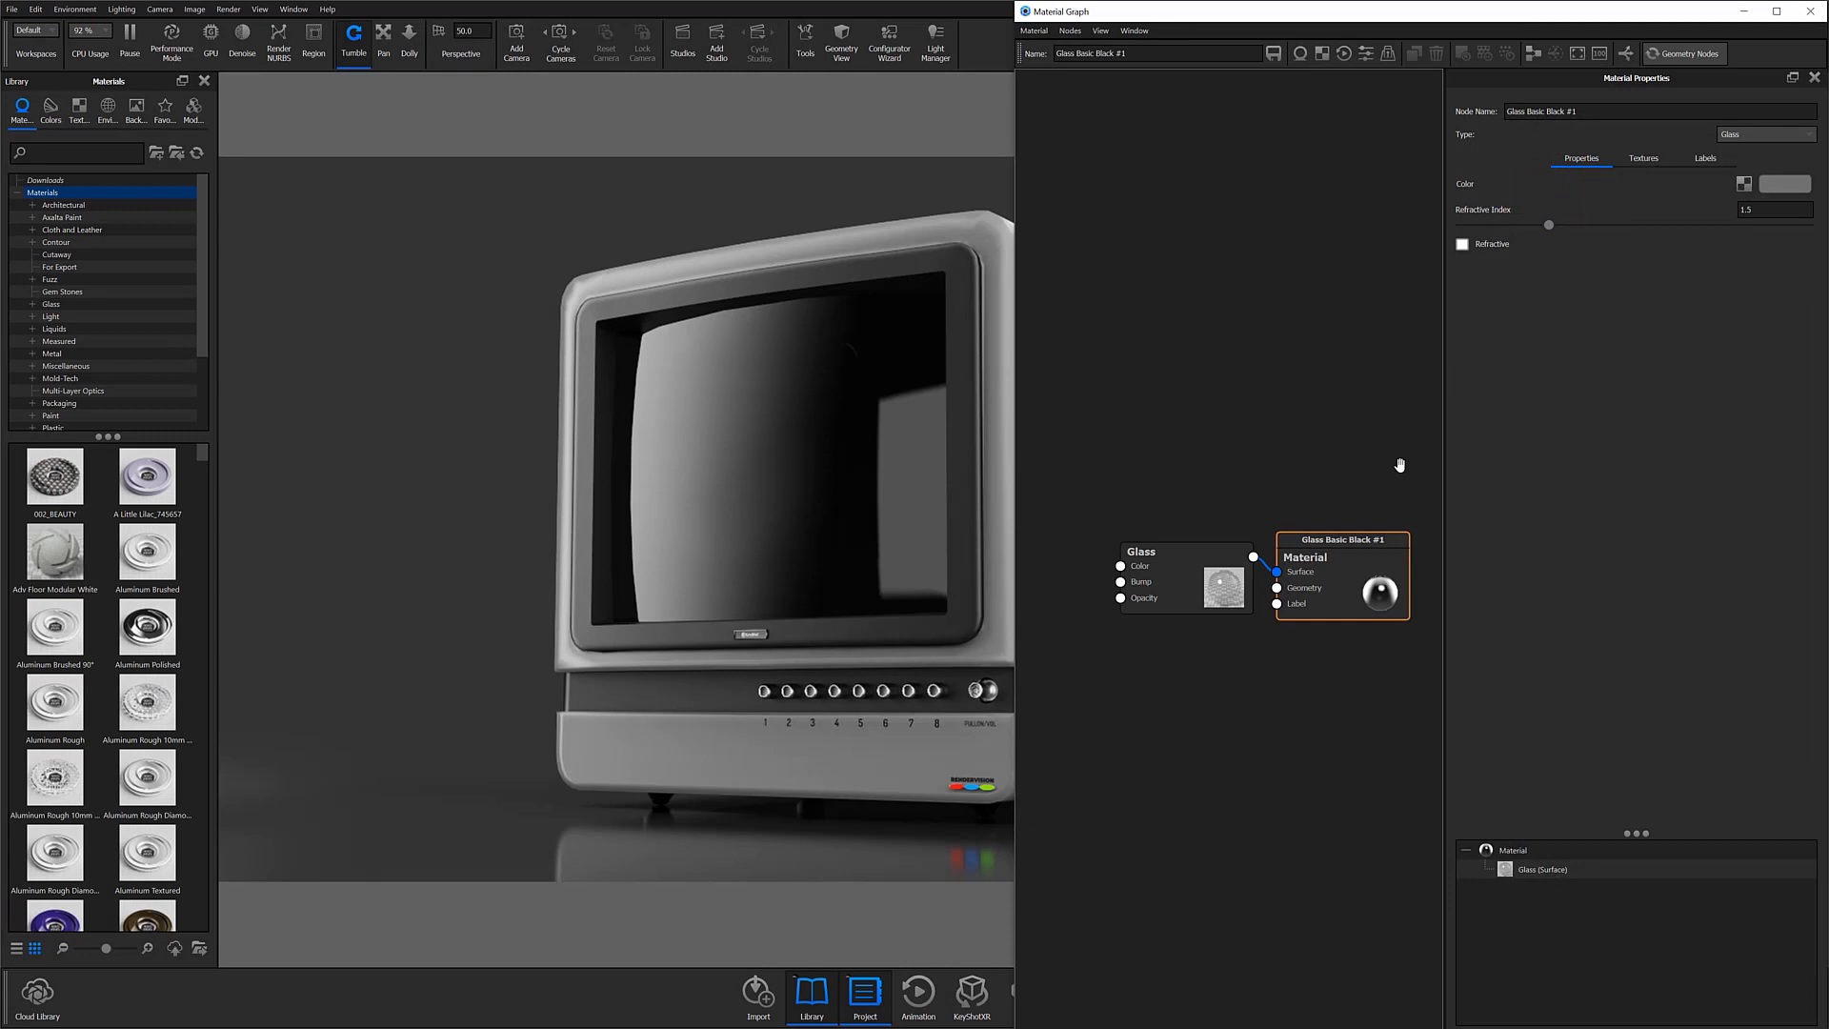
Add a Diffuse node and wire its output into the glass material's Label input
right_click(1160, 799)
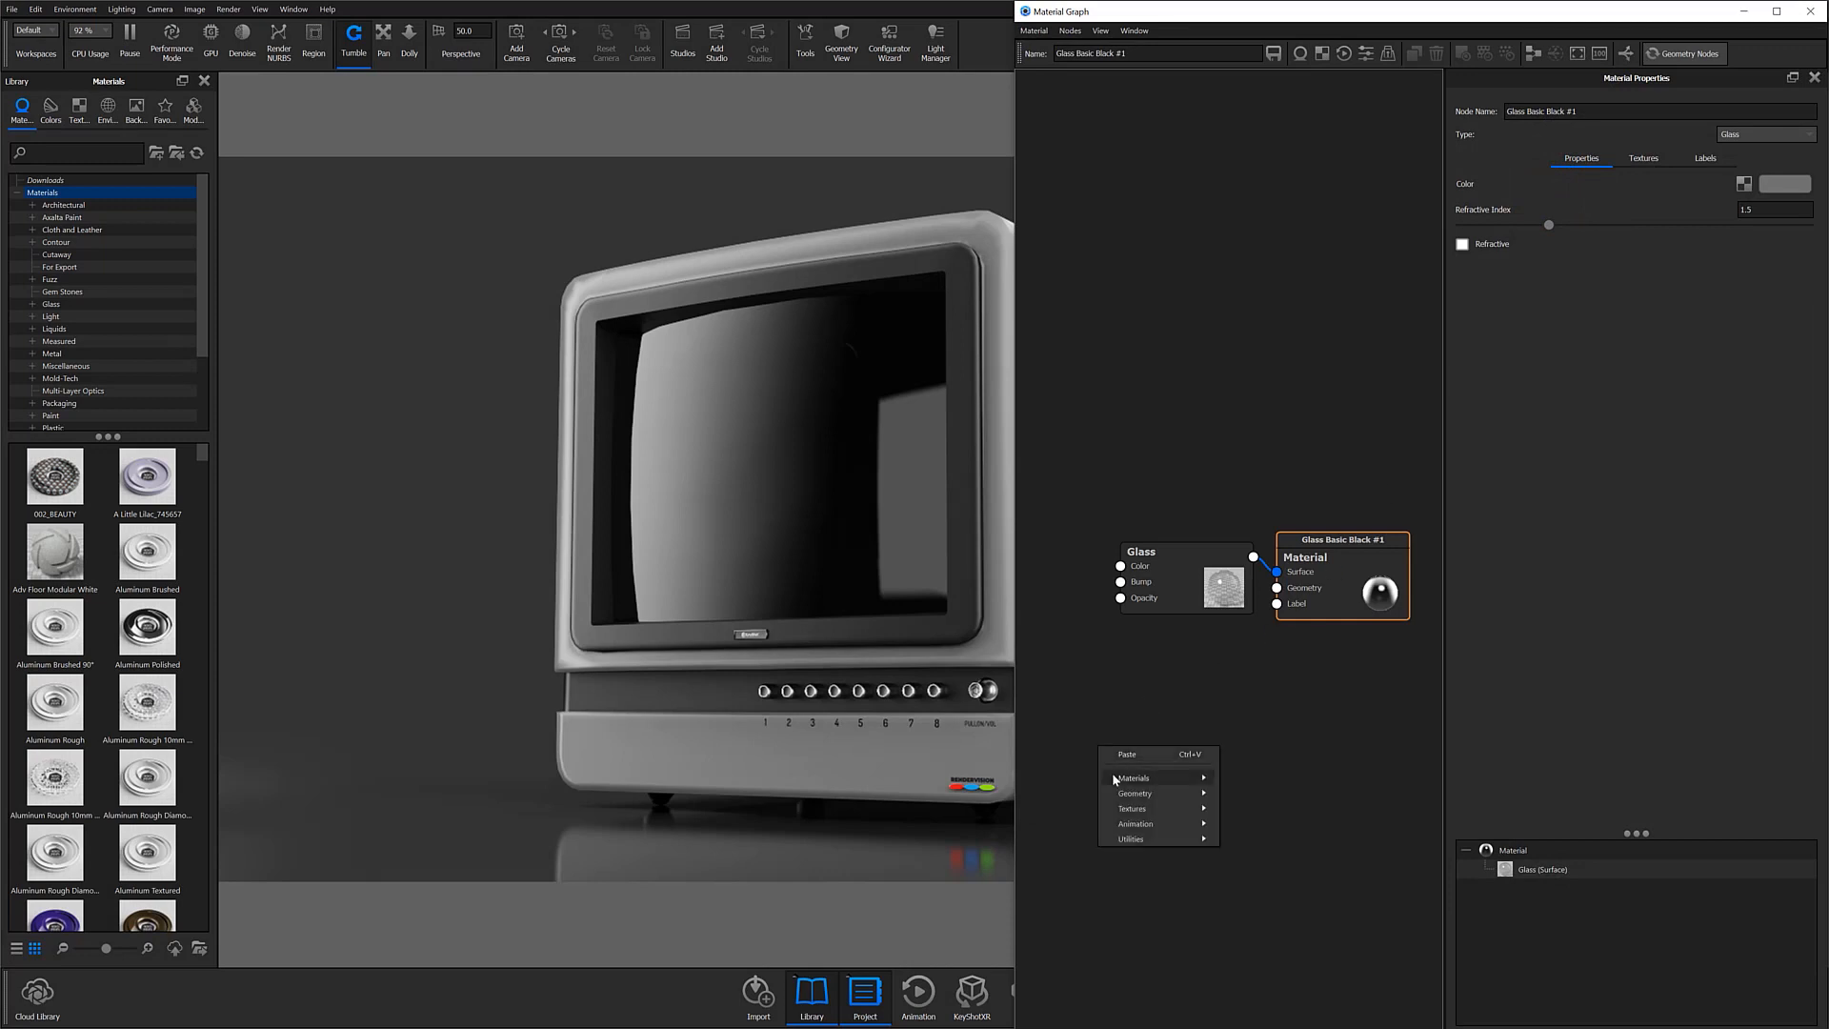
left_click(1131, 777)
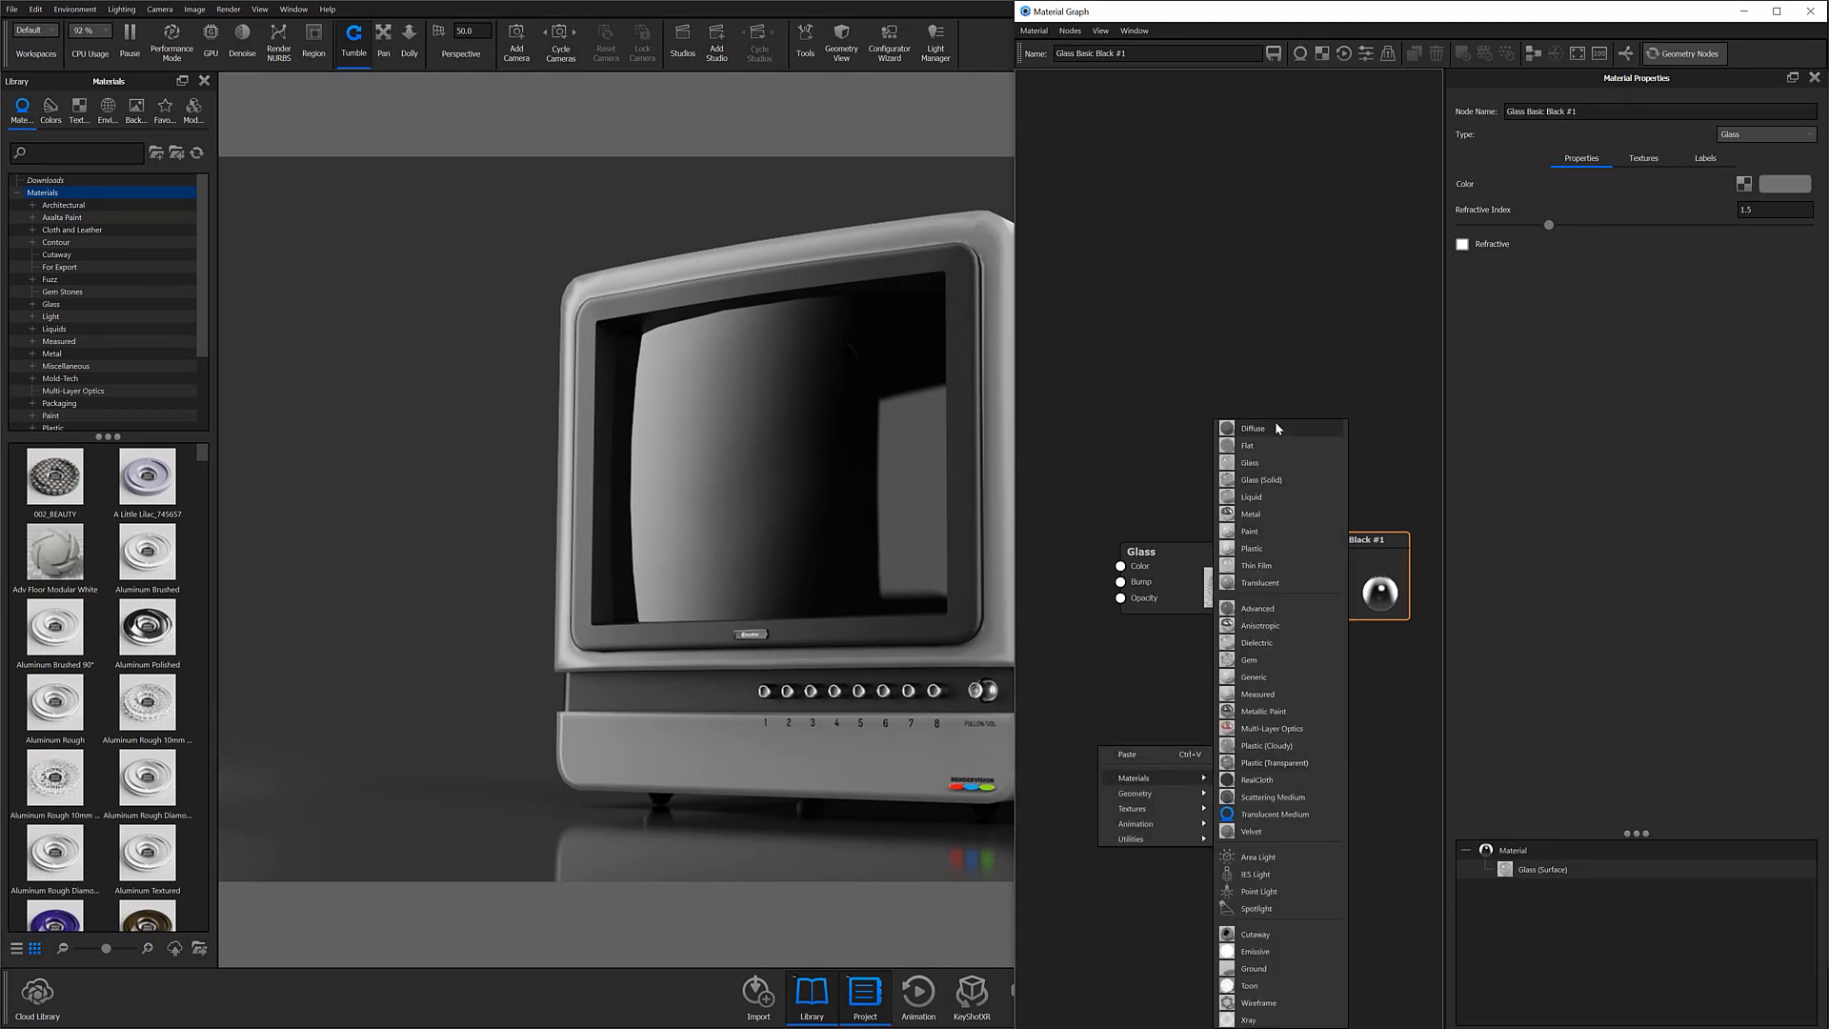
left_click(1252, 427)
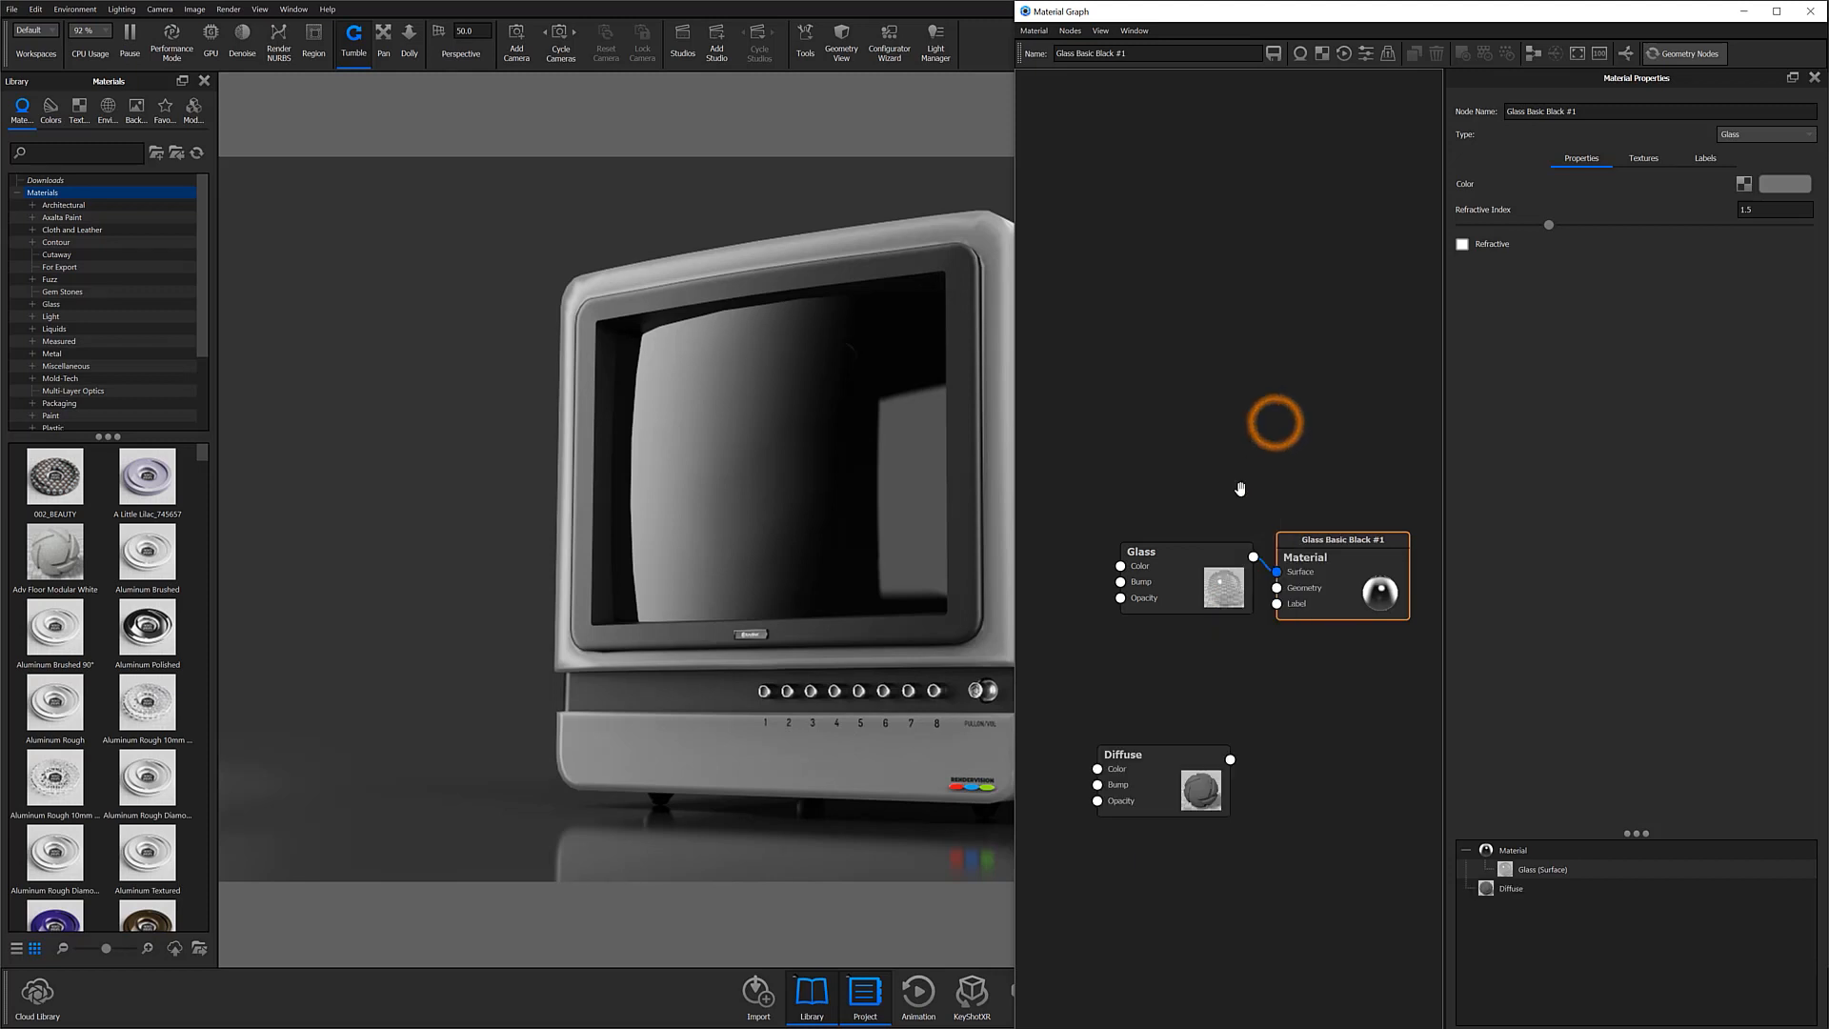
left_click_drag(1124, 755, 1115, 664)
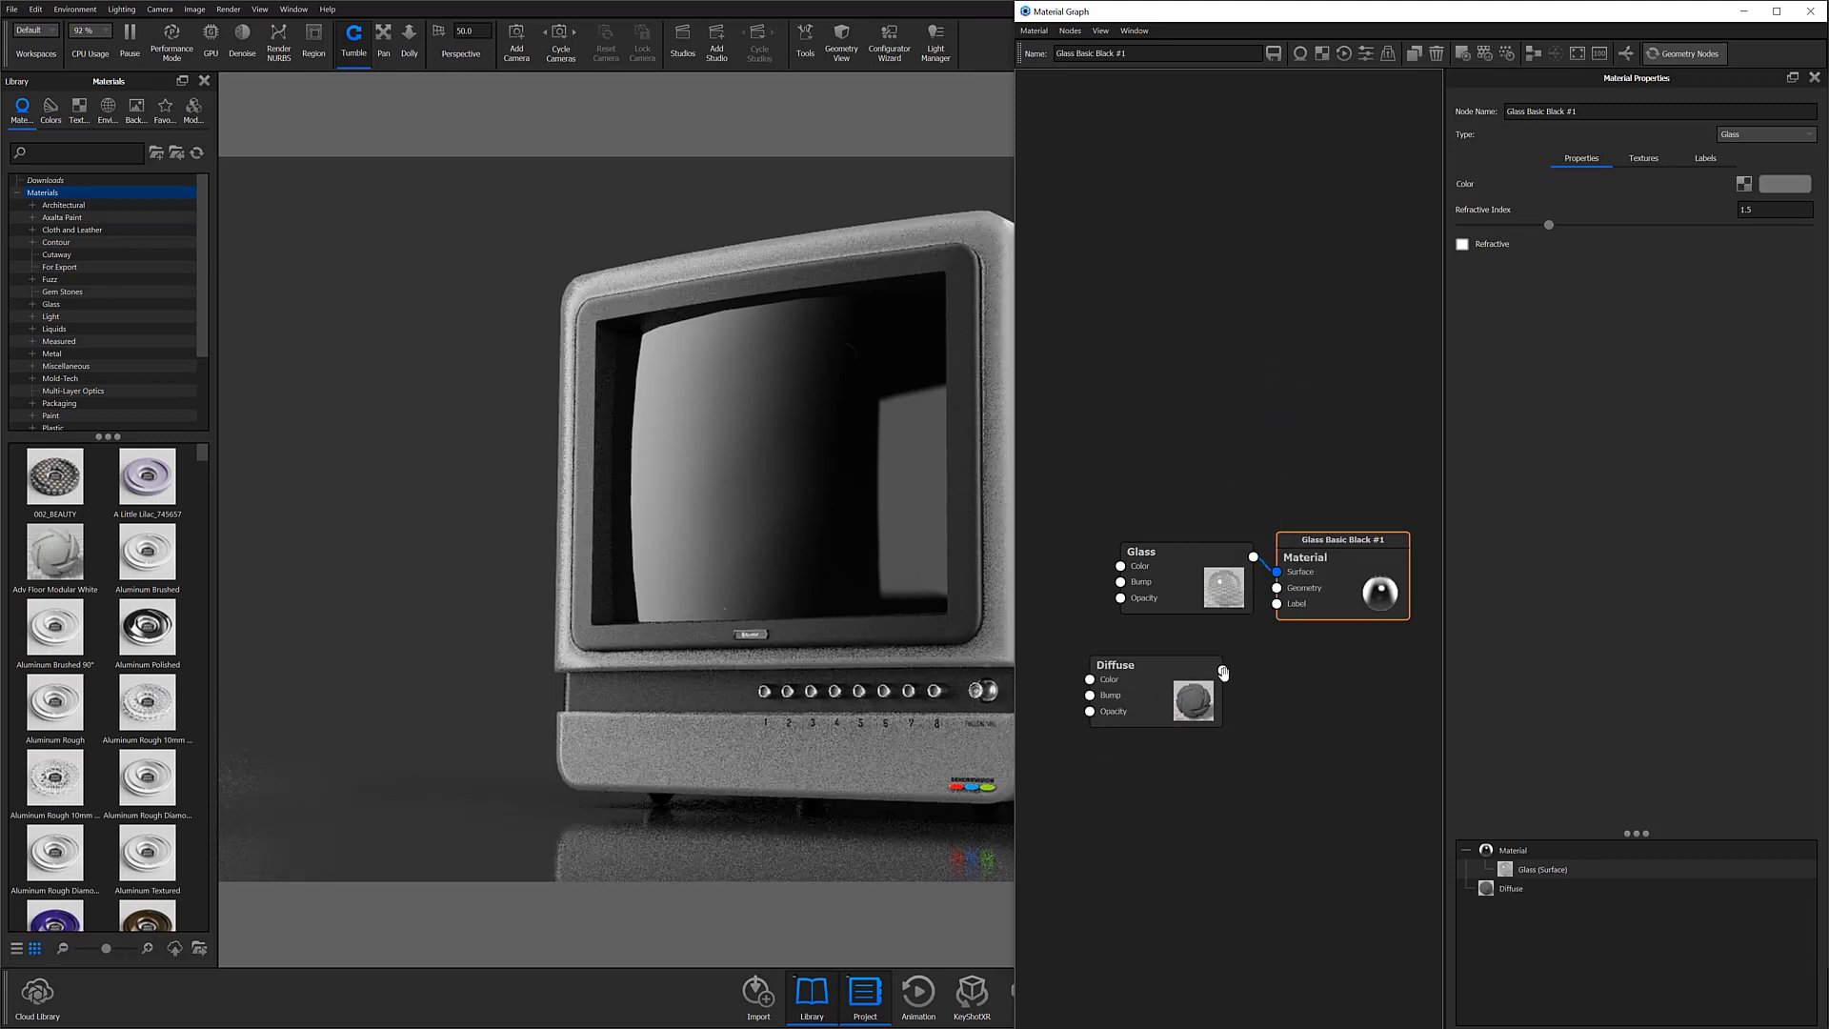
left_click_drag(1223, 669, 1277, 589)
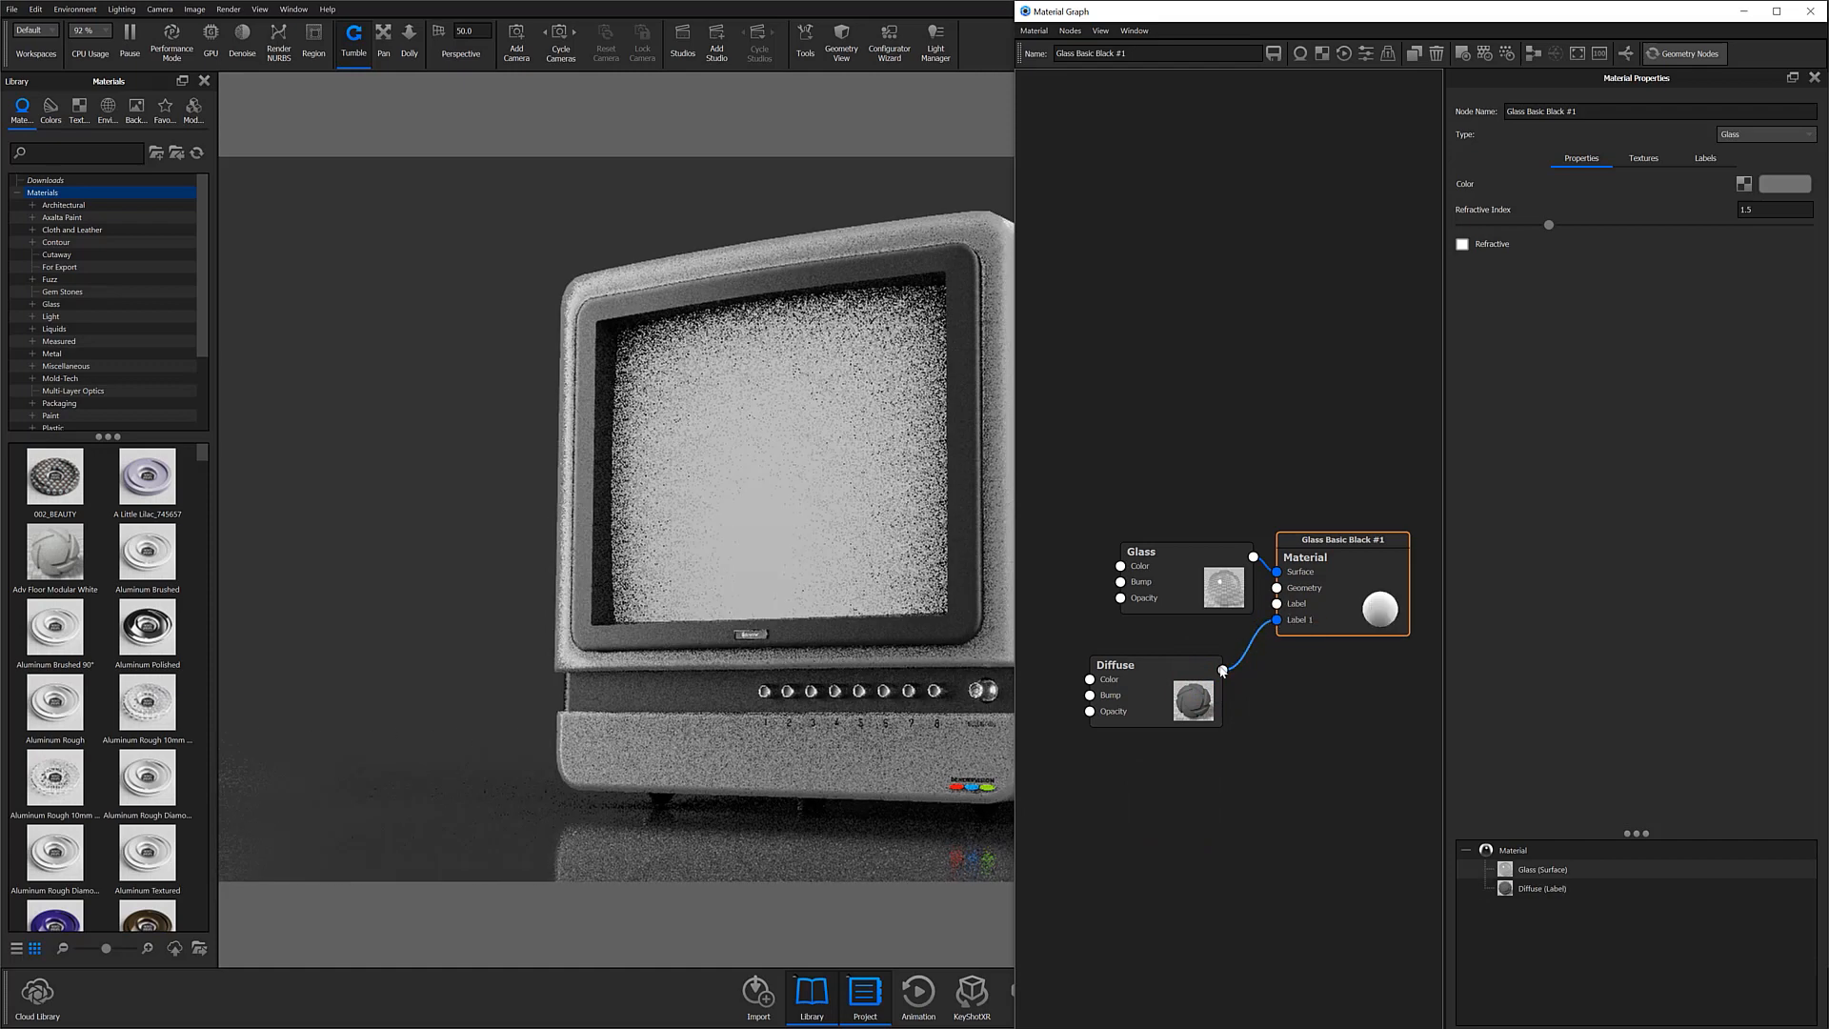
Change the Diffuse node's Color swatch to a near-white tone
left_click(1114, 665)
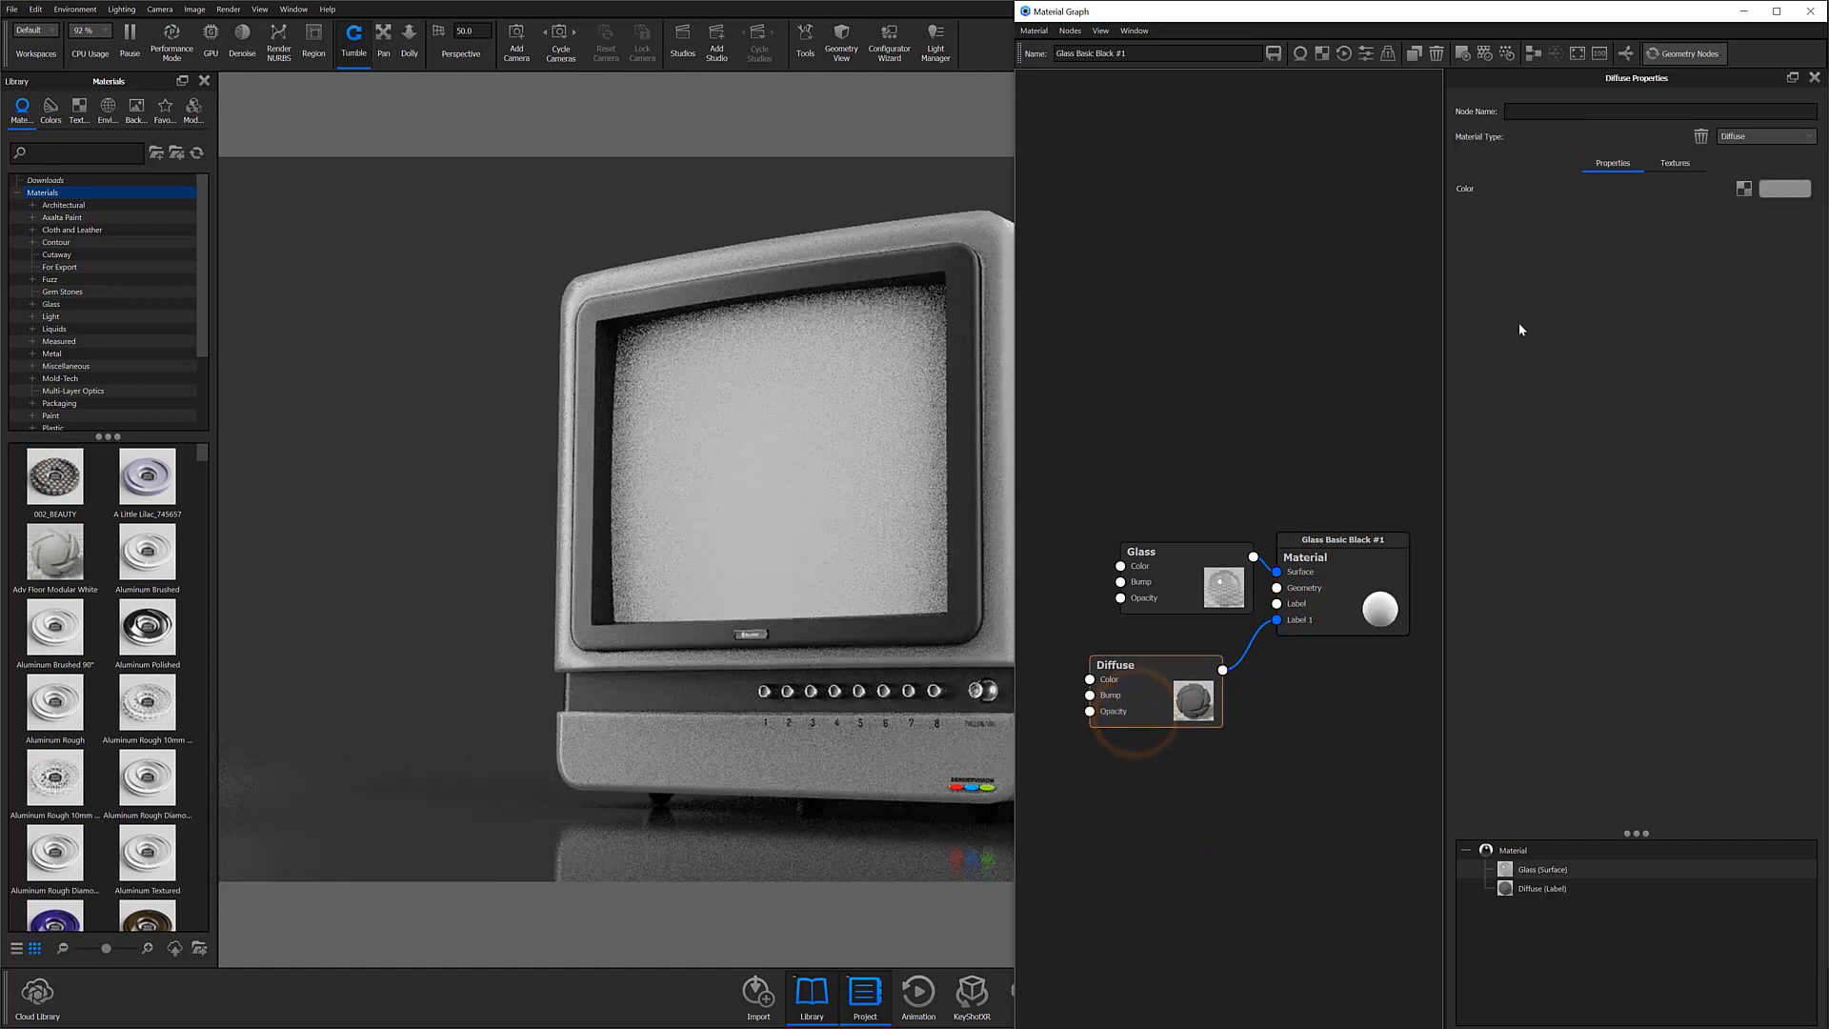
left_click(1782, 188)
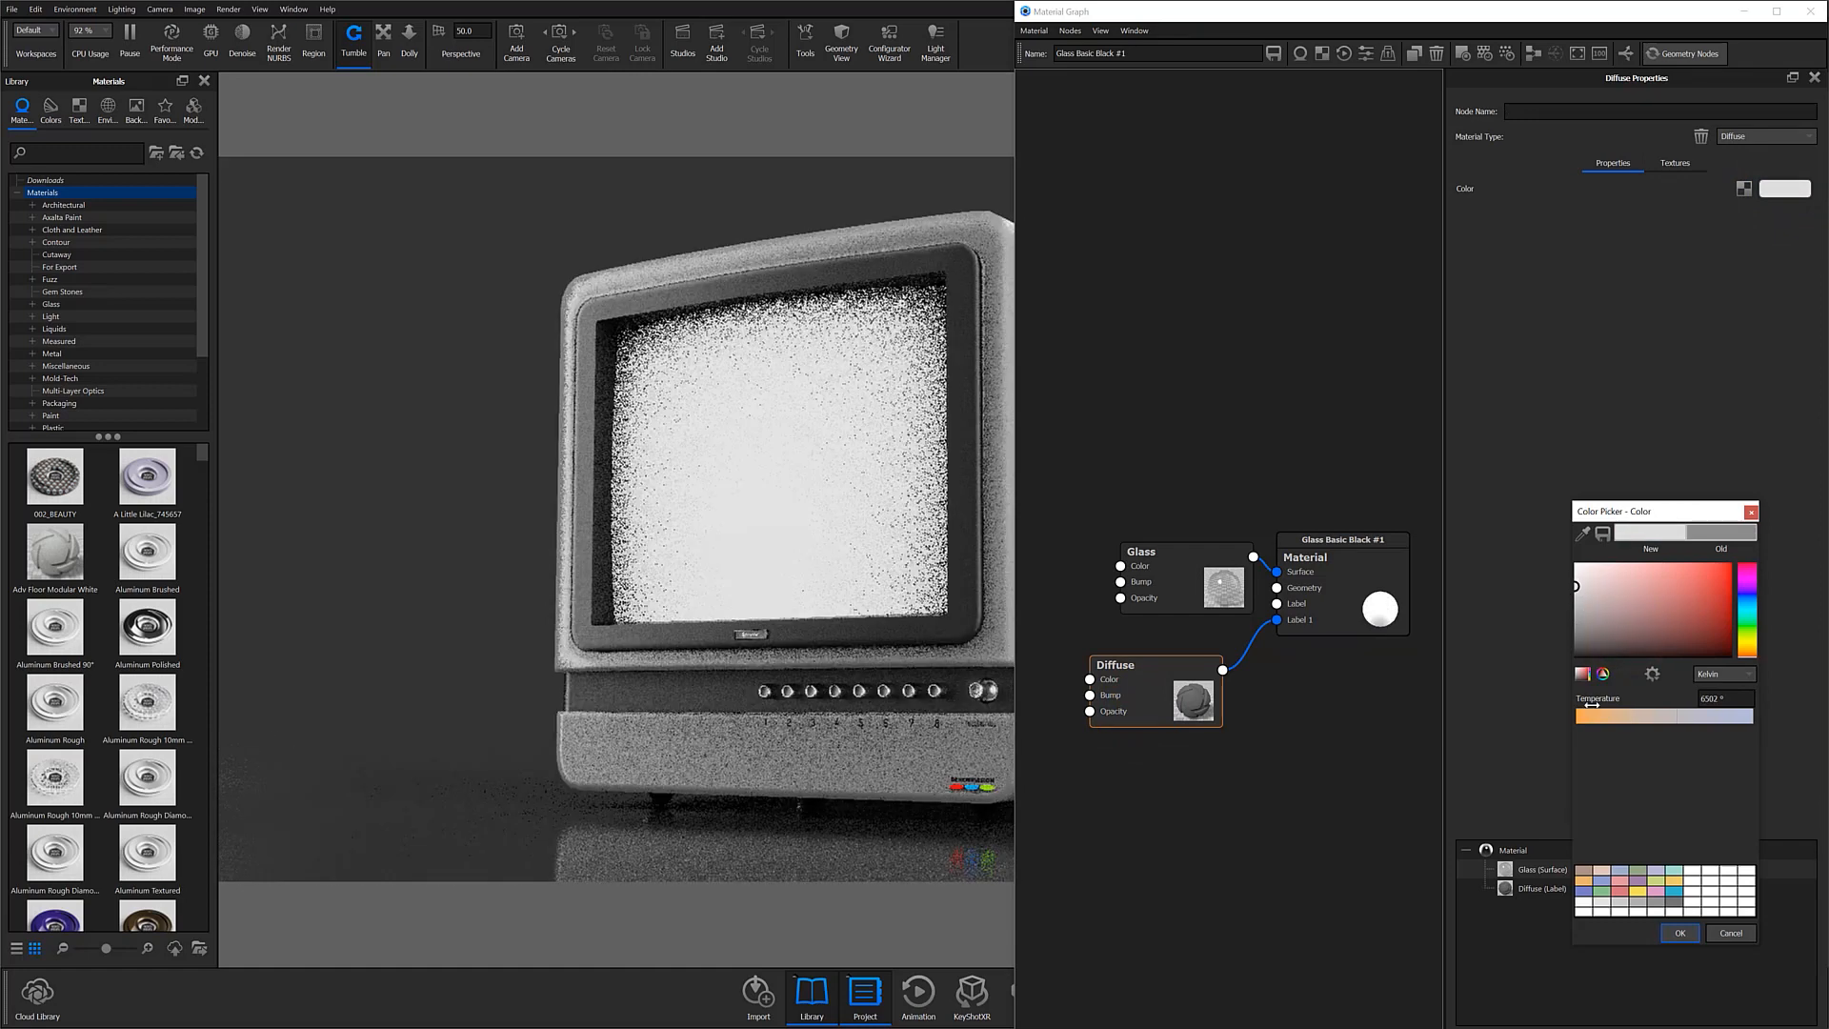
left_click(1677, 932)
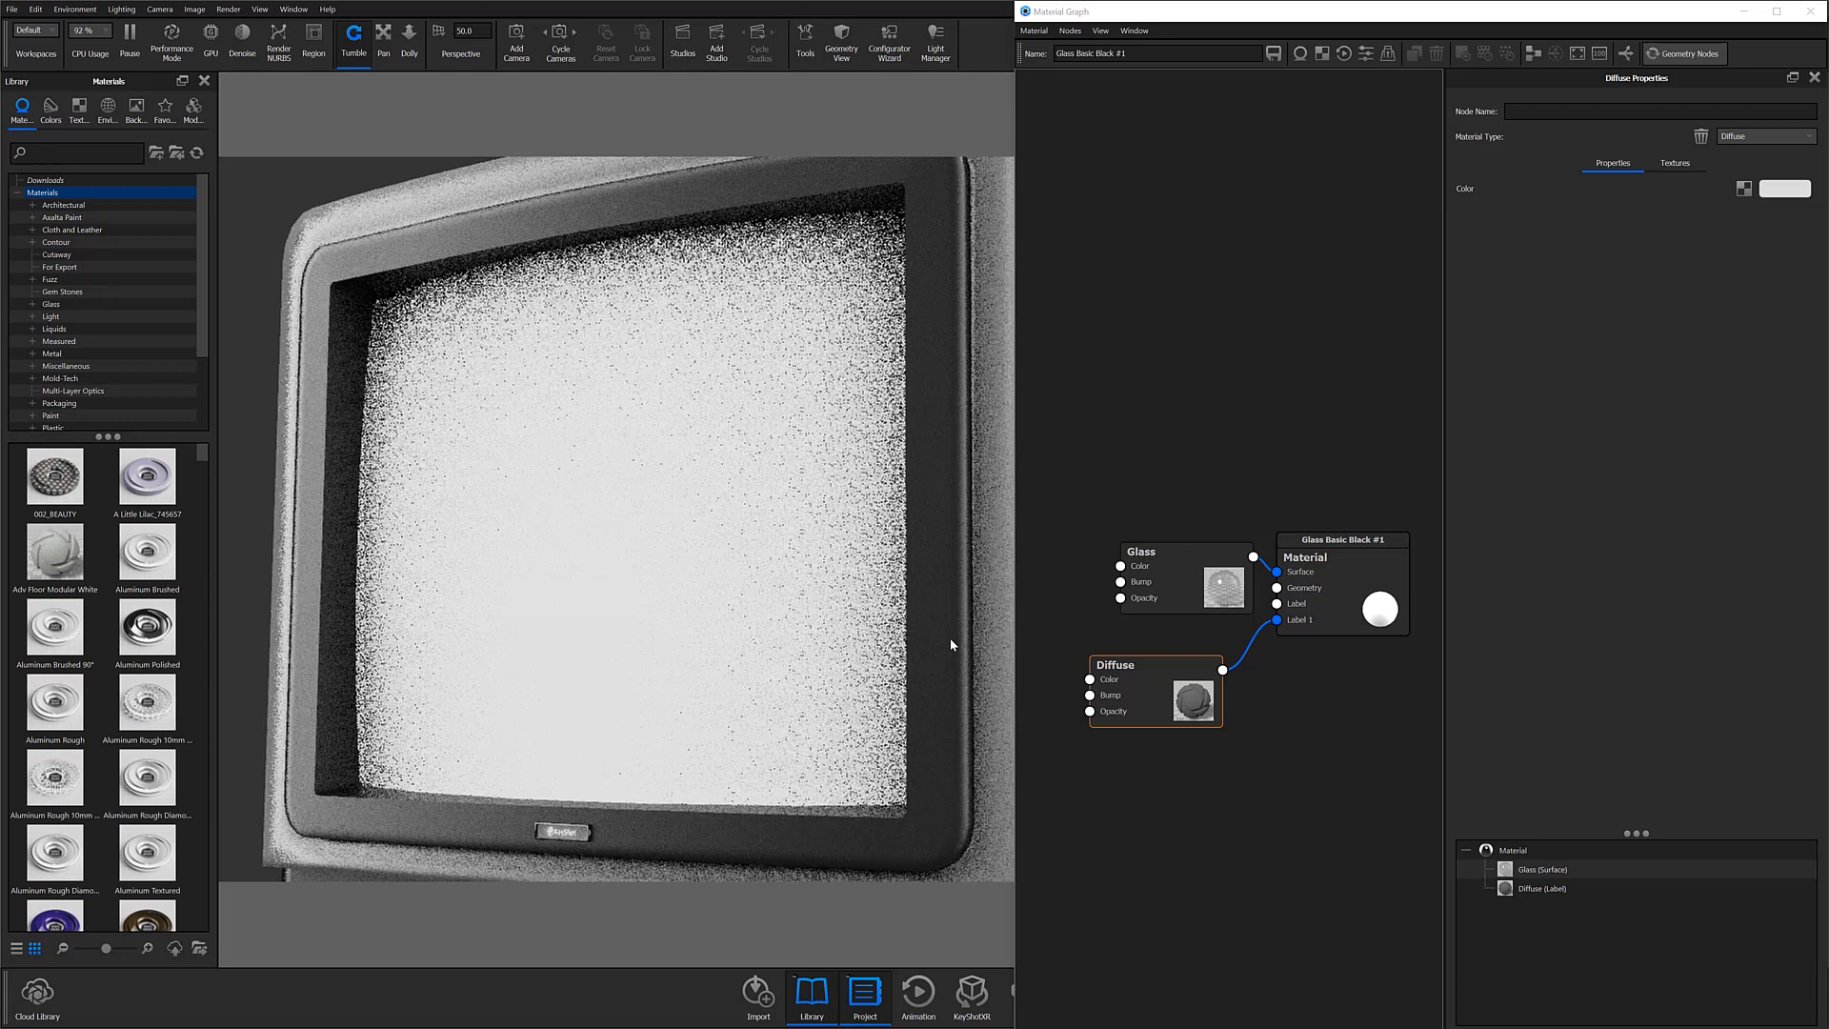
Add a Spots texture node wired into the Diffuse node's Opacity input
right_click(1269, 792)
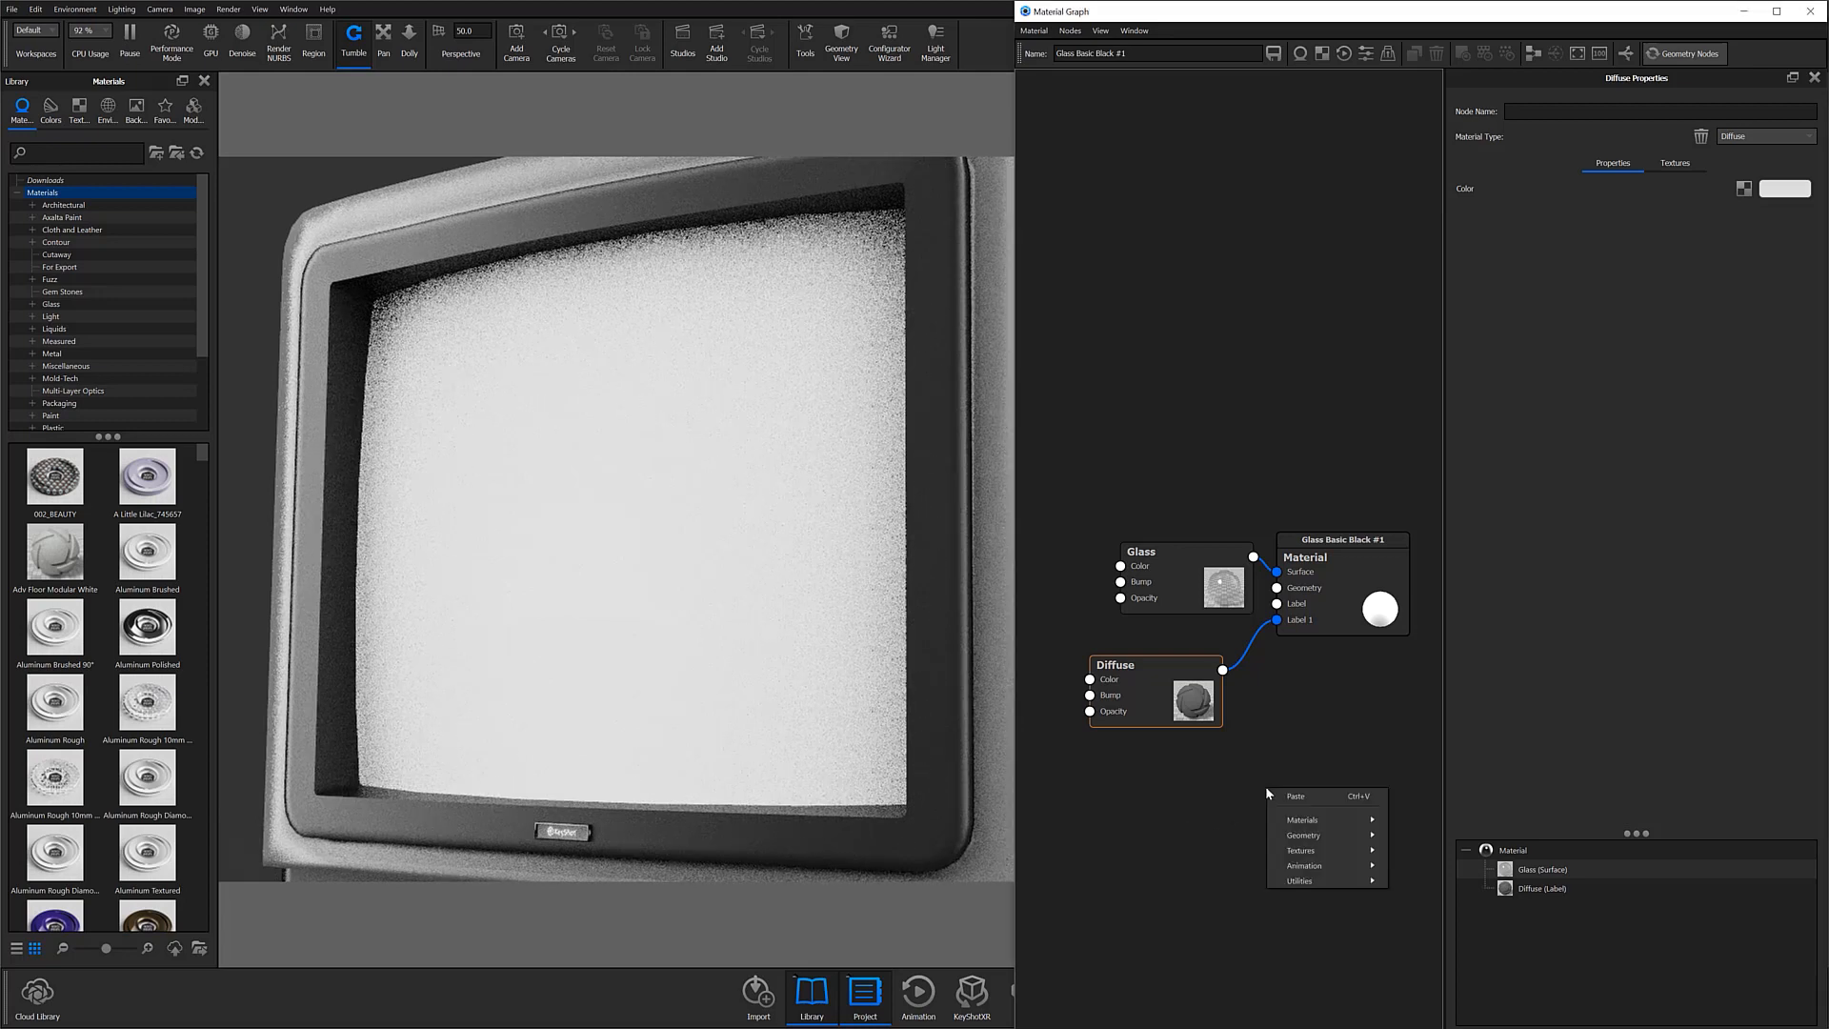
left_click(1302, 850)
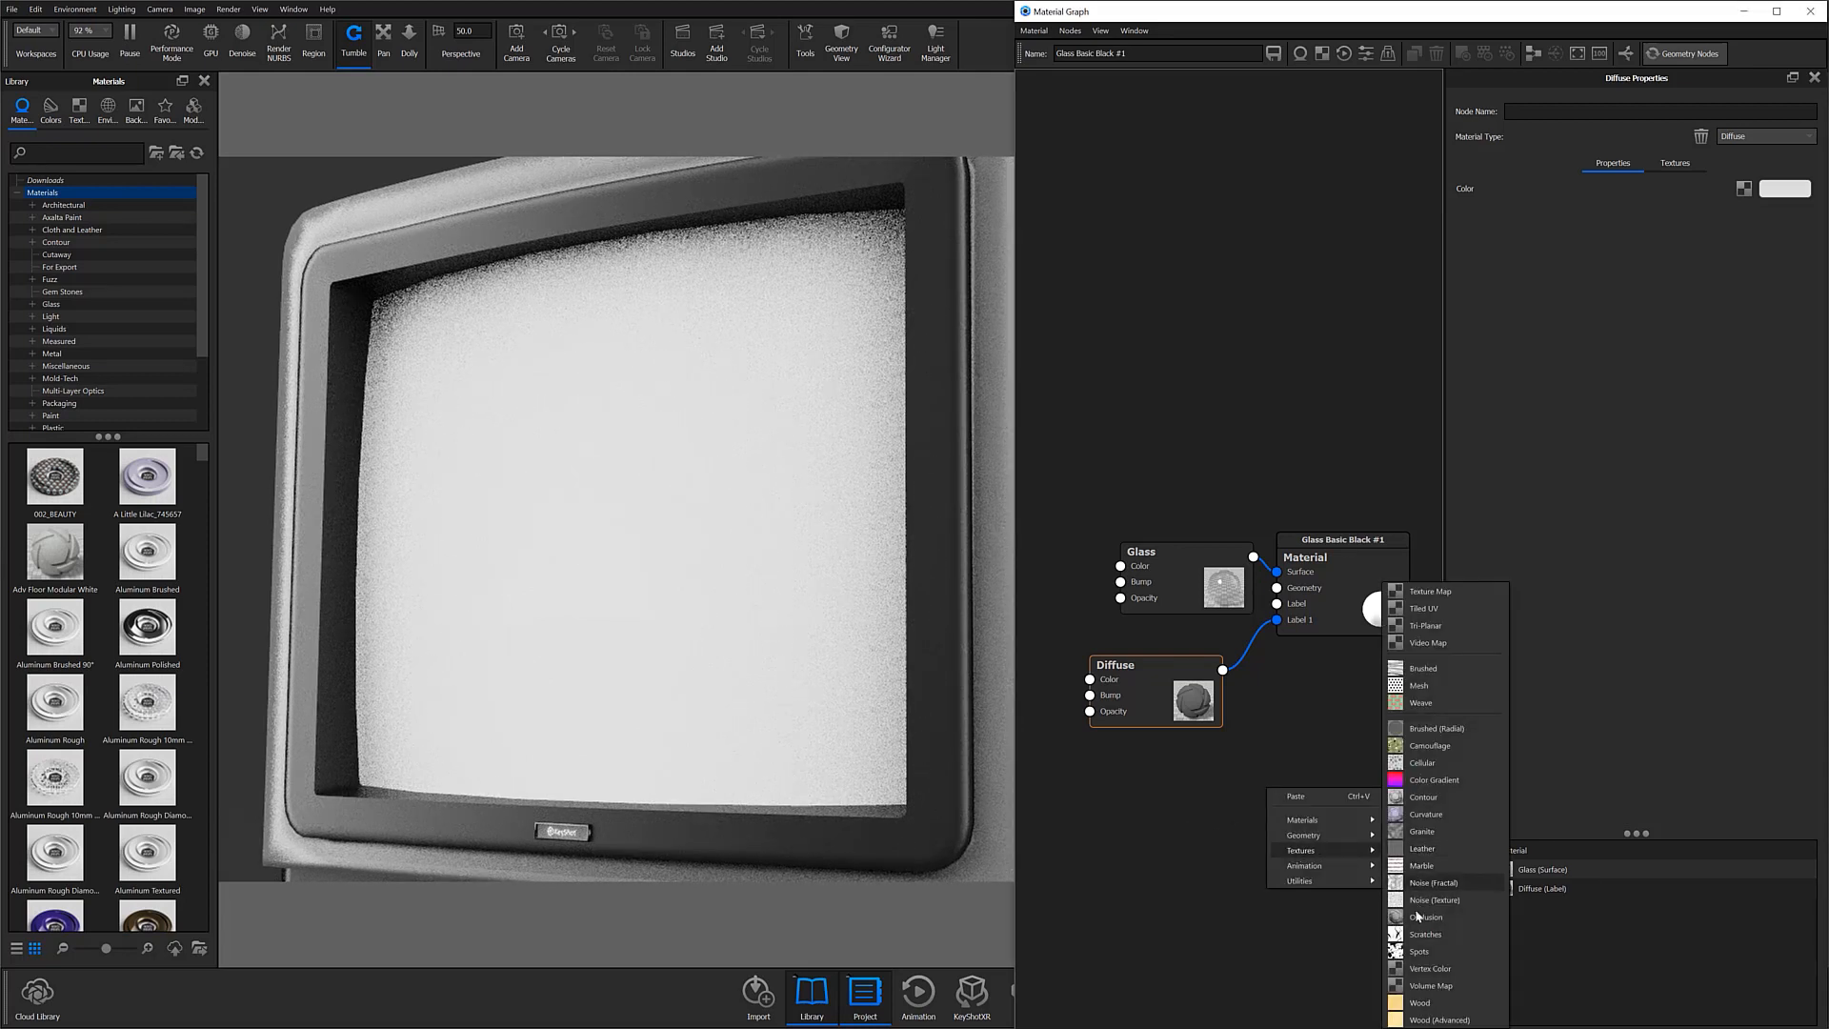
left_click(1419, 950)
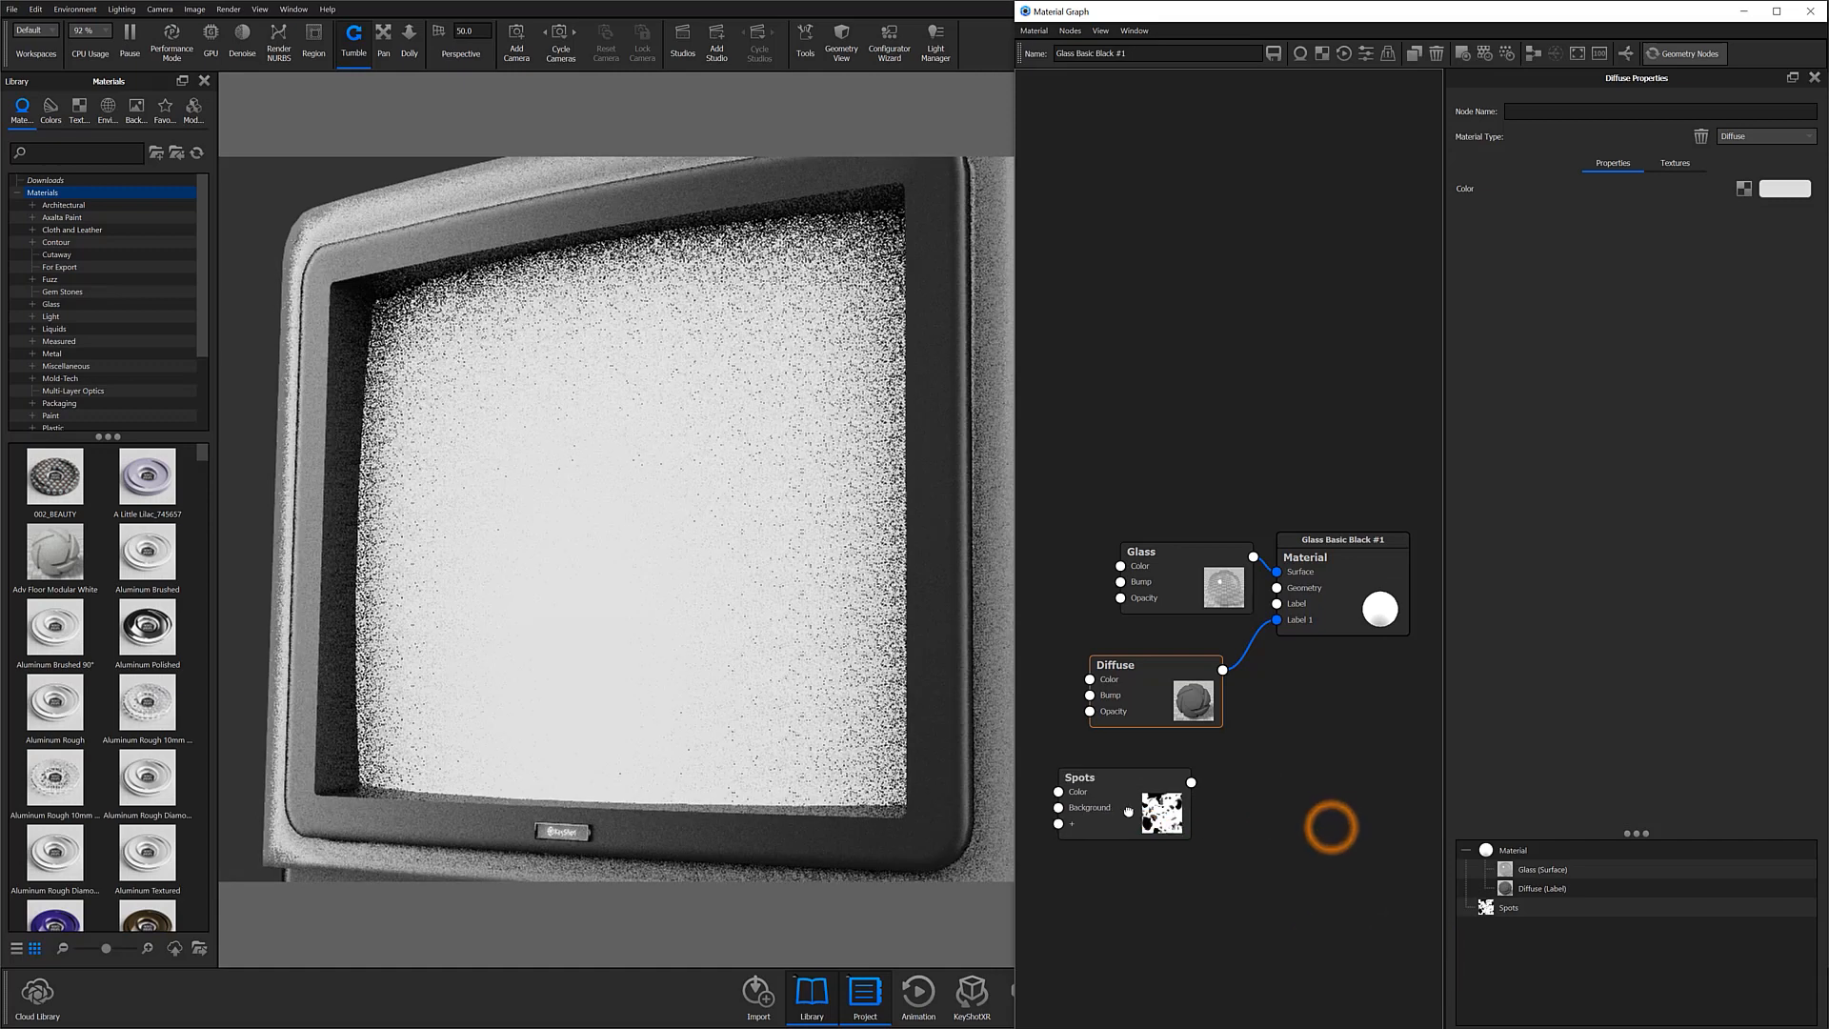
left_click_drag(1192, 781, 1090, 711)
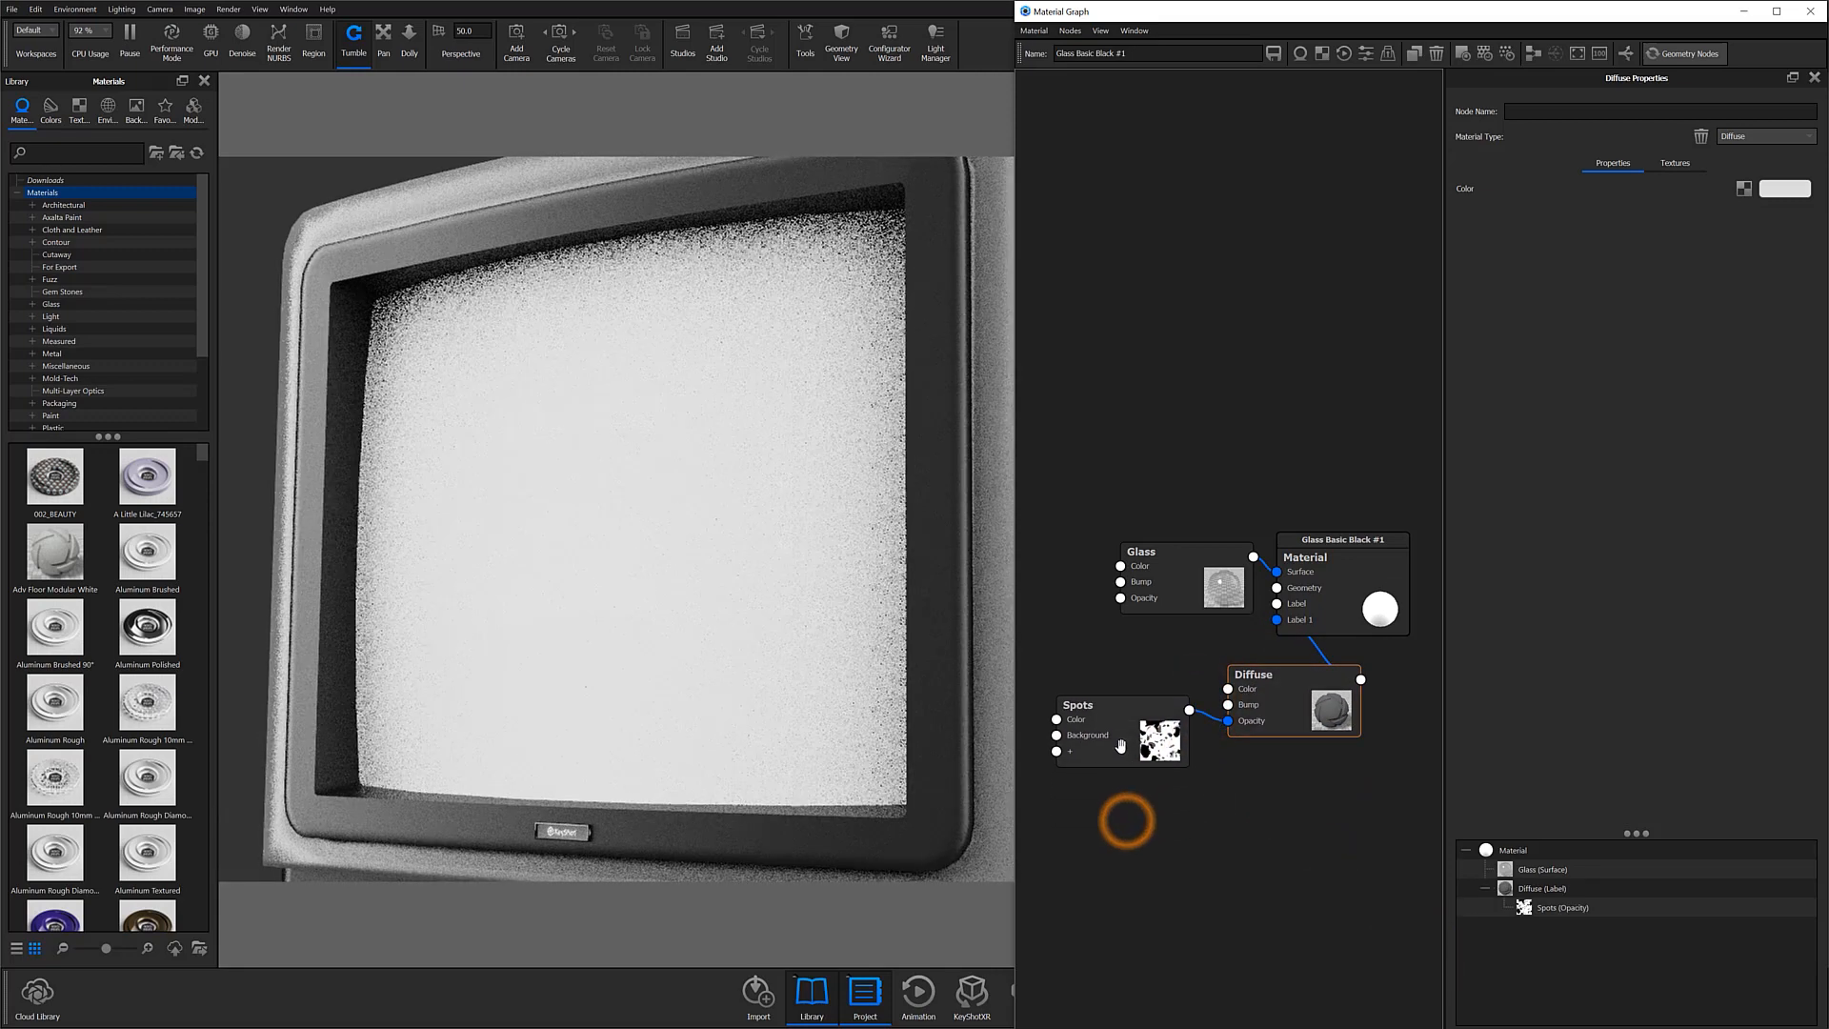
left_click(1118, 705)
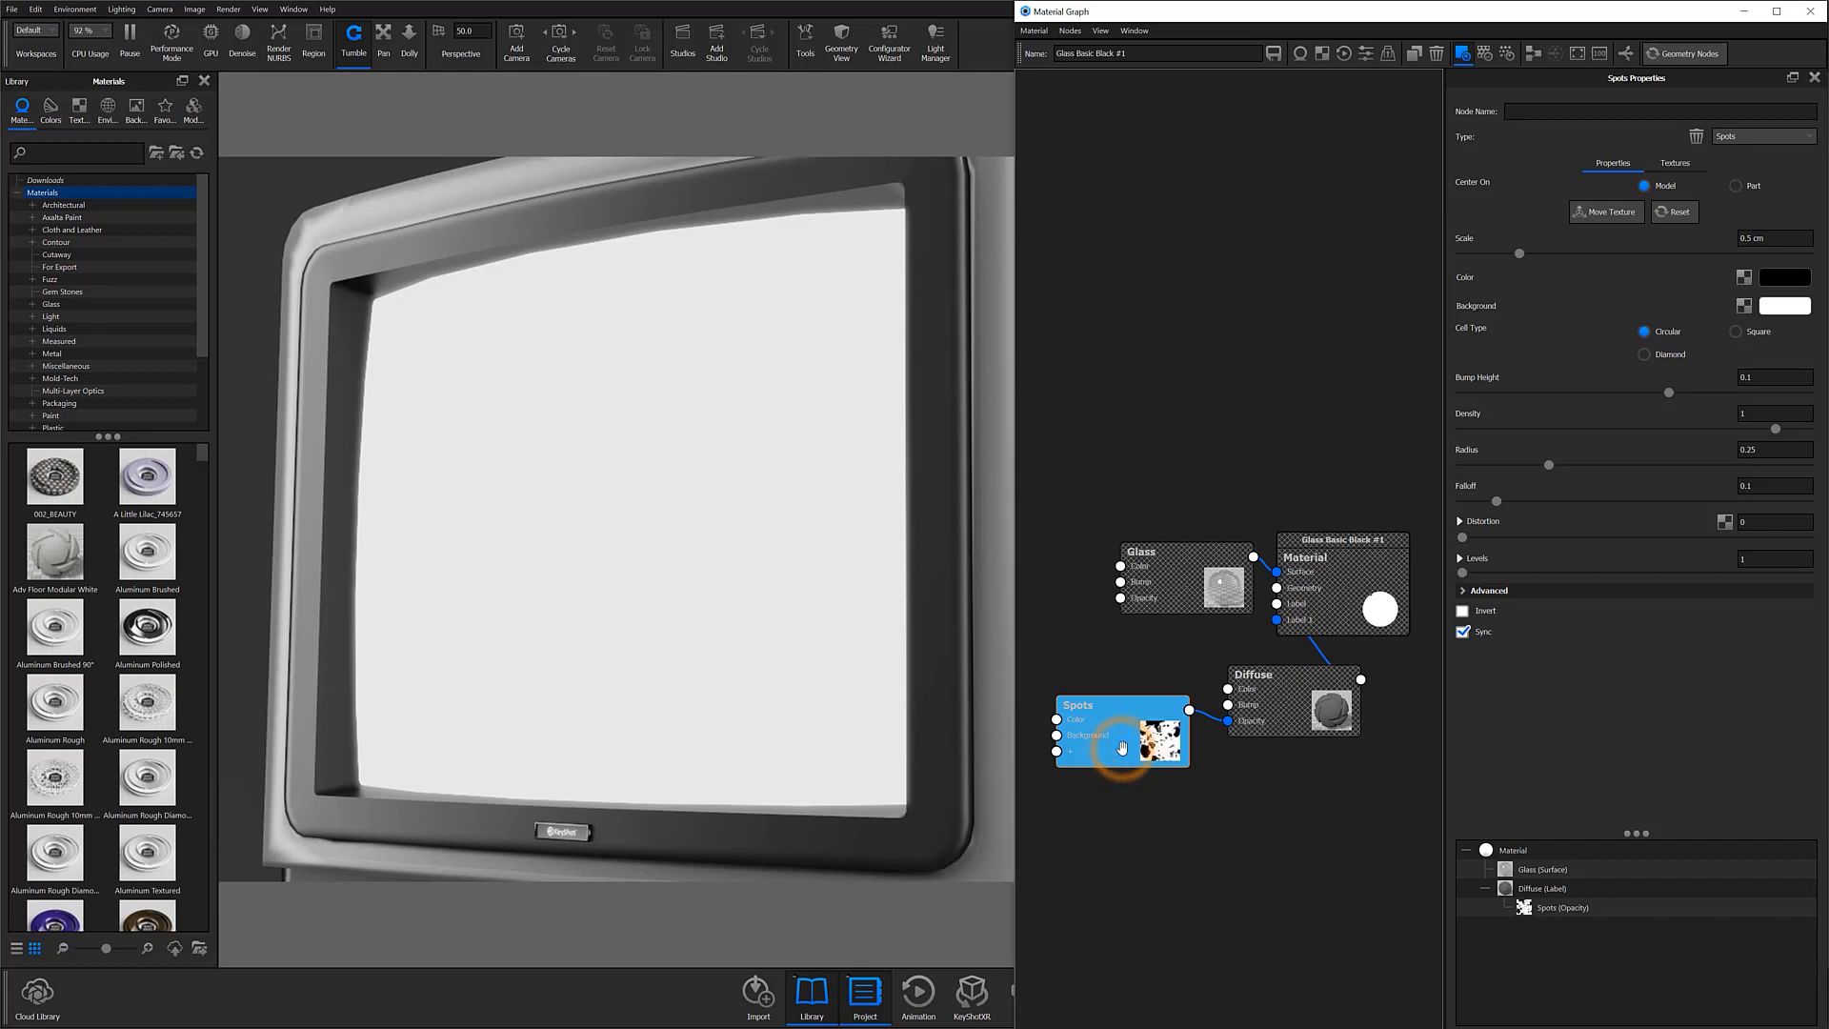
Set the Spots scale to about 1.5 cm and raise its density and levels for dense speckles
left_click_drag(1518, 254, 1482, 254)
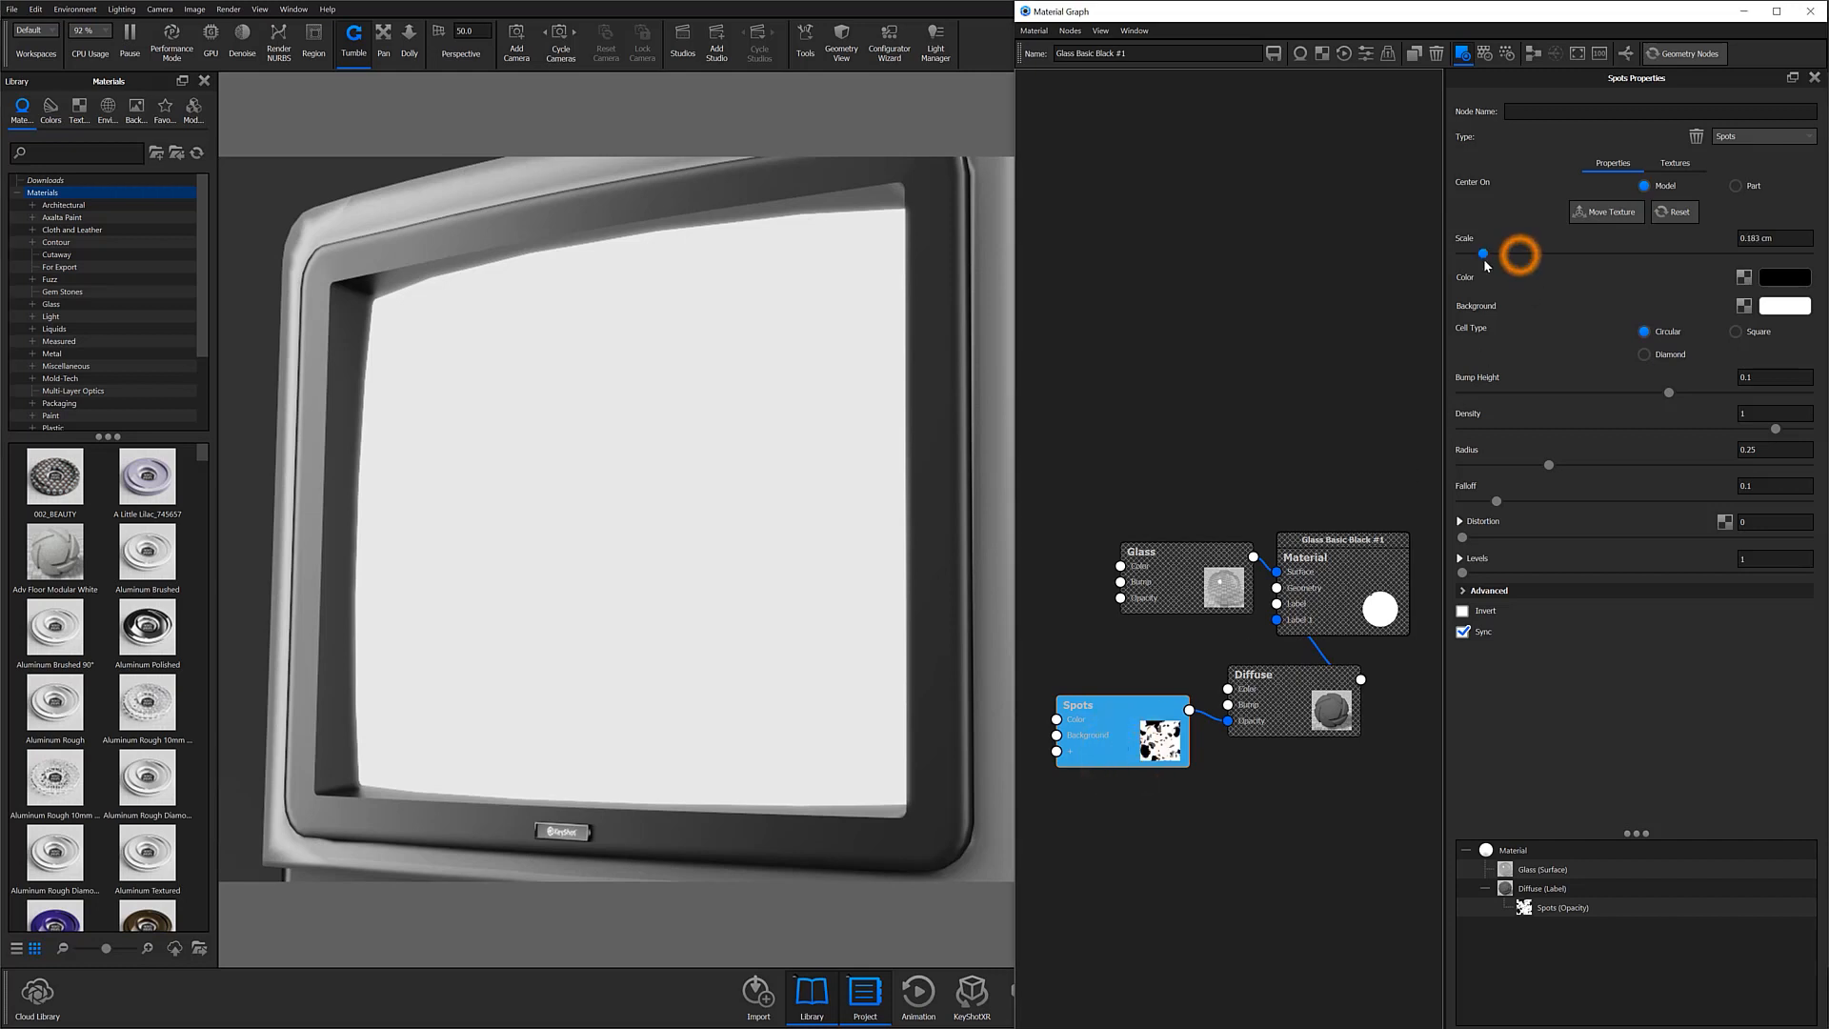
left_click_drag(1482, 253, 1618, 254)
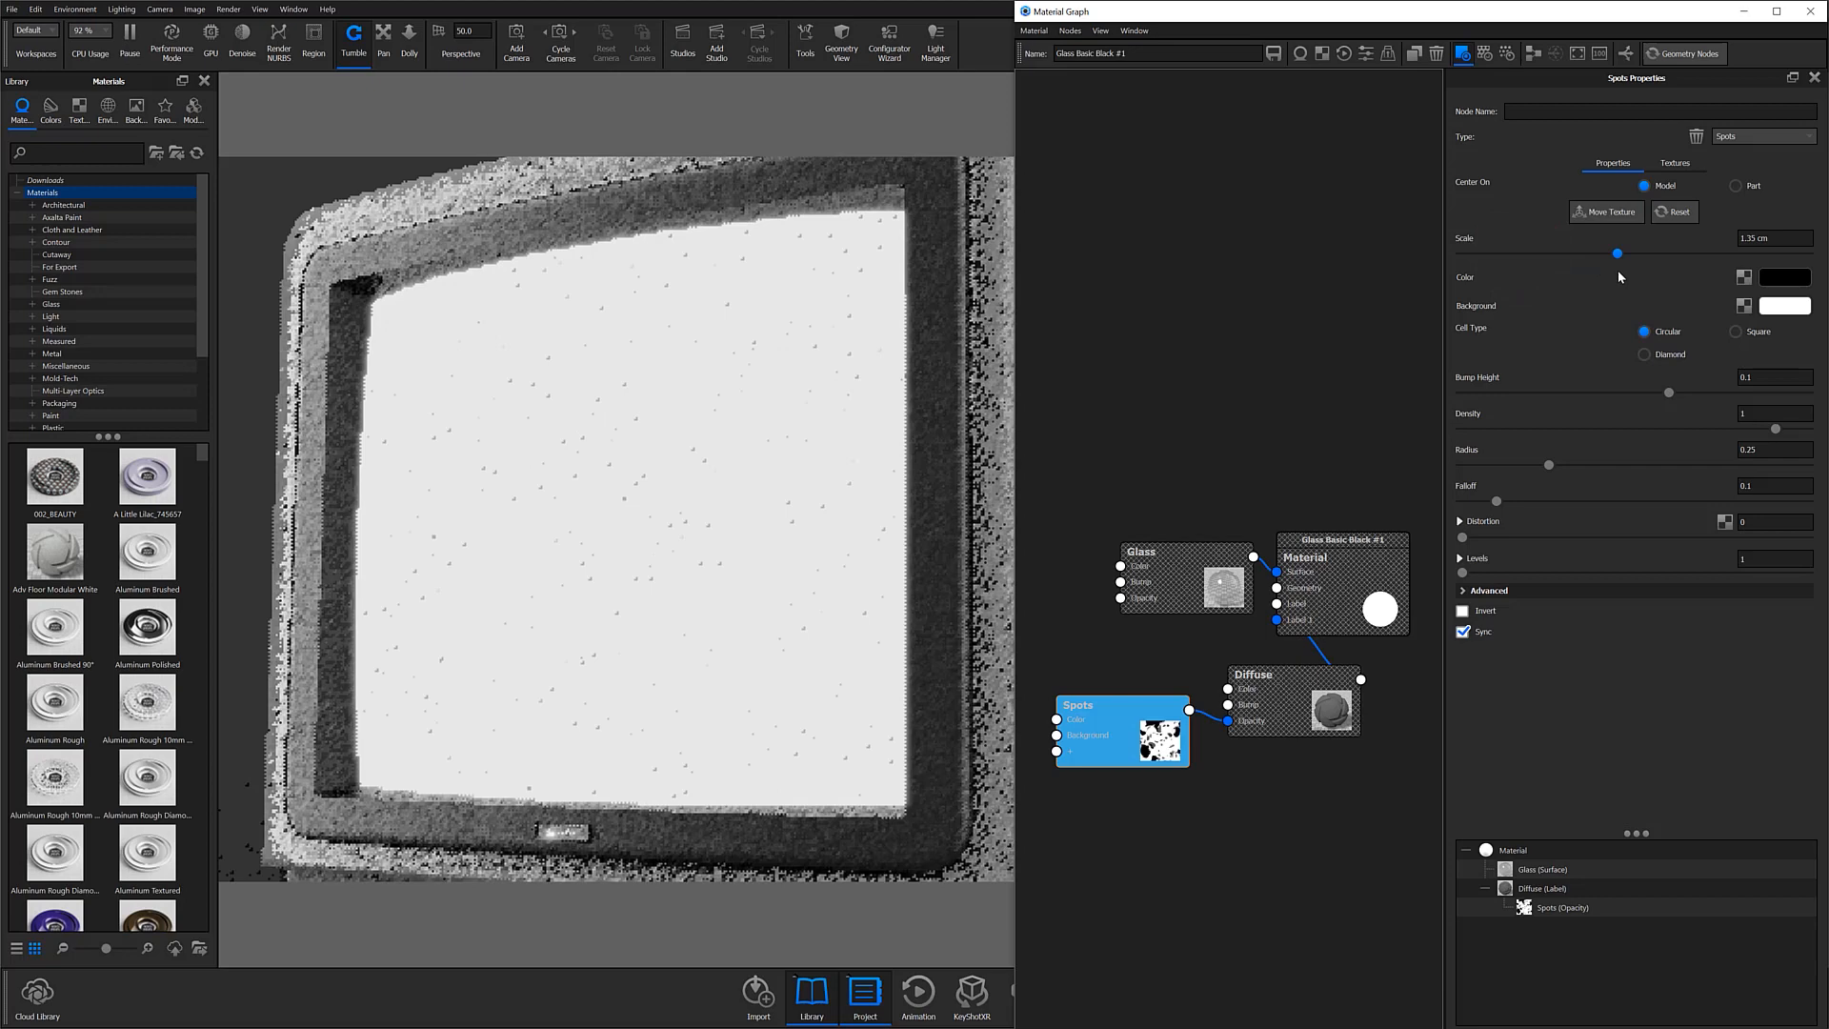
left_click_drag(1618, 254, 1635, 254)
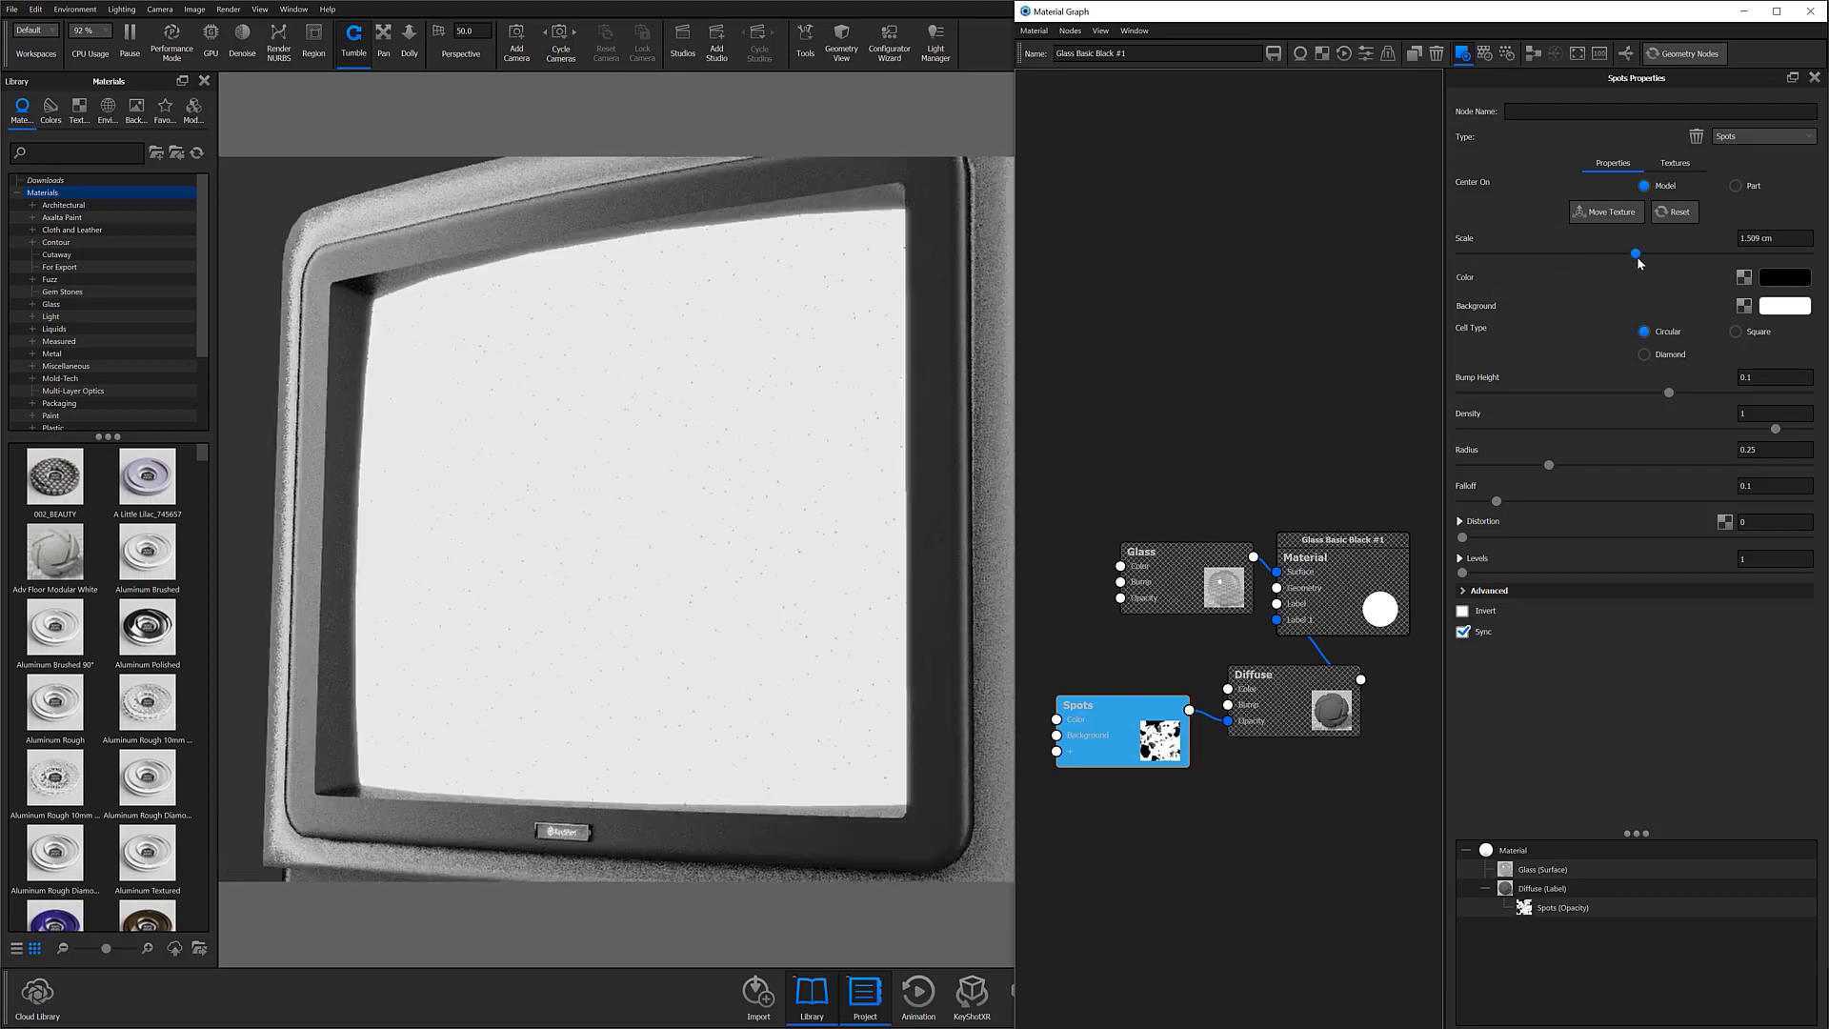
left_click_drag(1633, 253, 1643, 253)
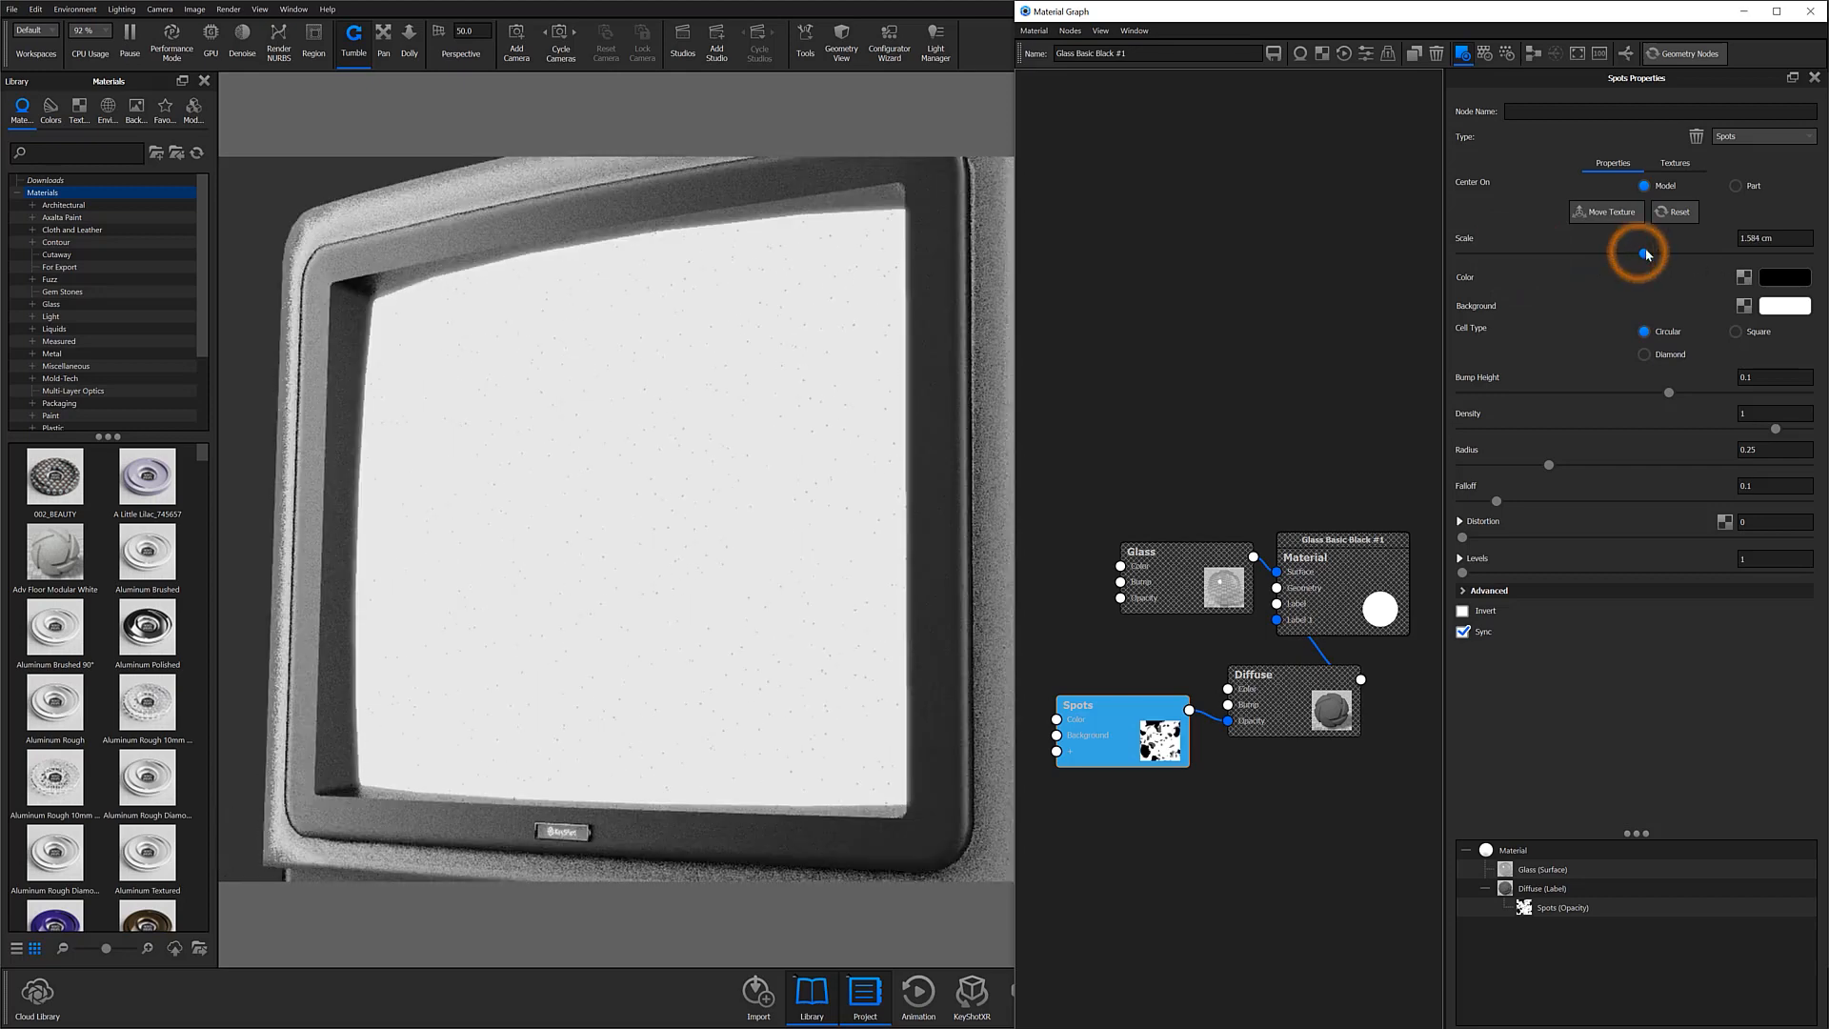
left_click_drag(1644, 253, 1644, 254)
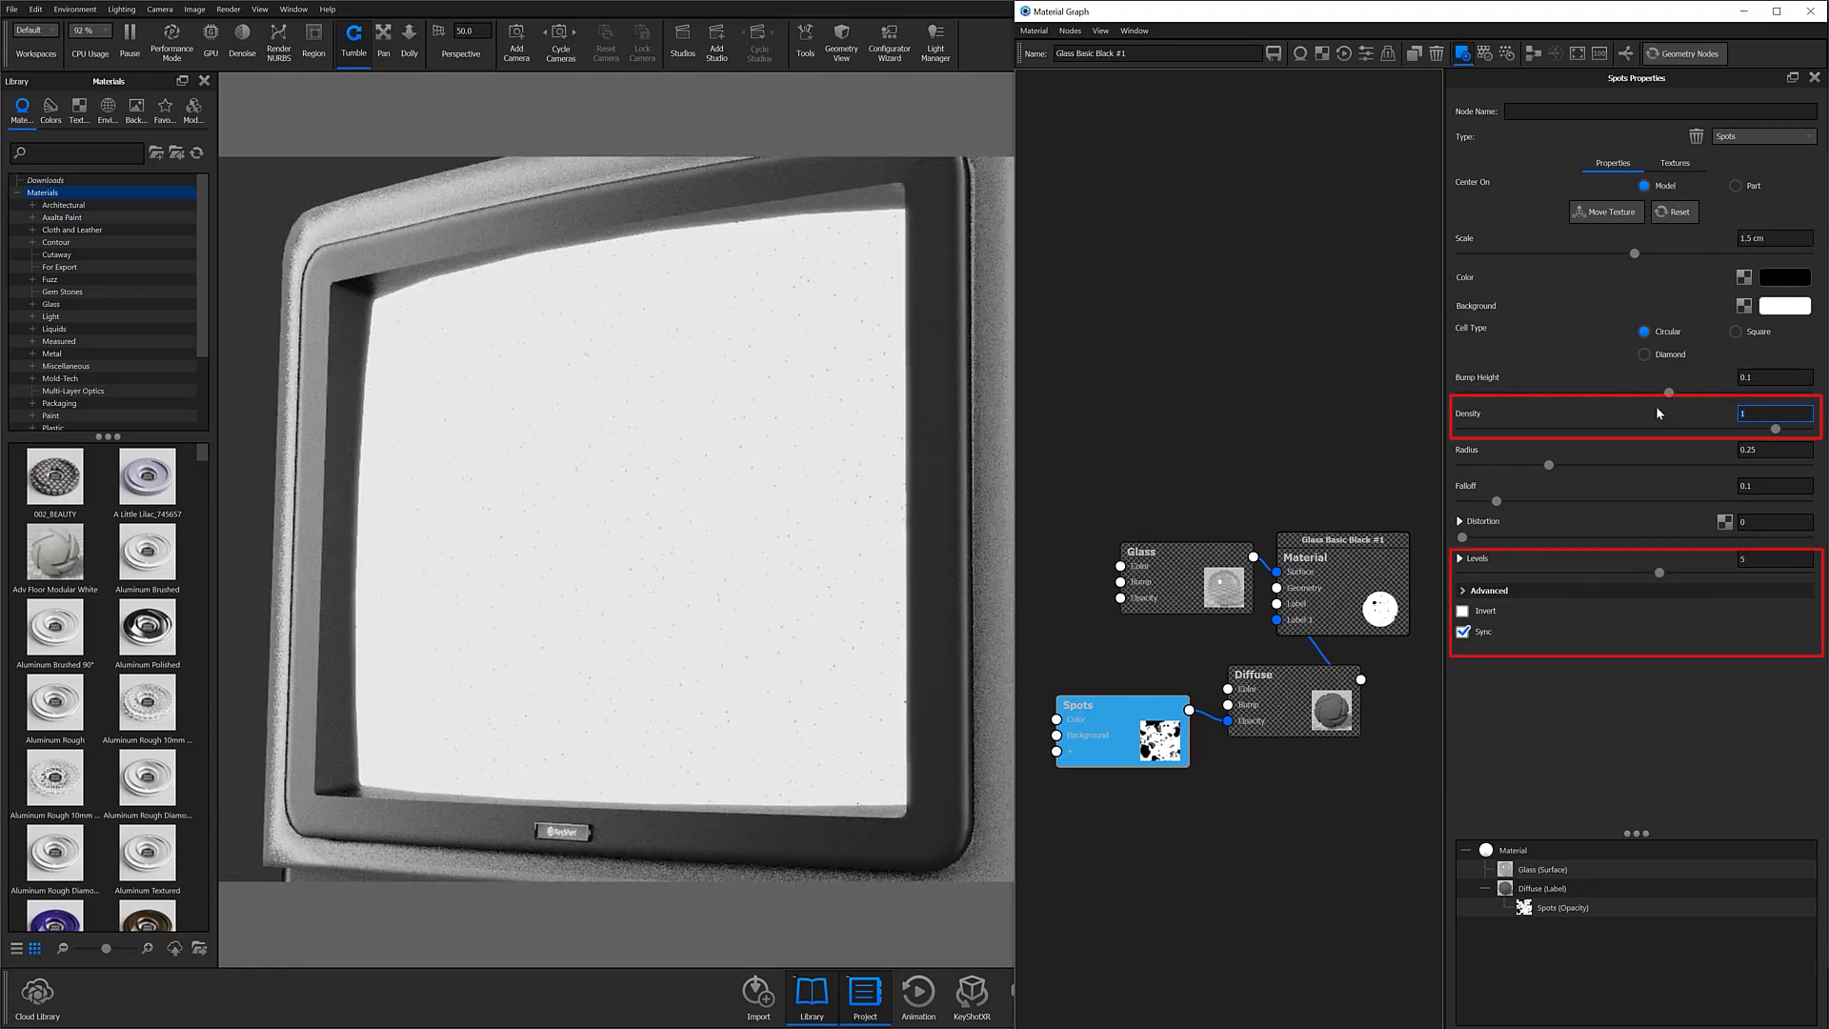
type("3.004")
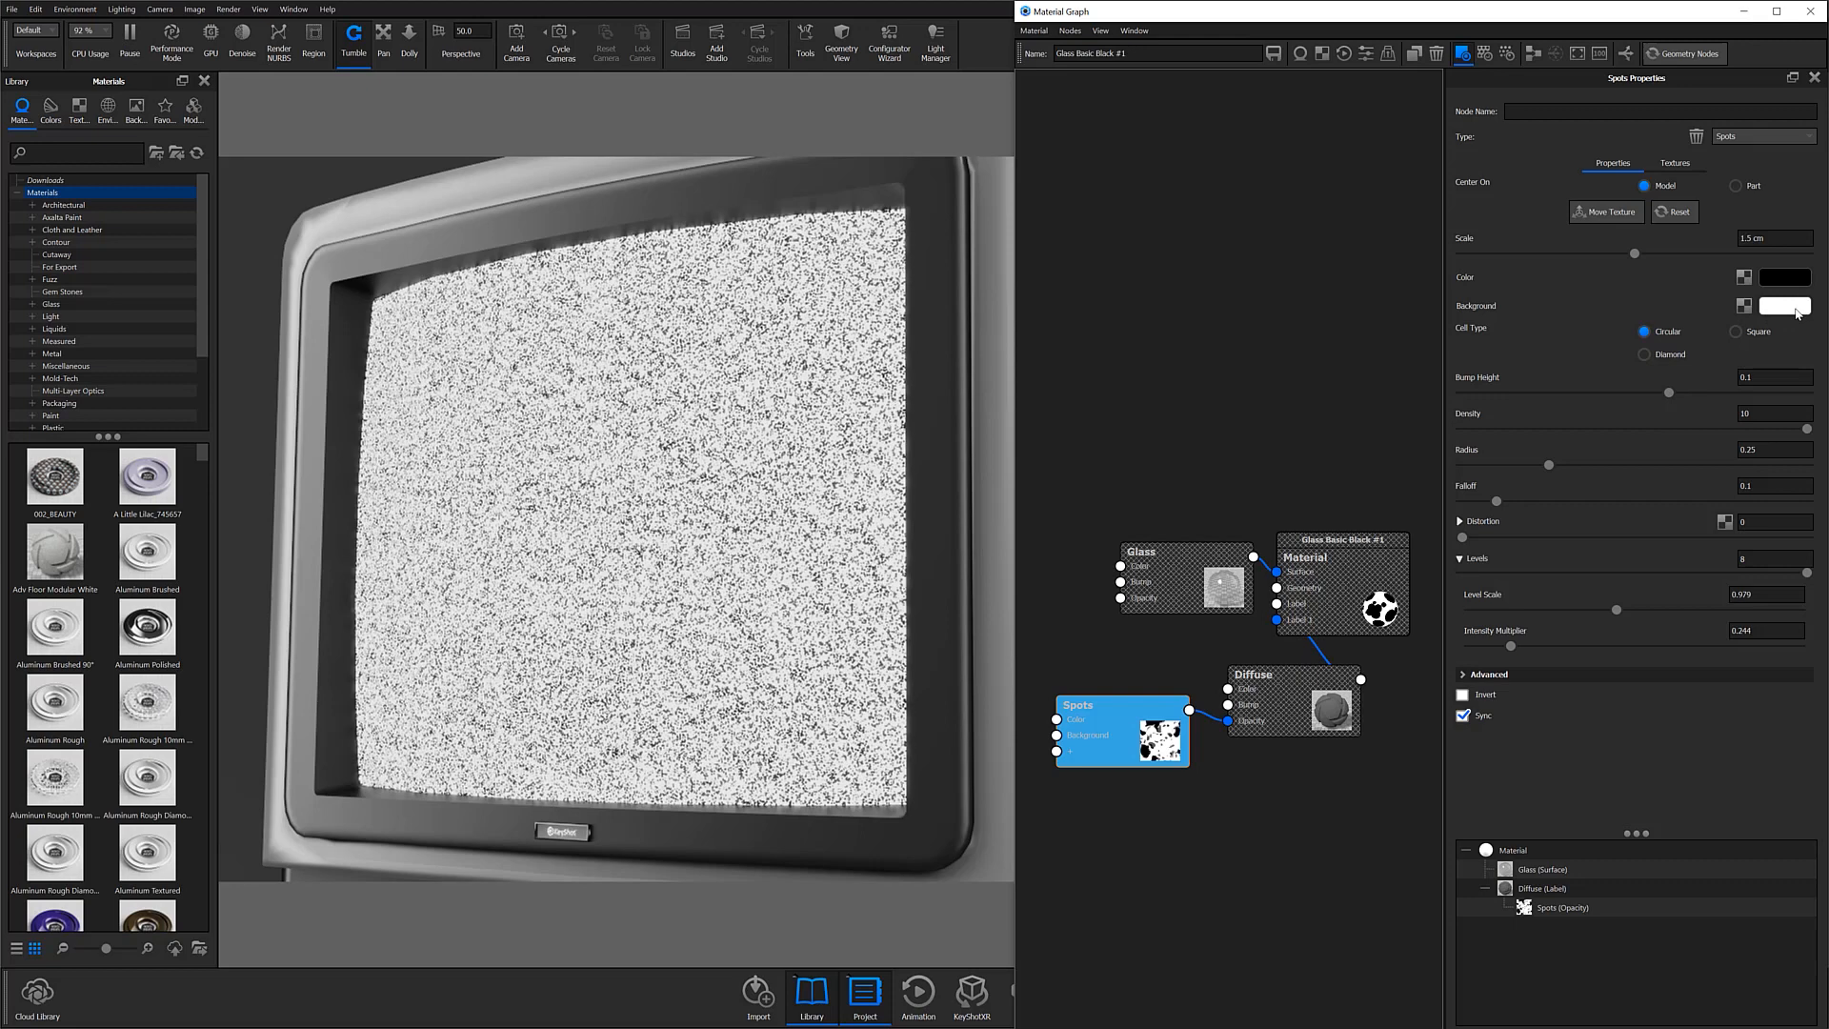
Make the Spots Color white and its Background black
left_click(1783, 307)
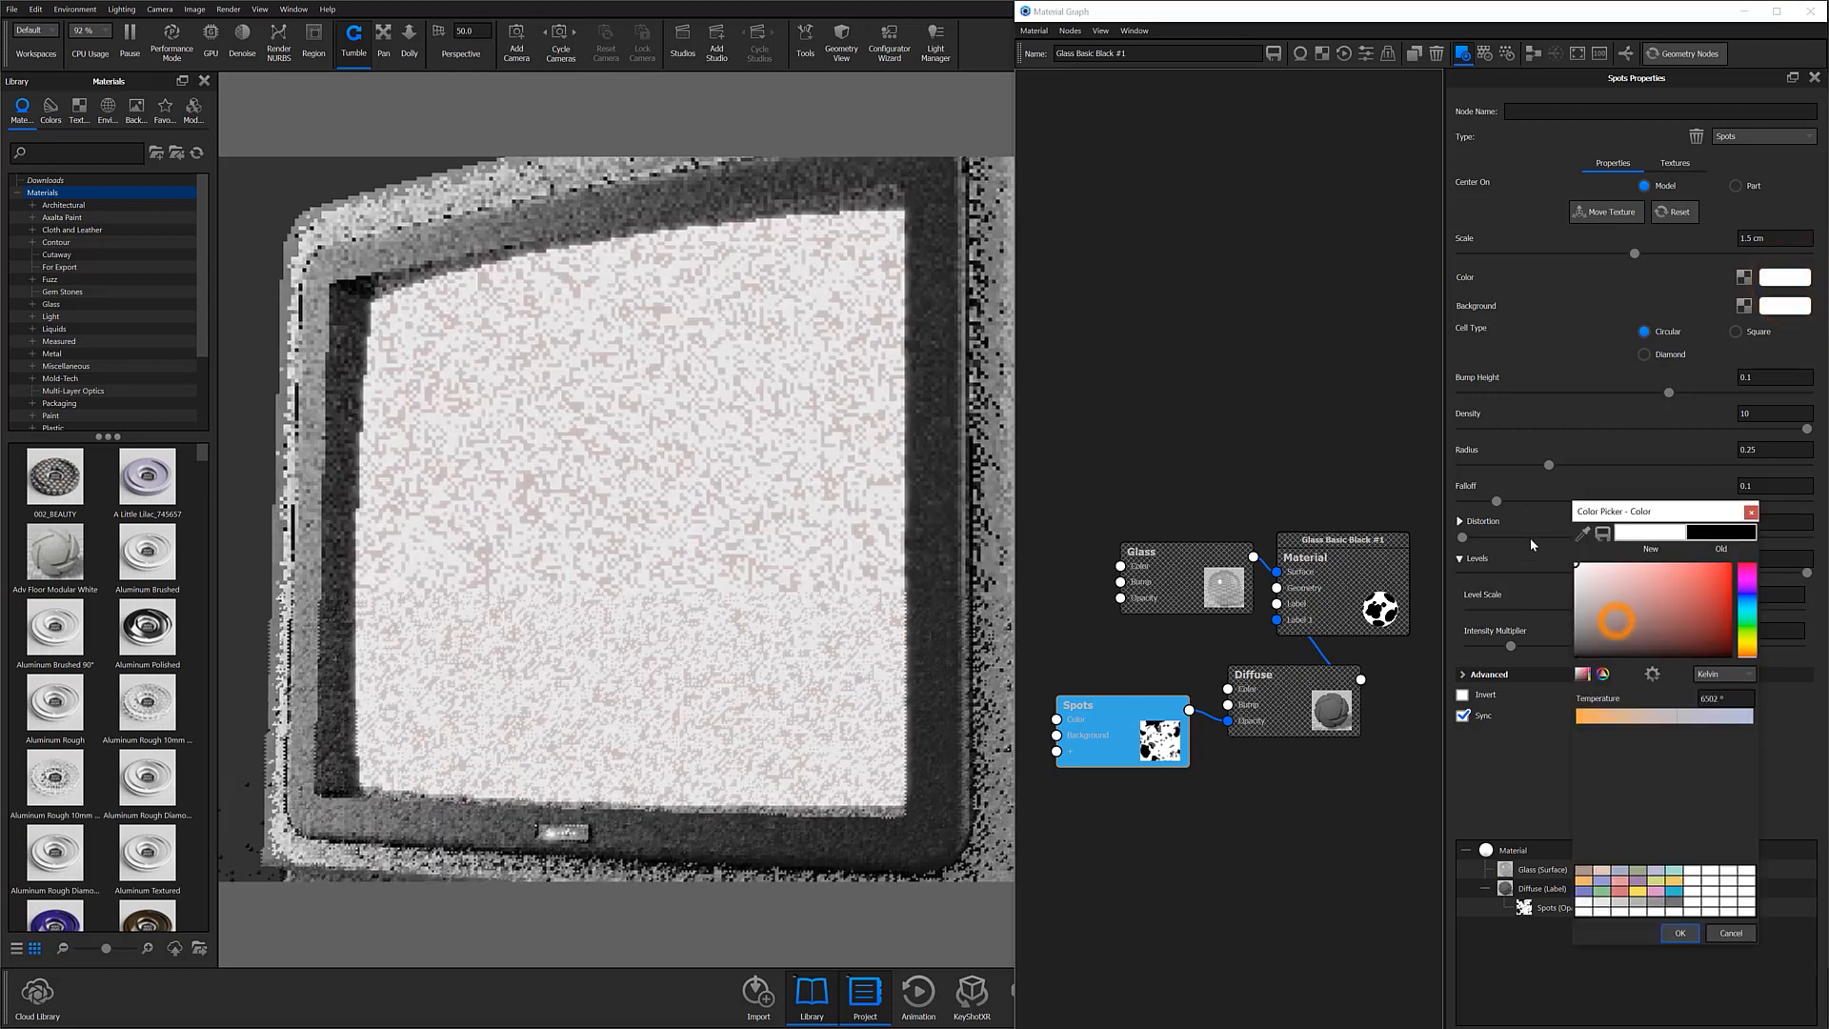
left_click(1677, 931)
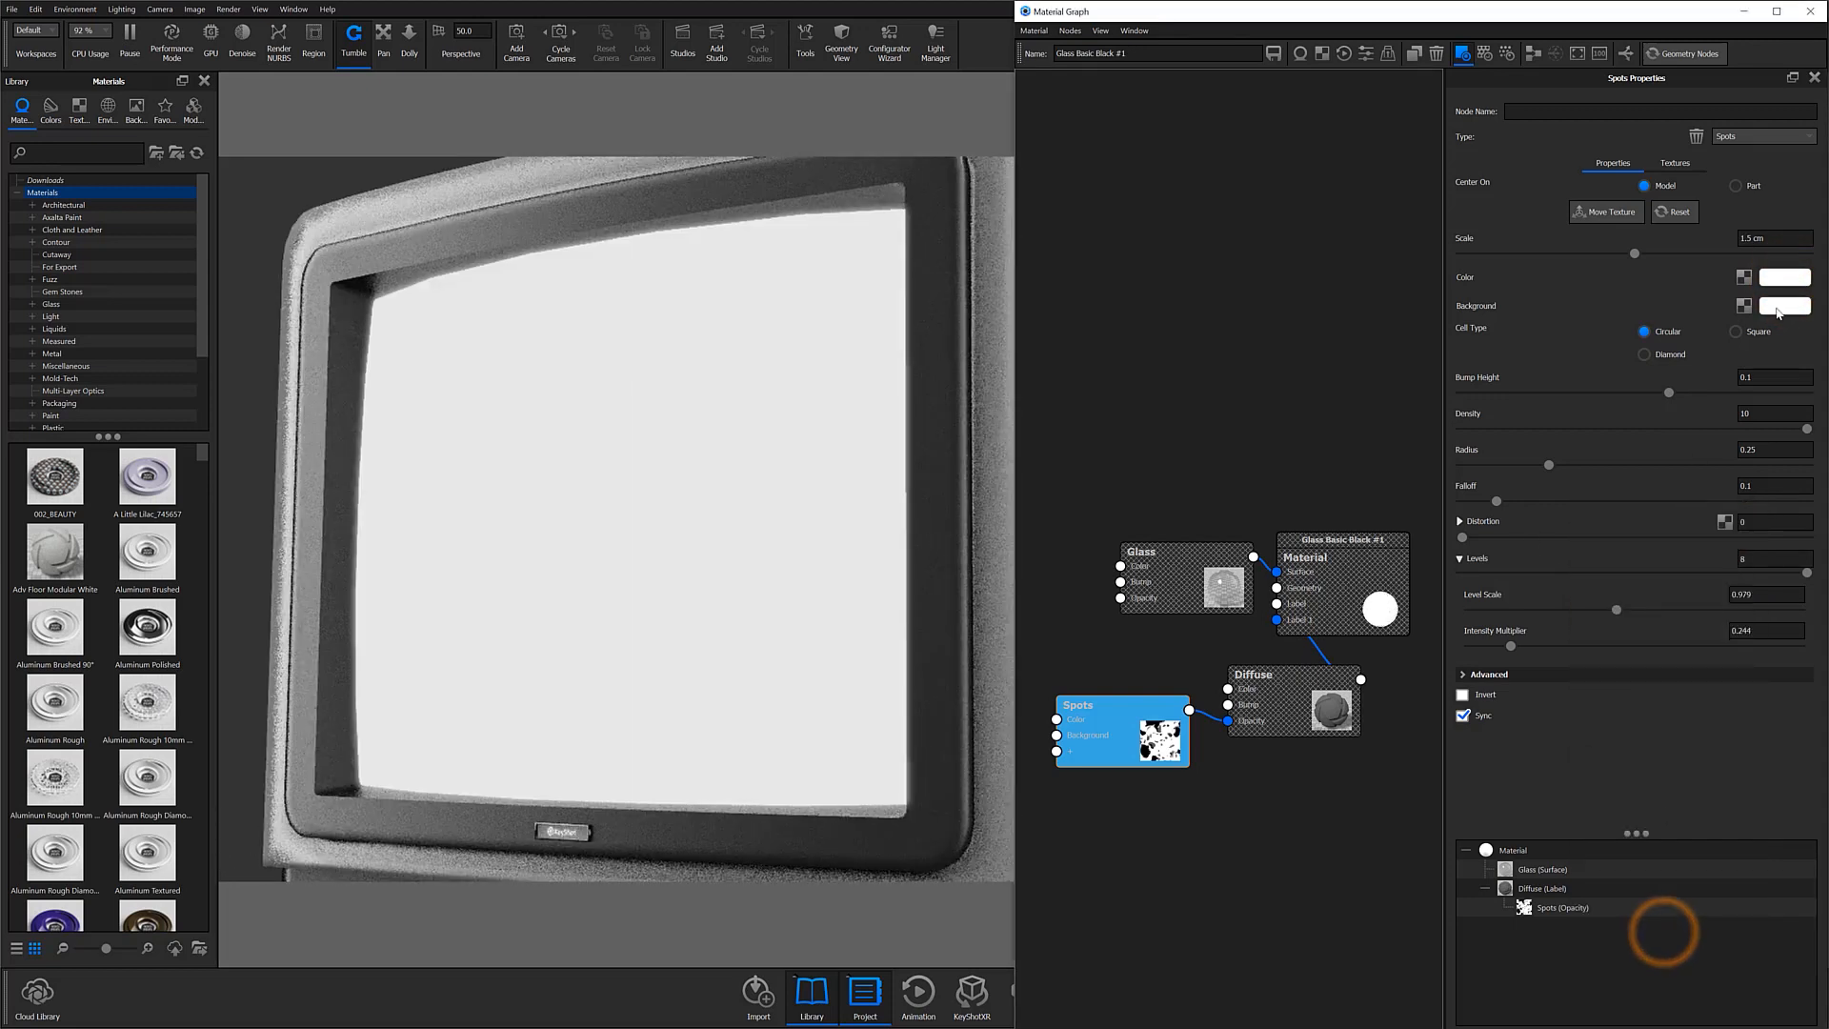
left_click(1778, 304)
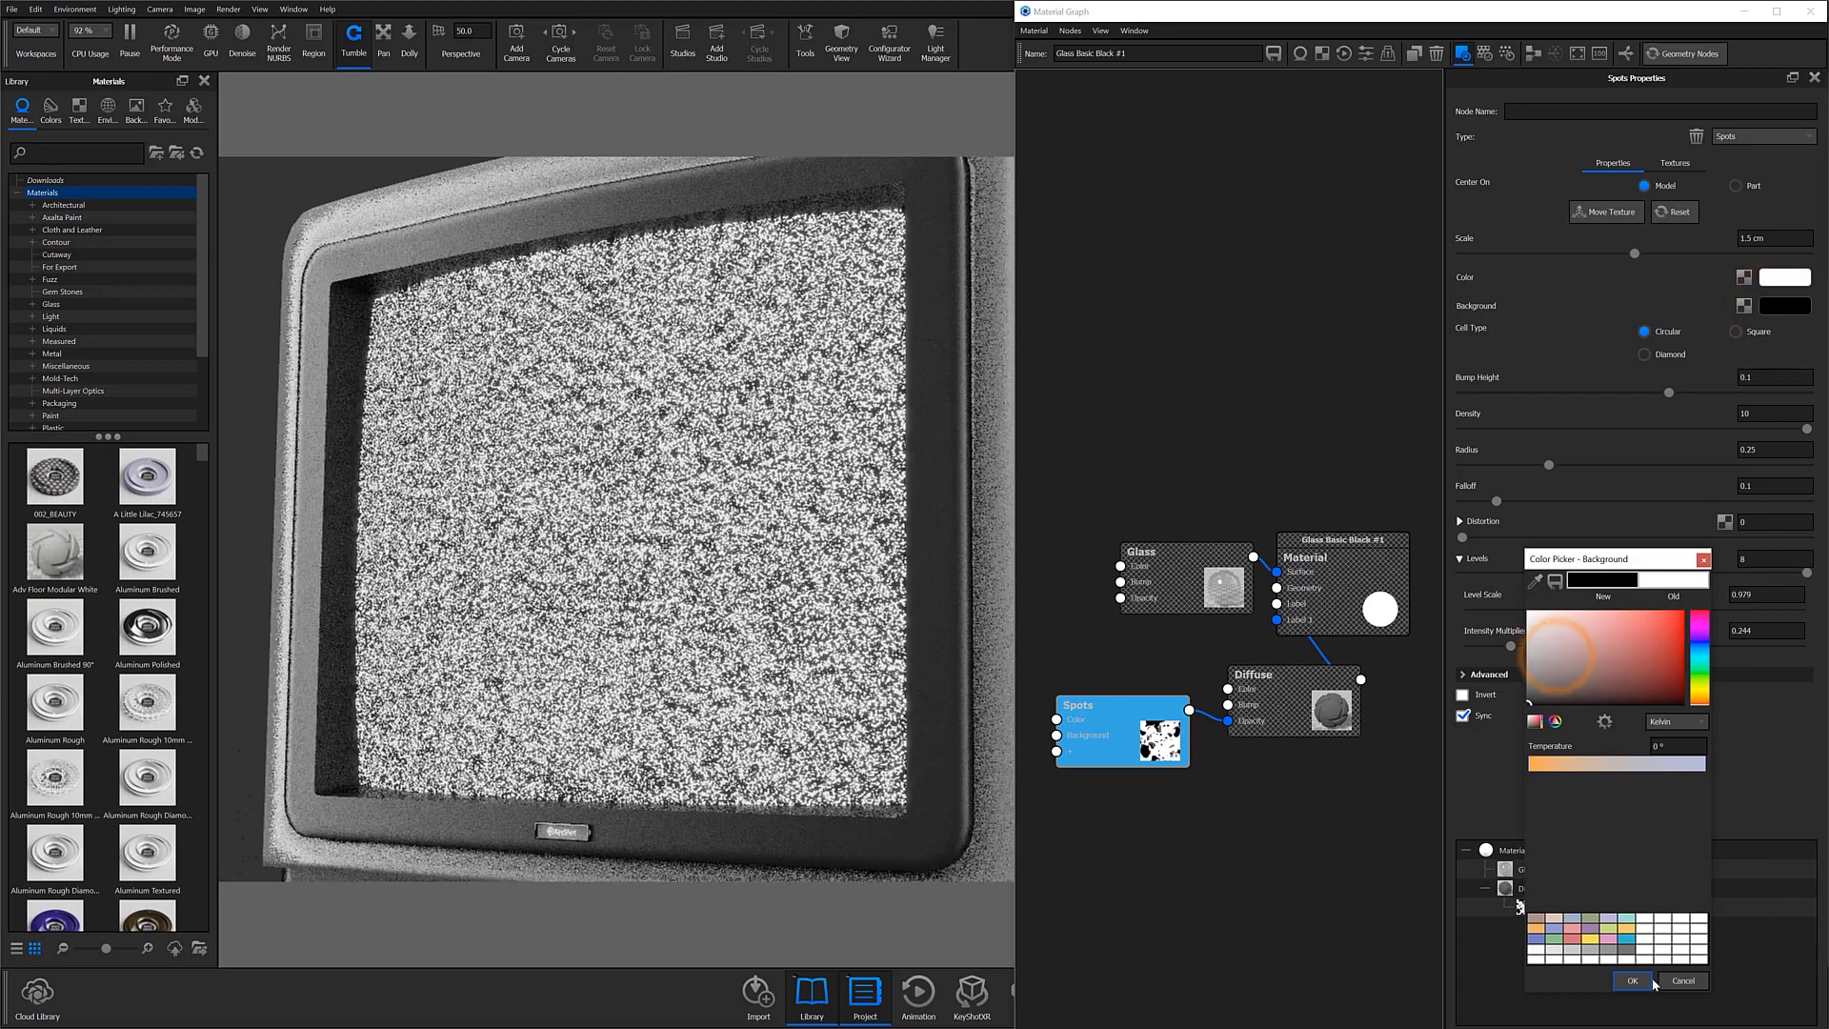
left_click(1633, 980)
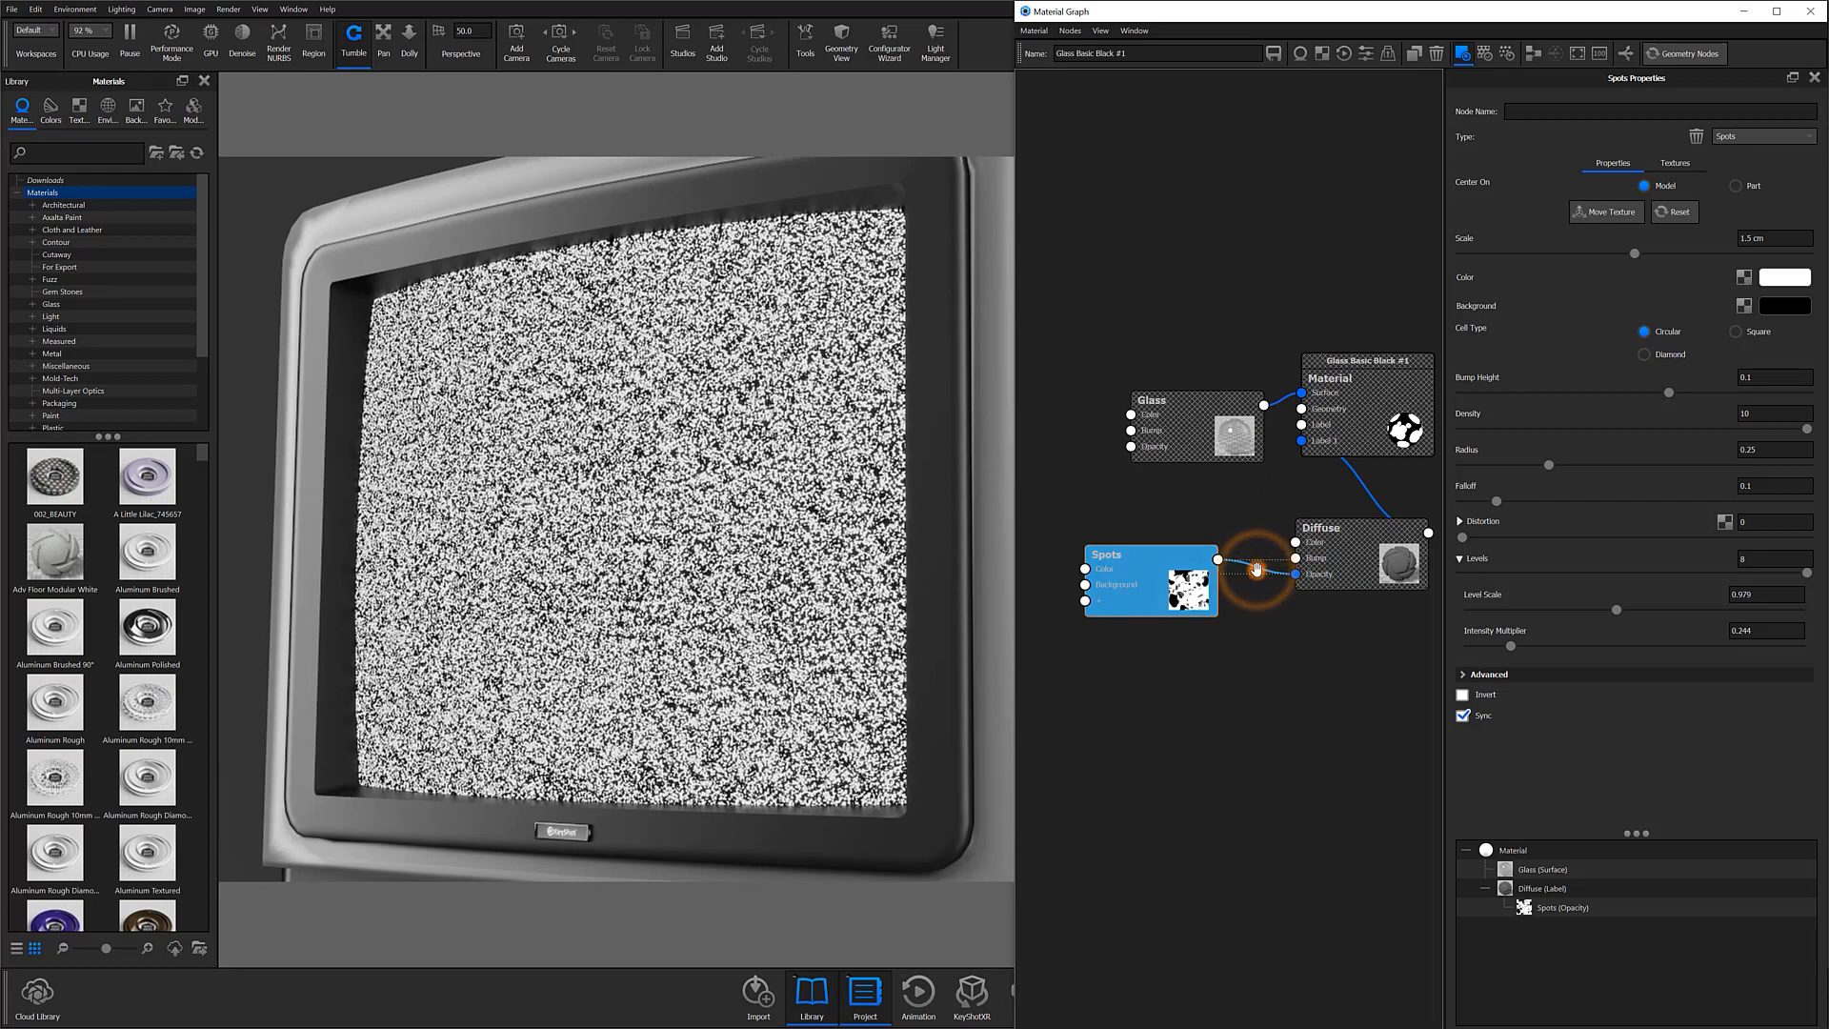
Insert a Color Composite utility node on the Spots-to-Diffuse opacity link
right_click(1250, 572)
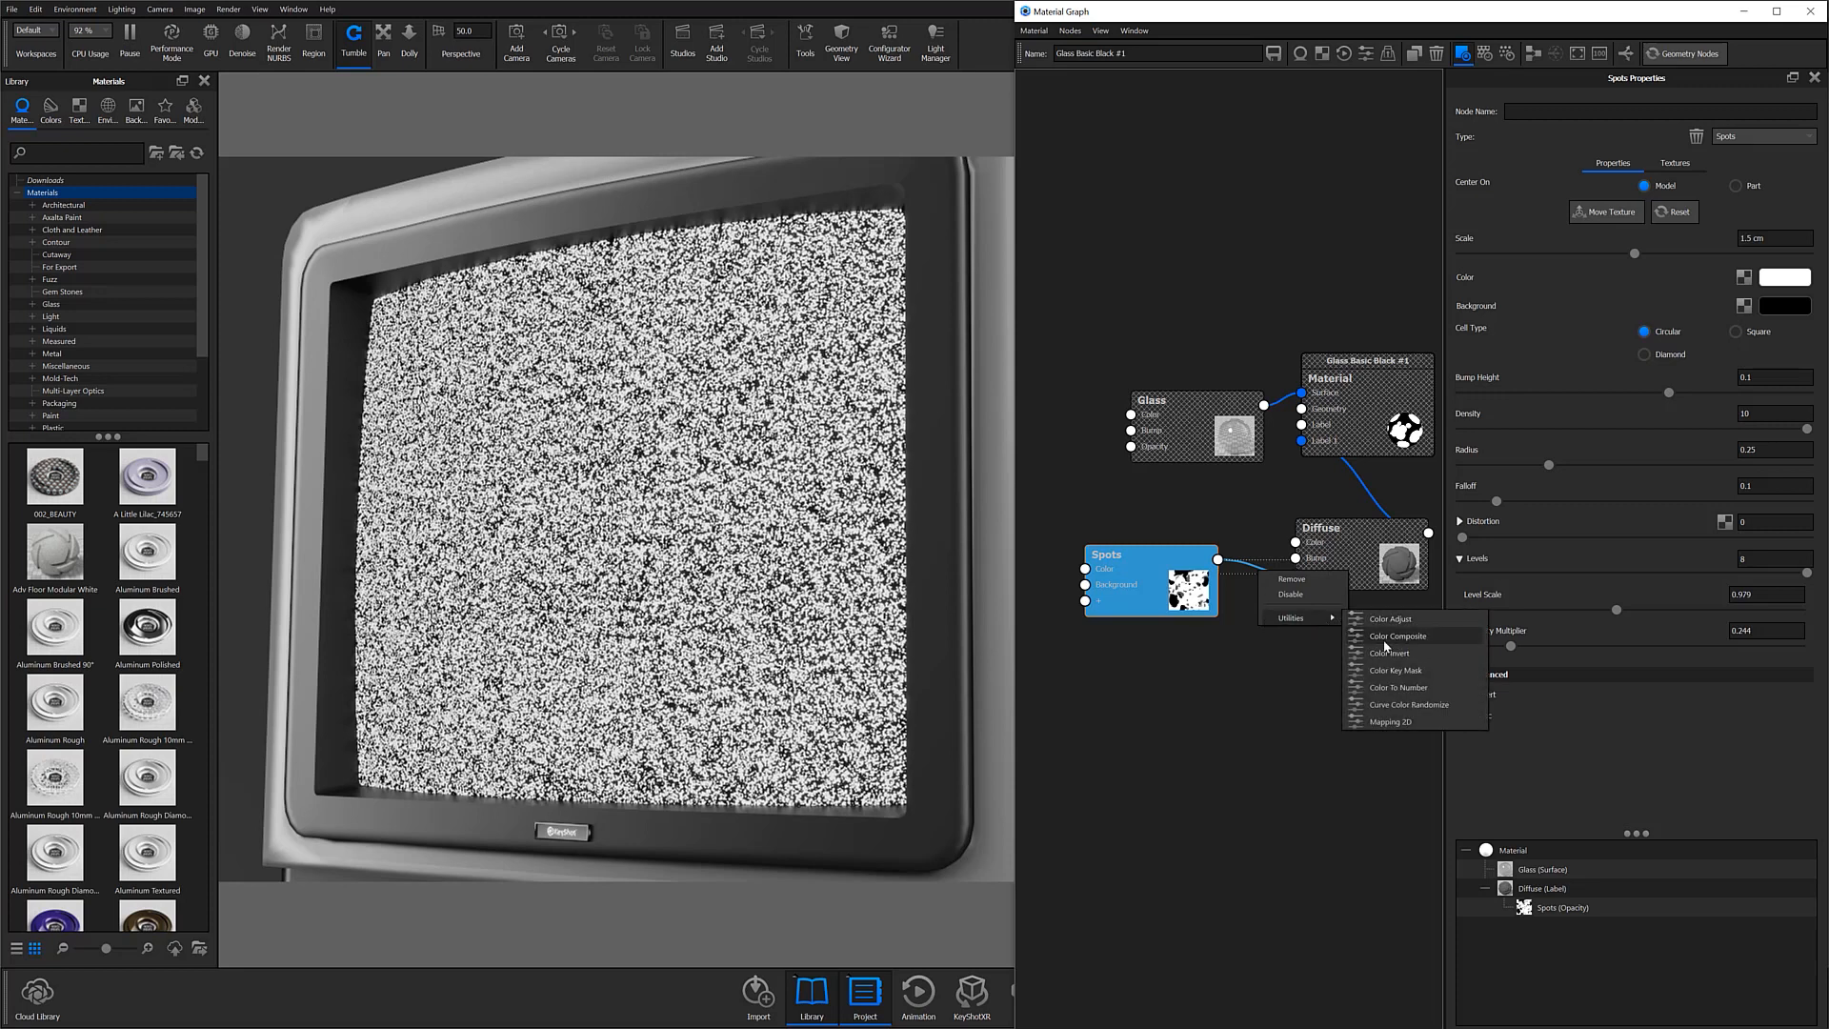
left_click(1397, 637)
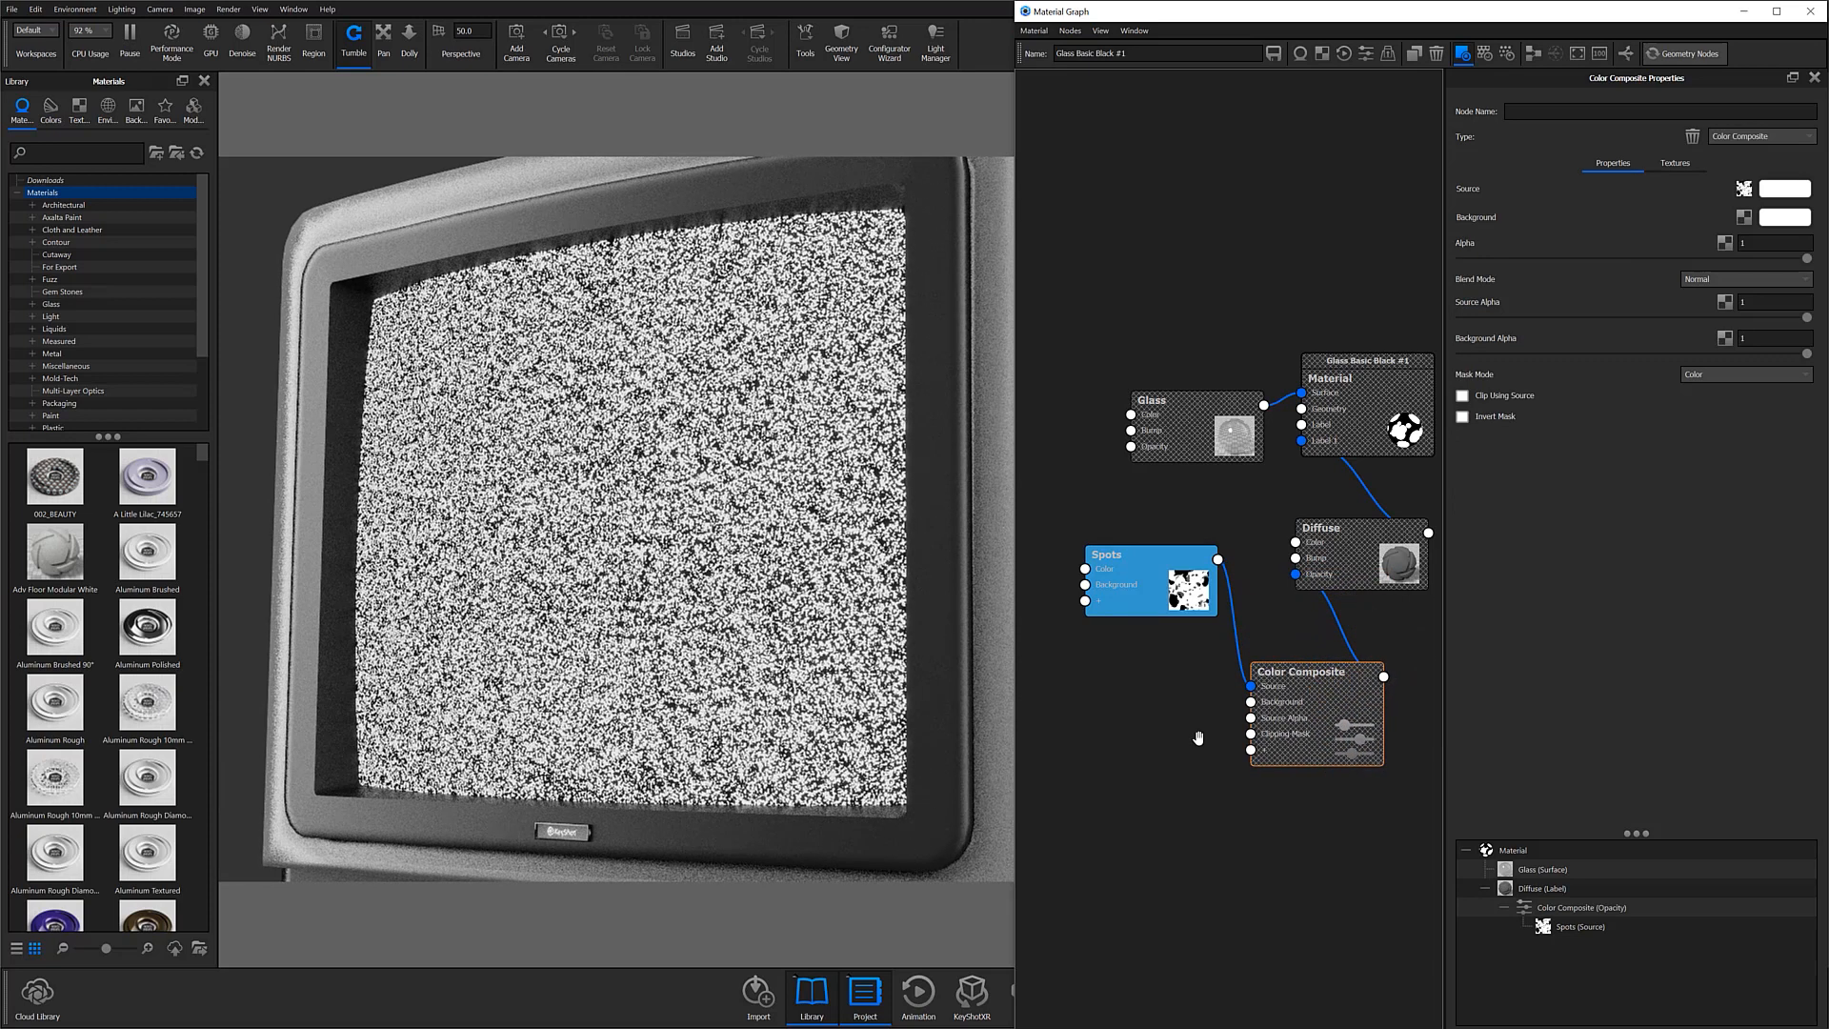
left_click(1149, 555)
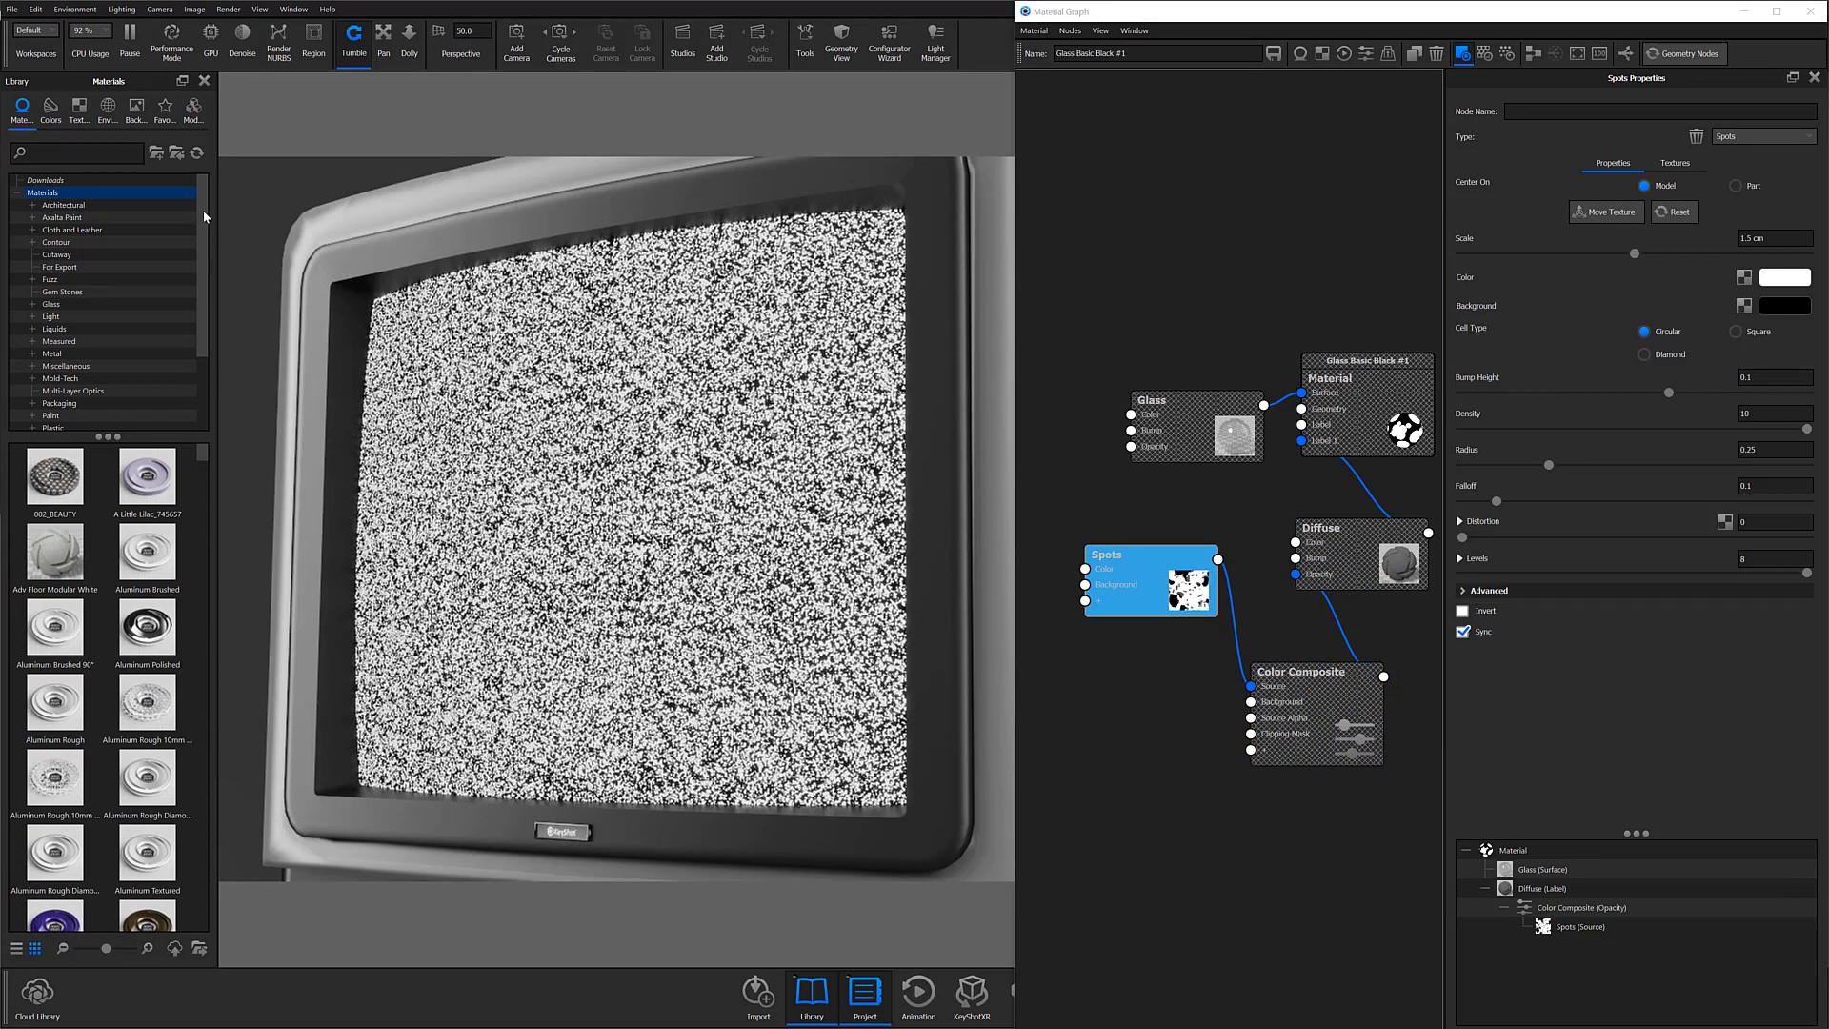
left_click(76, 105)
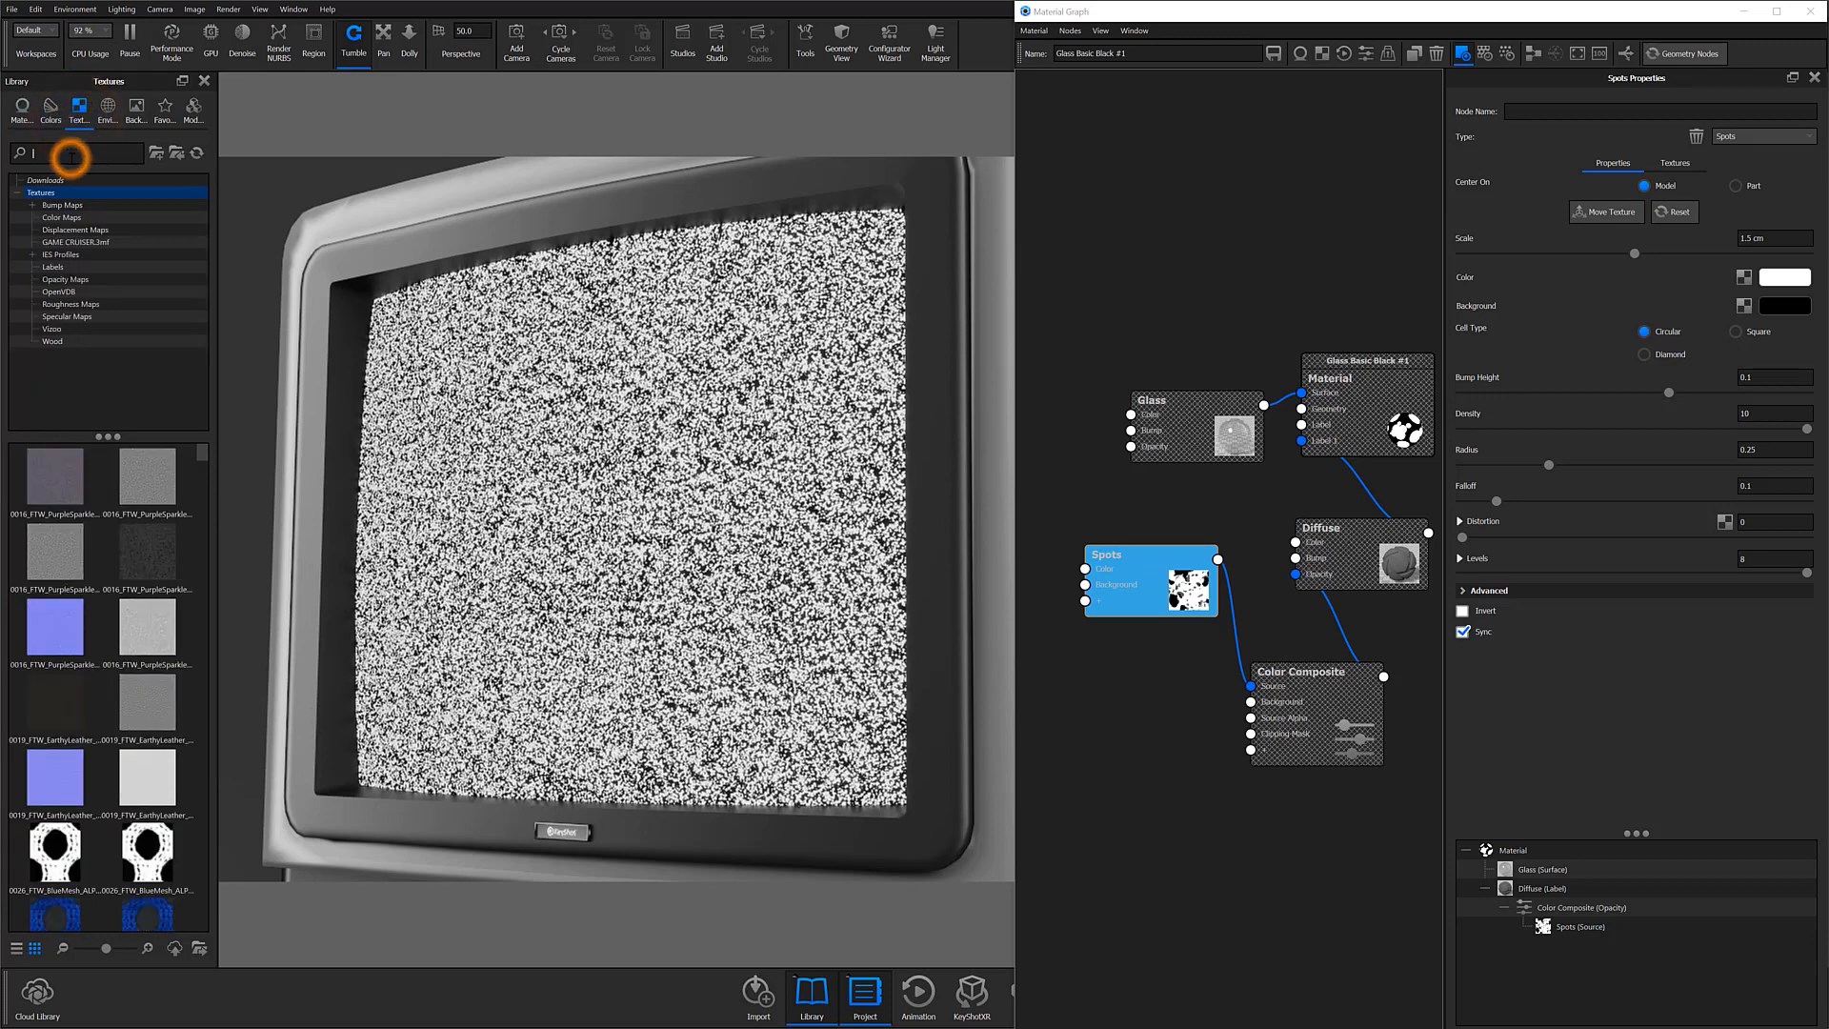
Search 'dusty', feed dusty-painted-metal into the Color Composite background with Multiply blend
type("dusty")
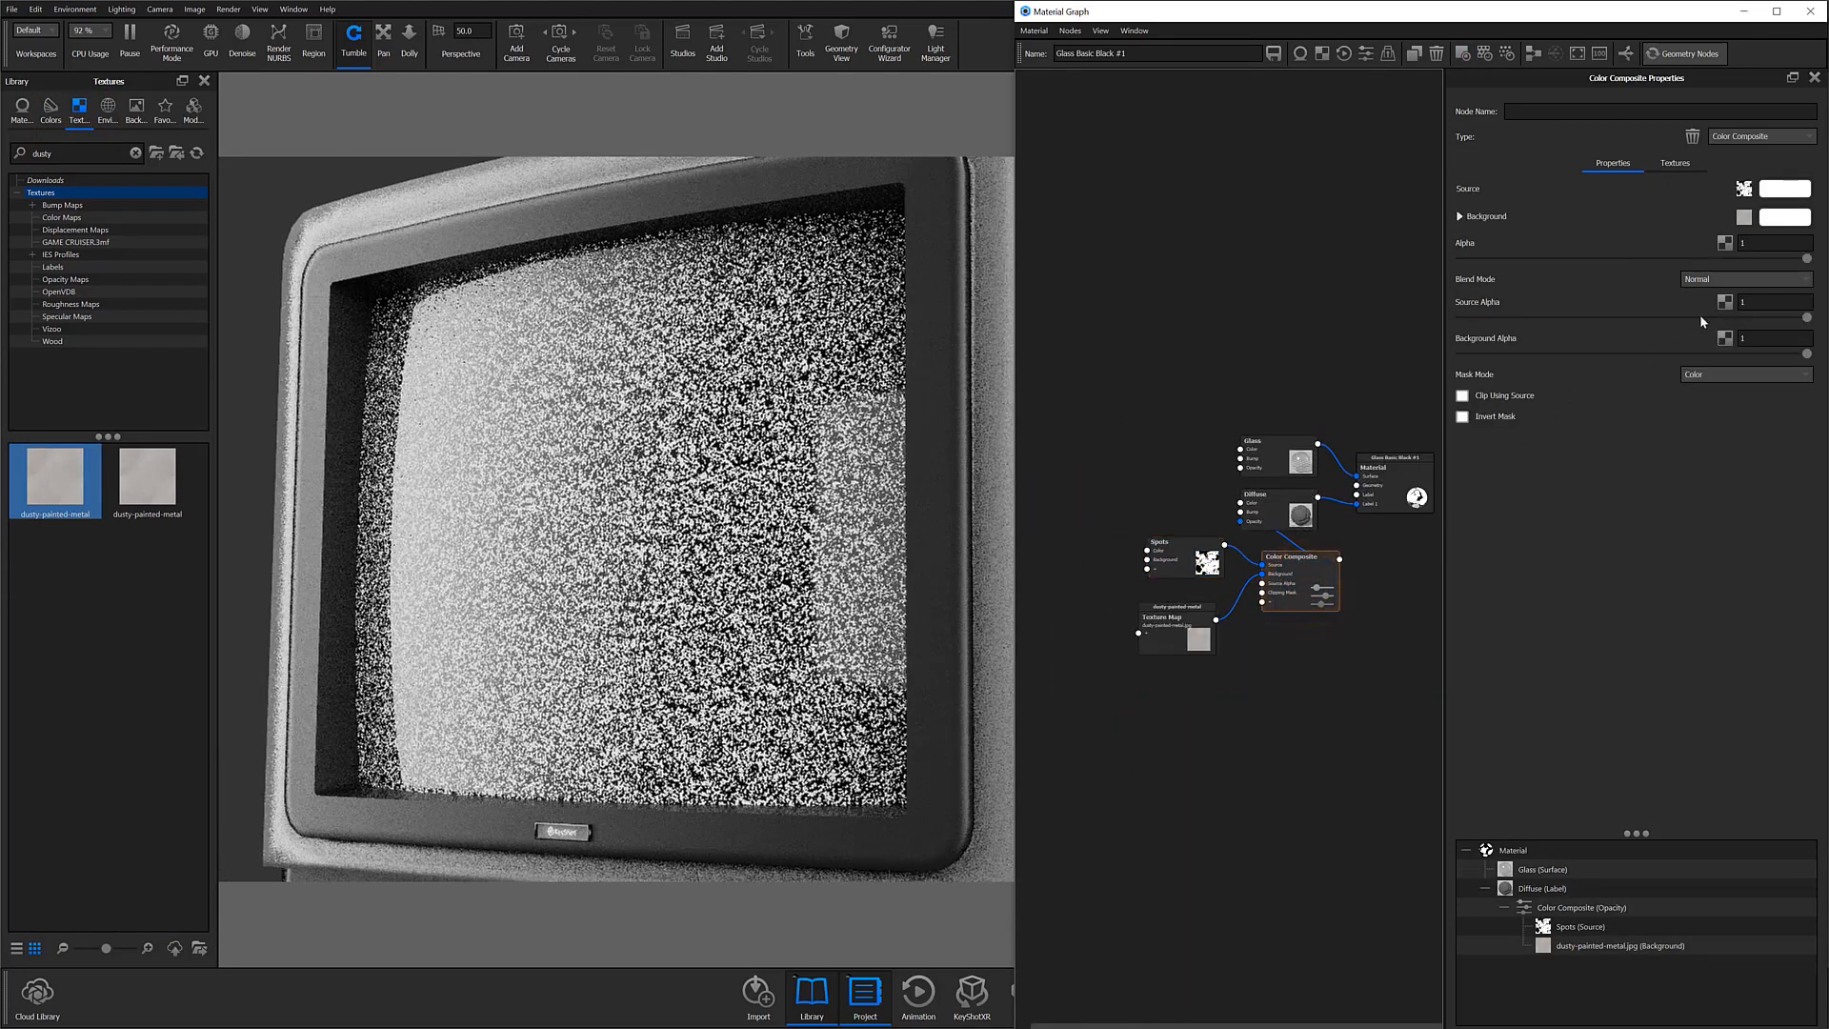
left_click(1743, 279)
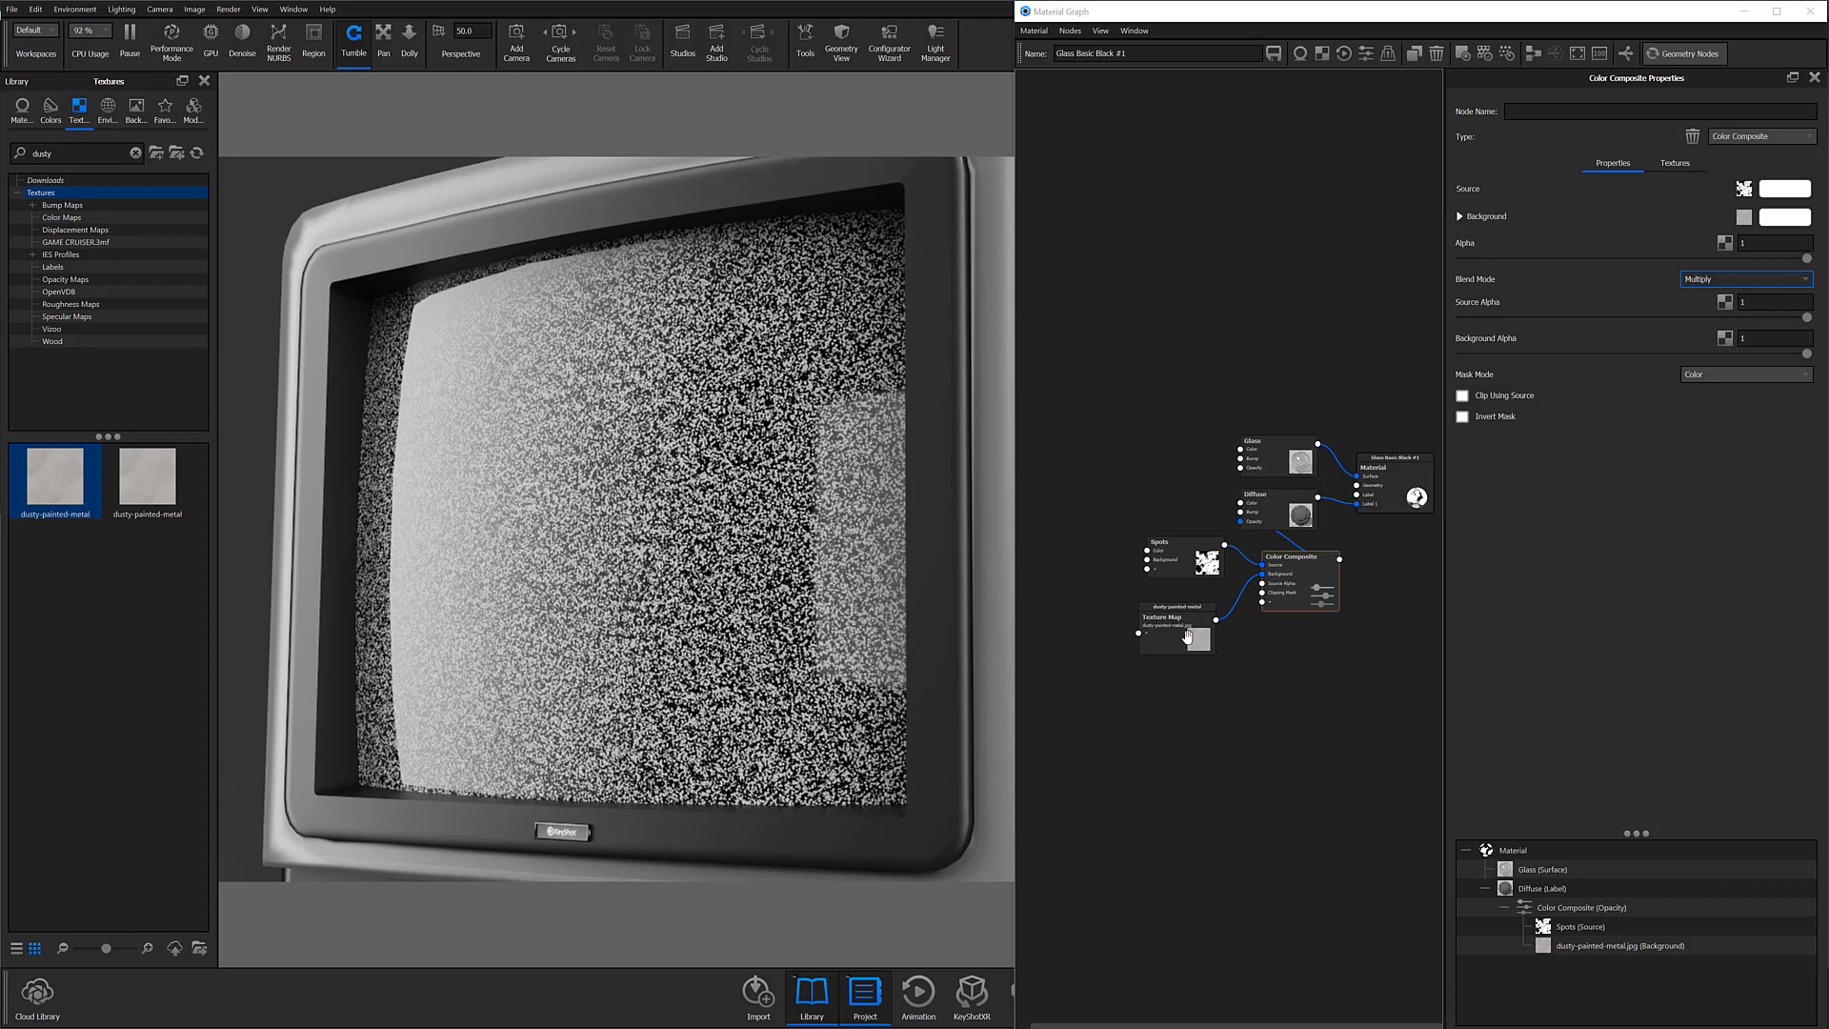
left_click(1175, 615)
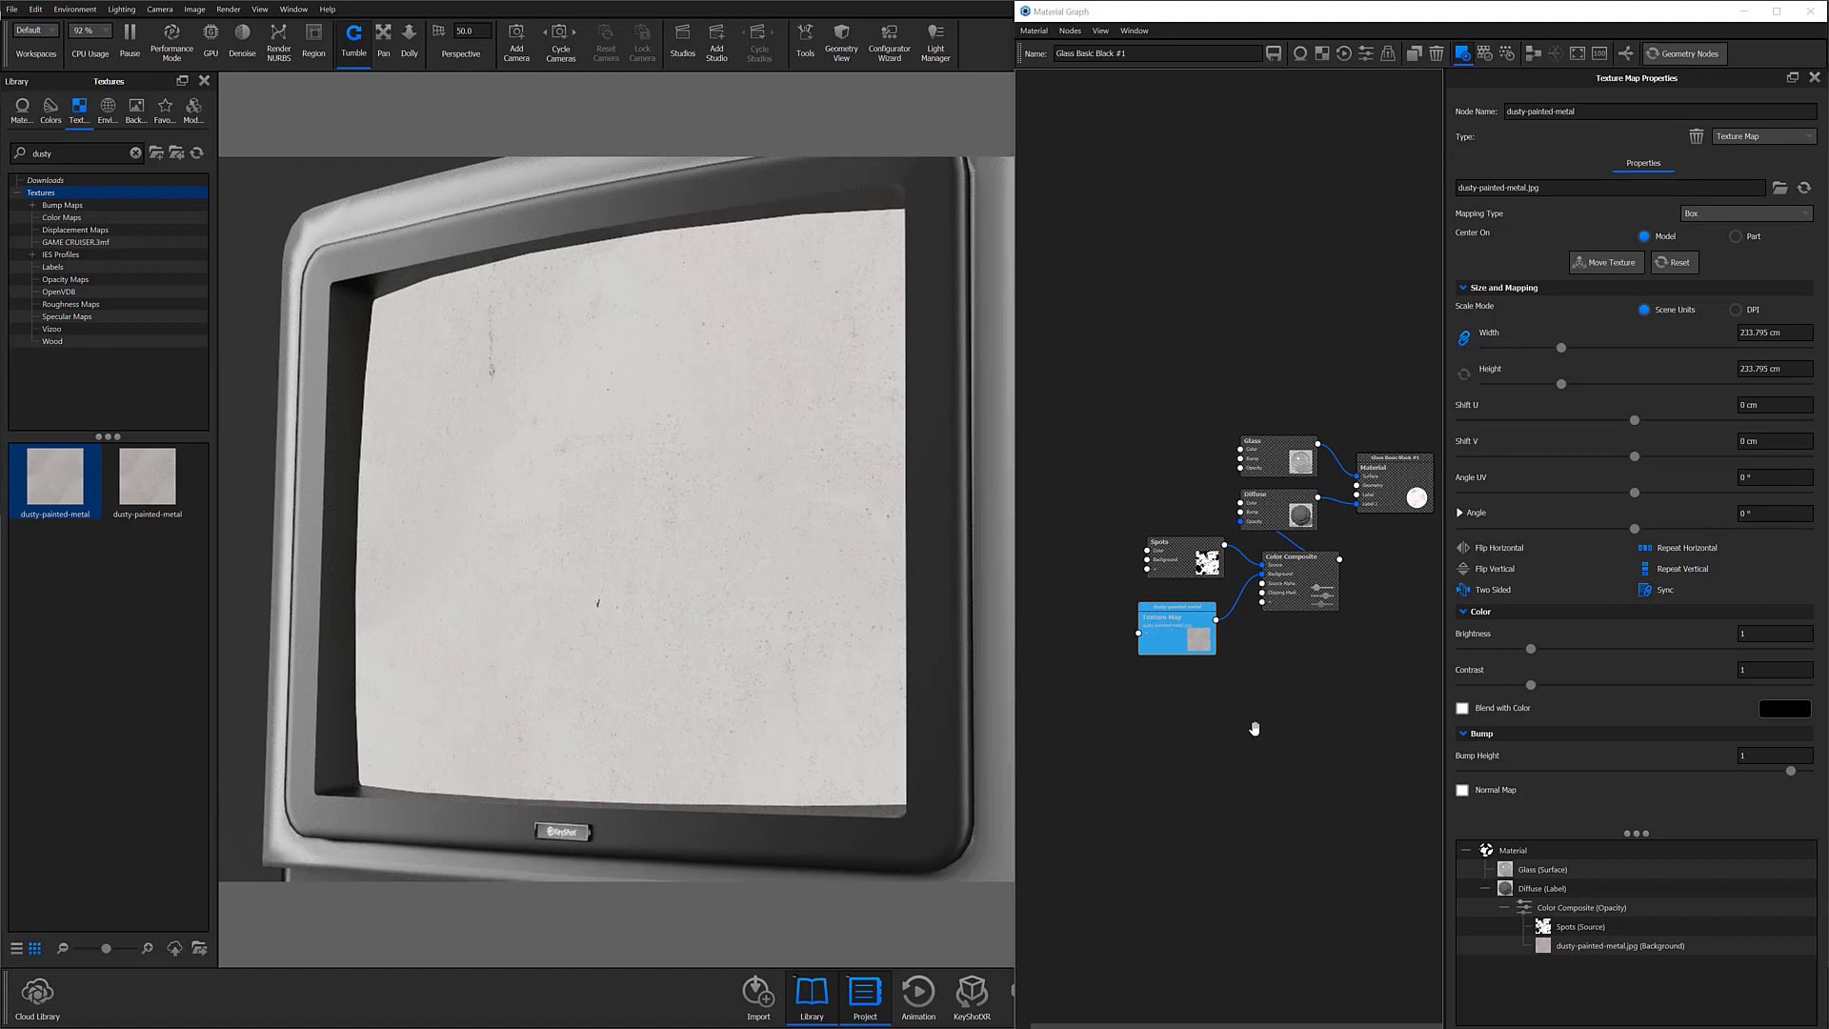
left_click_drag(1176, 615, 1118, 660)
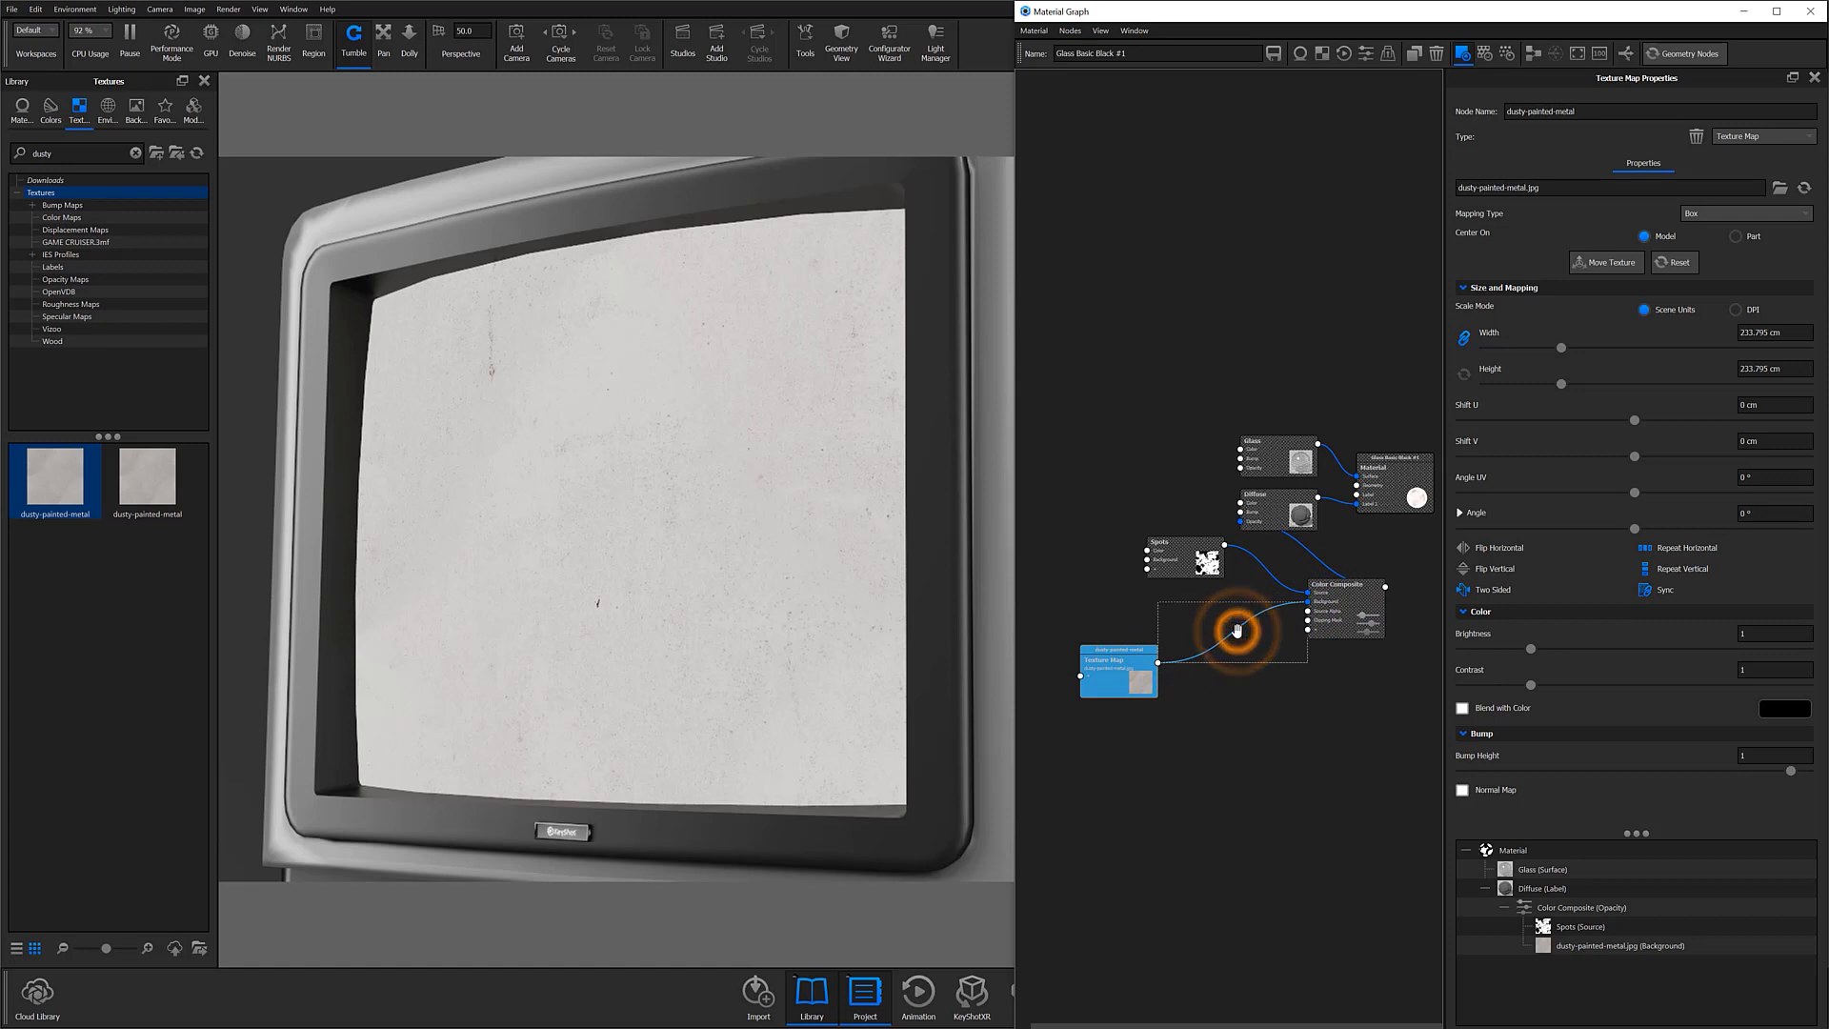
Insert a Color To Number node on the dusty texture link and tune its input/output ranges
right_click(1235, 627)
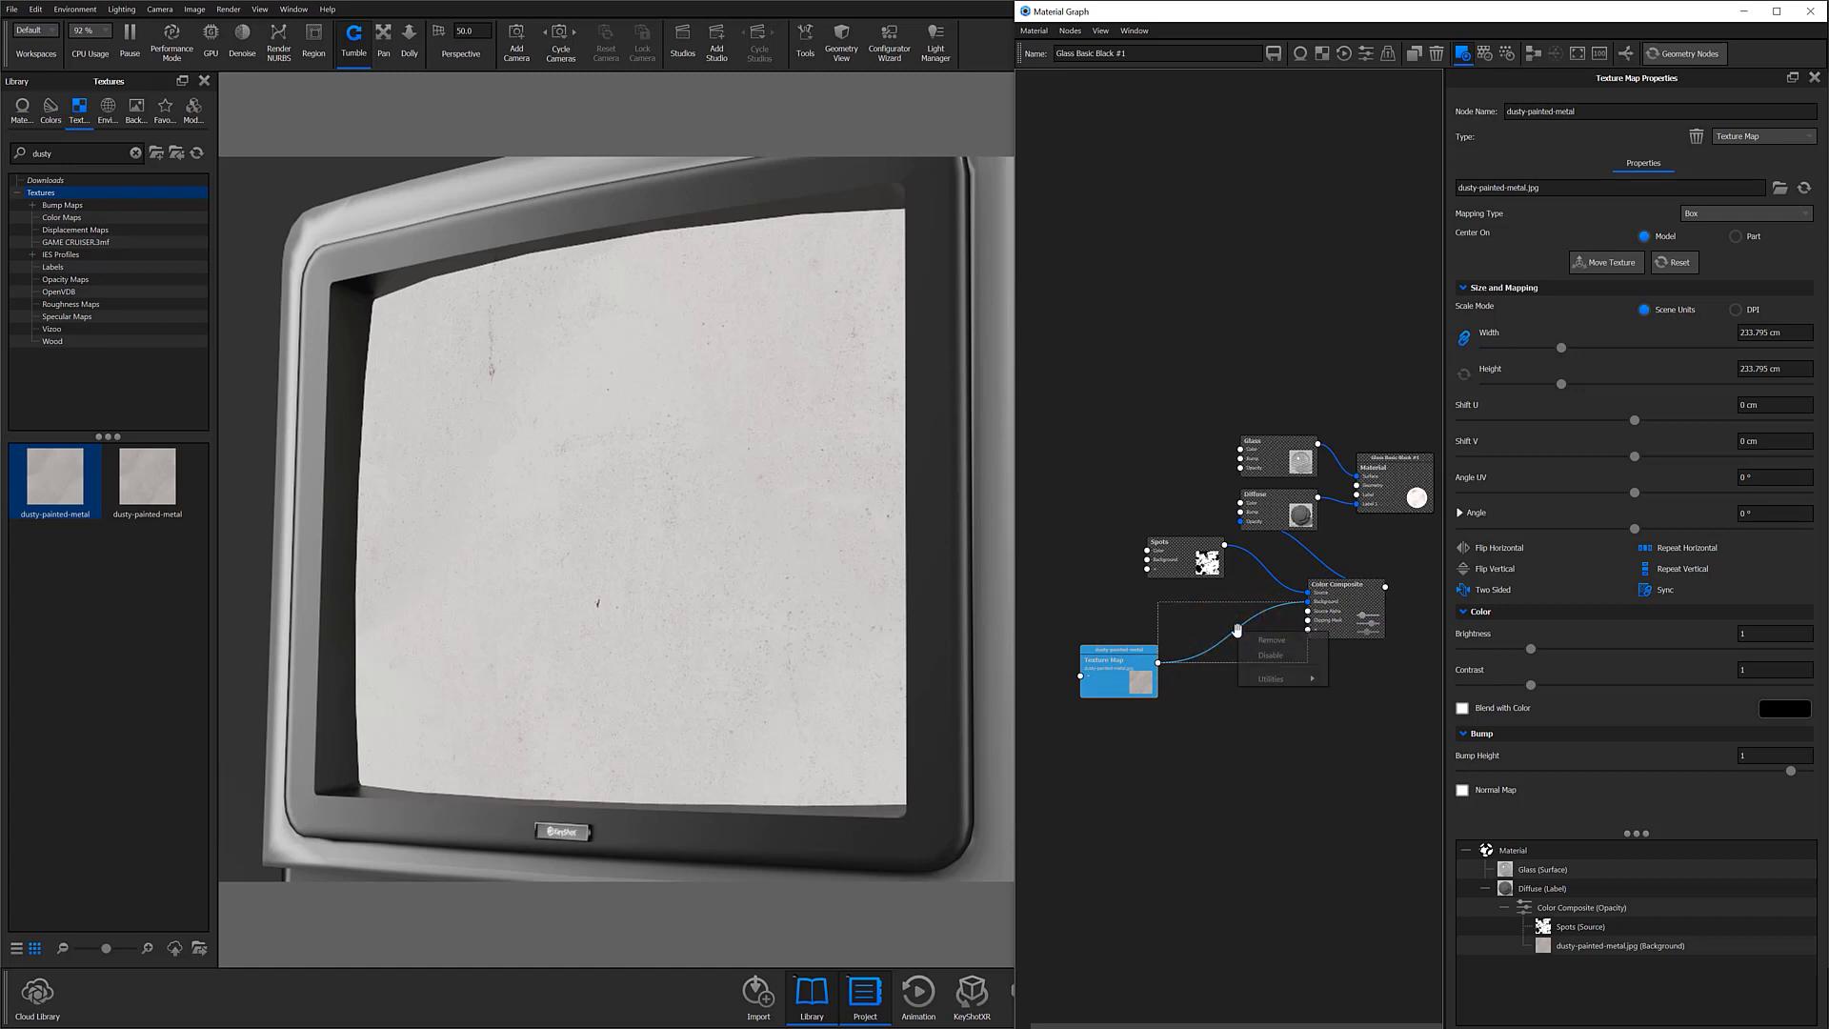
mouse_move(1271, 678)
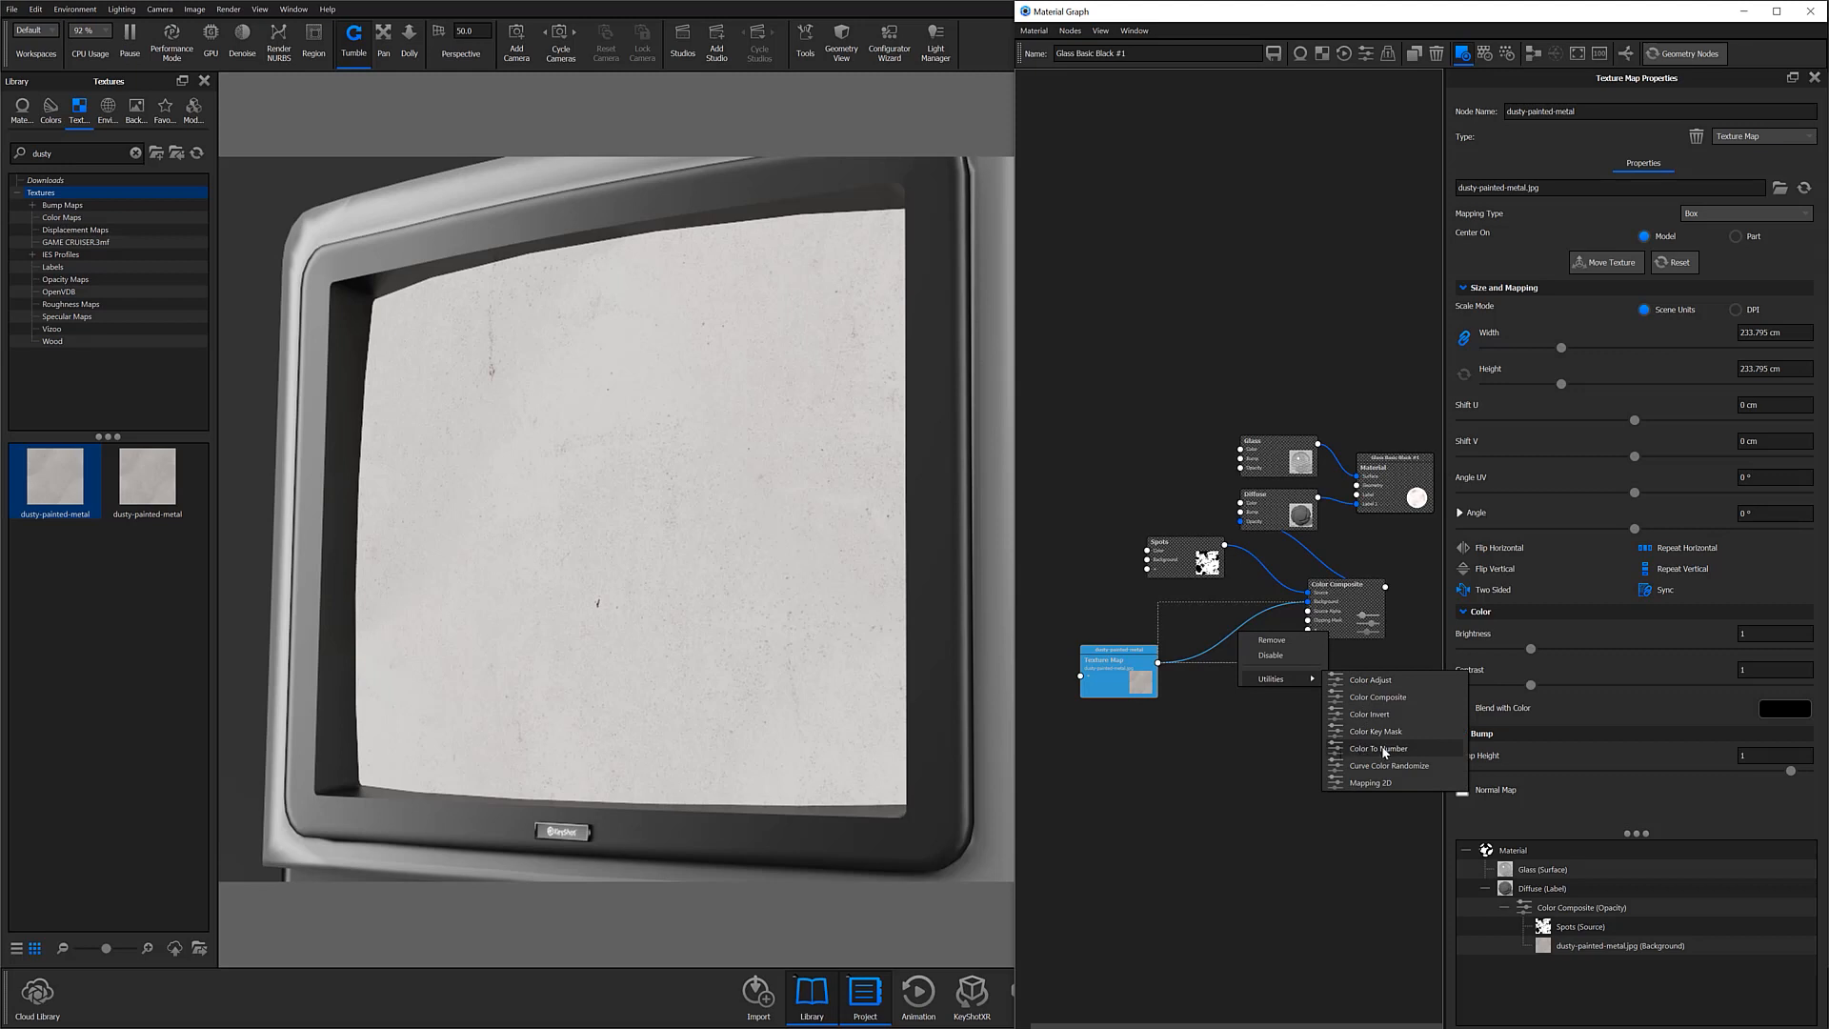
left_click(1364, 746)
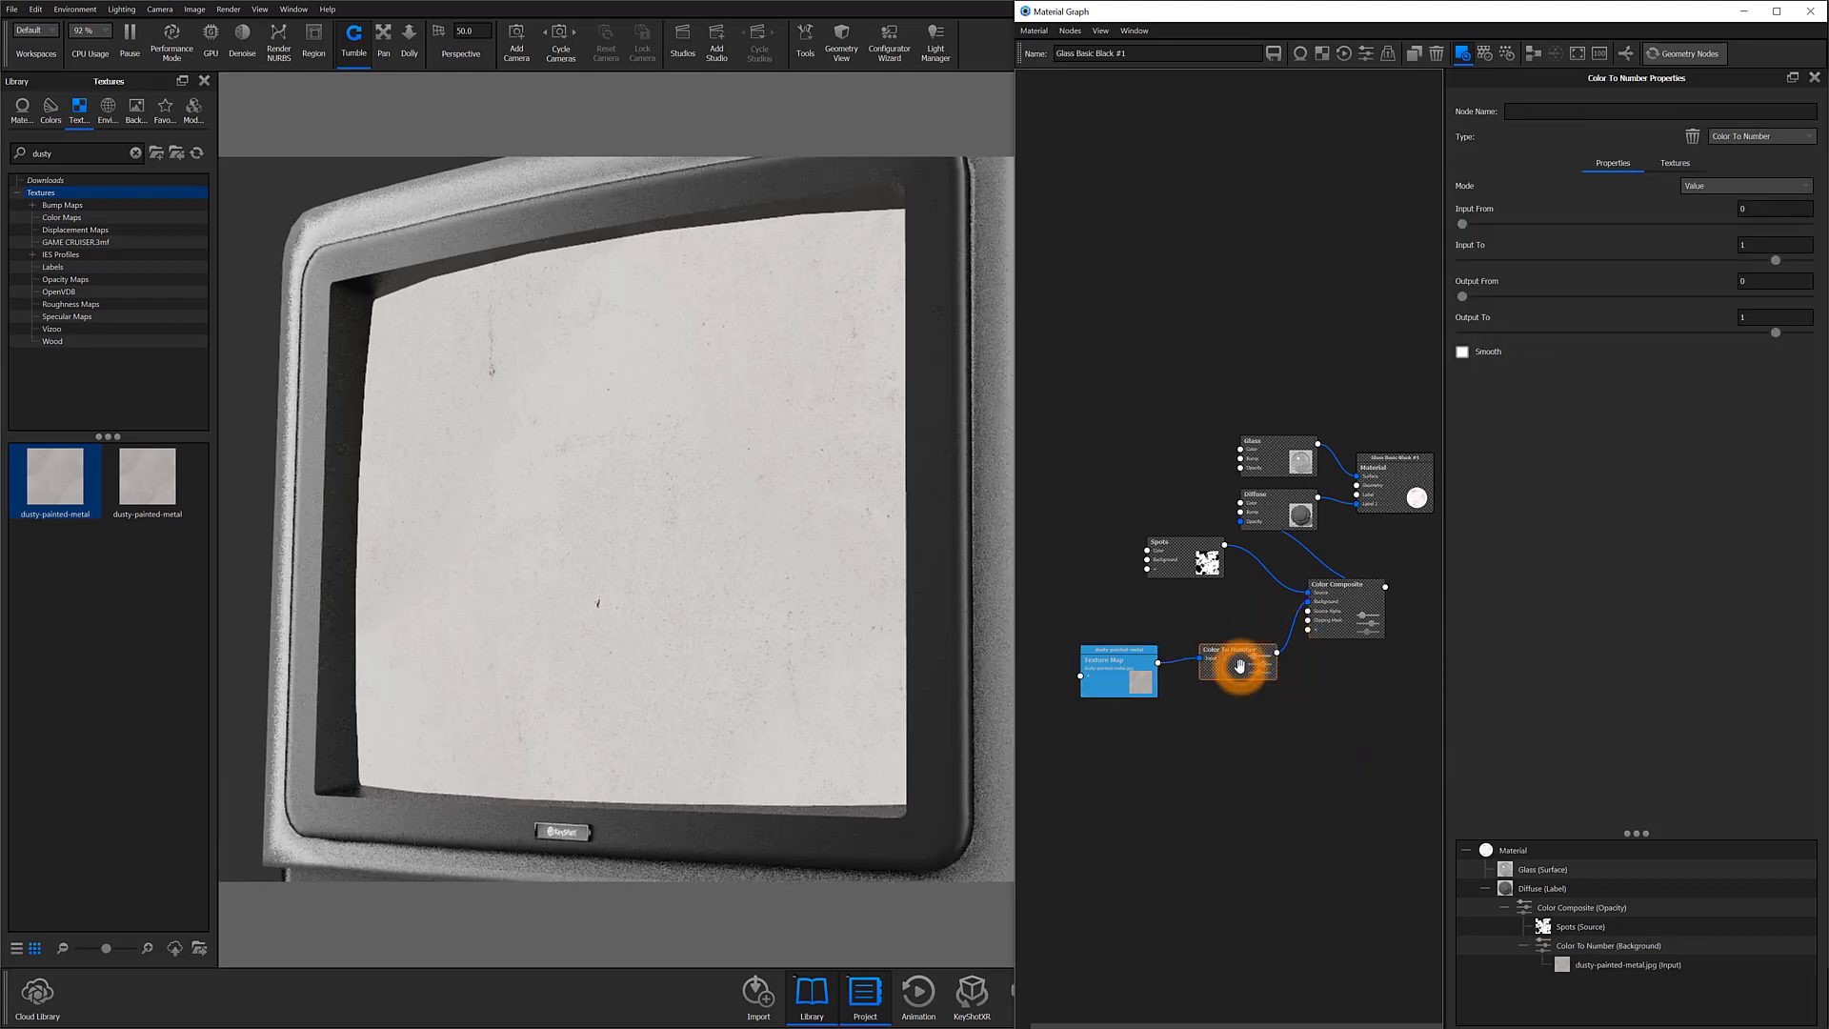
left_click(1240, 667)
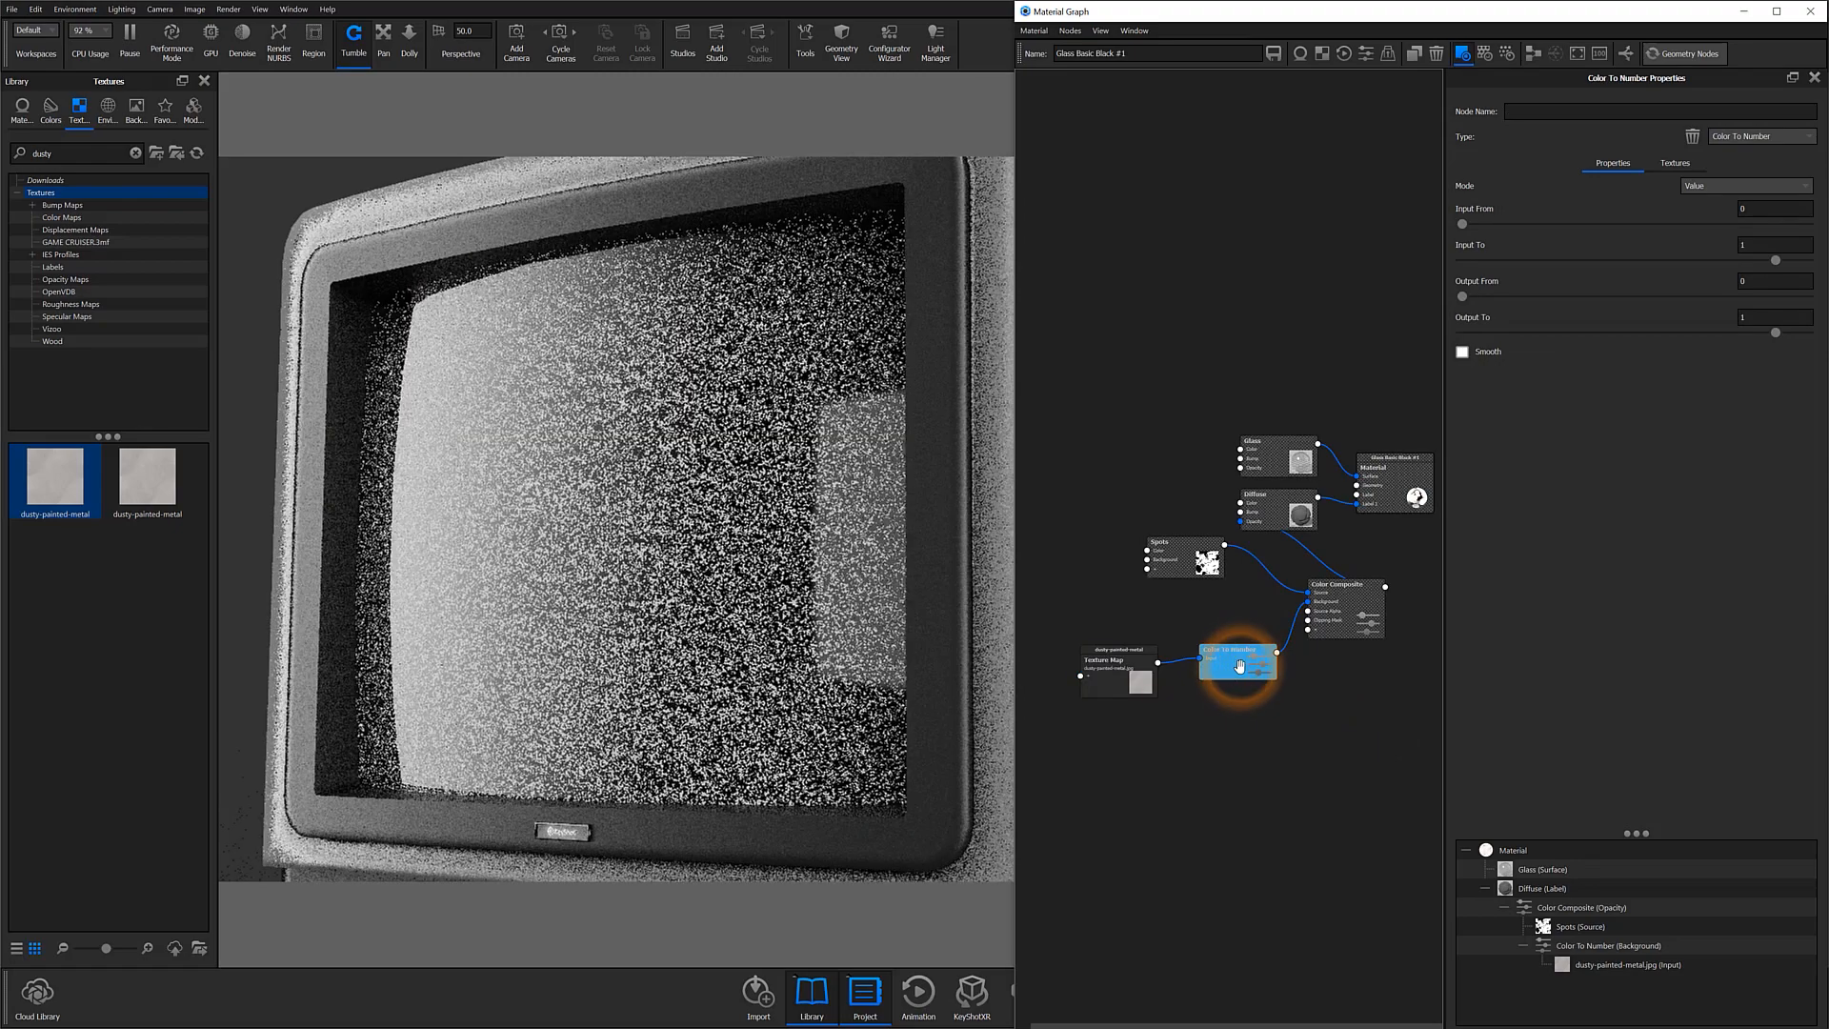
left_click_drag(1461, 224, 1572, 225)
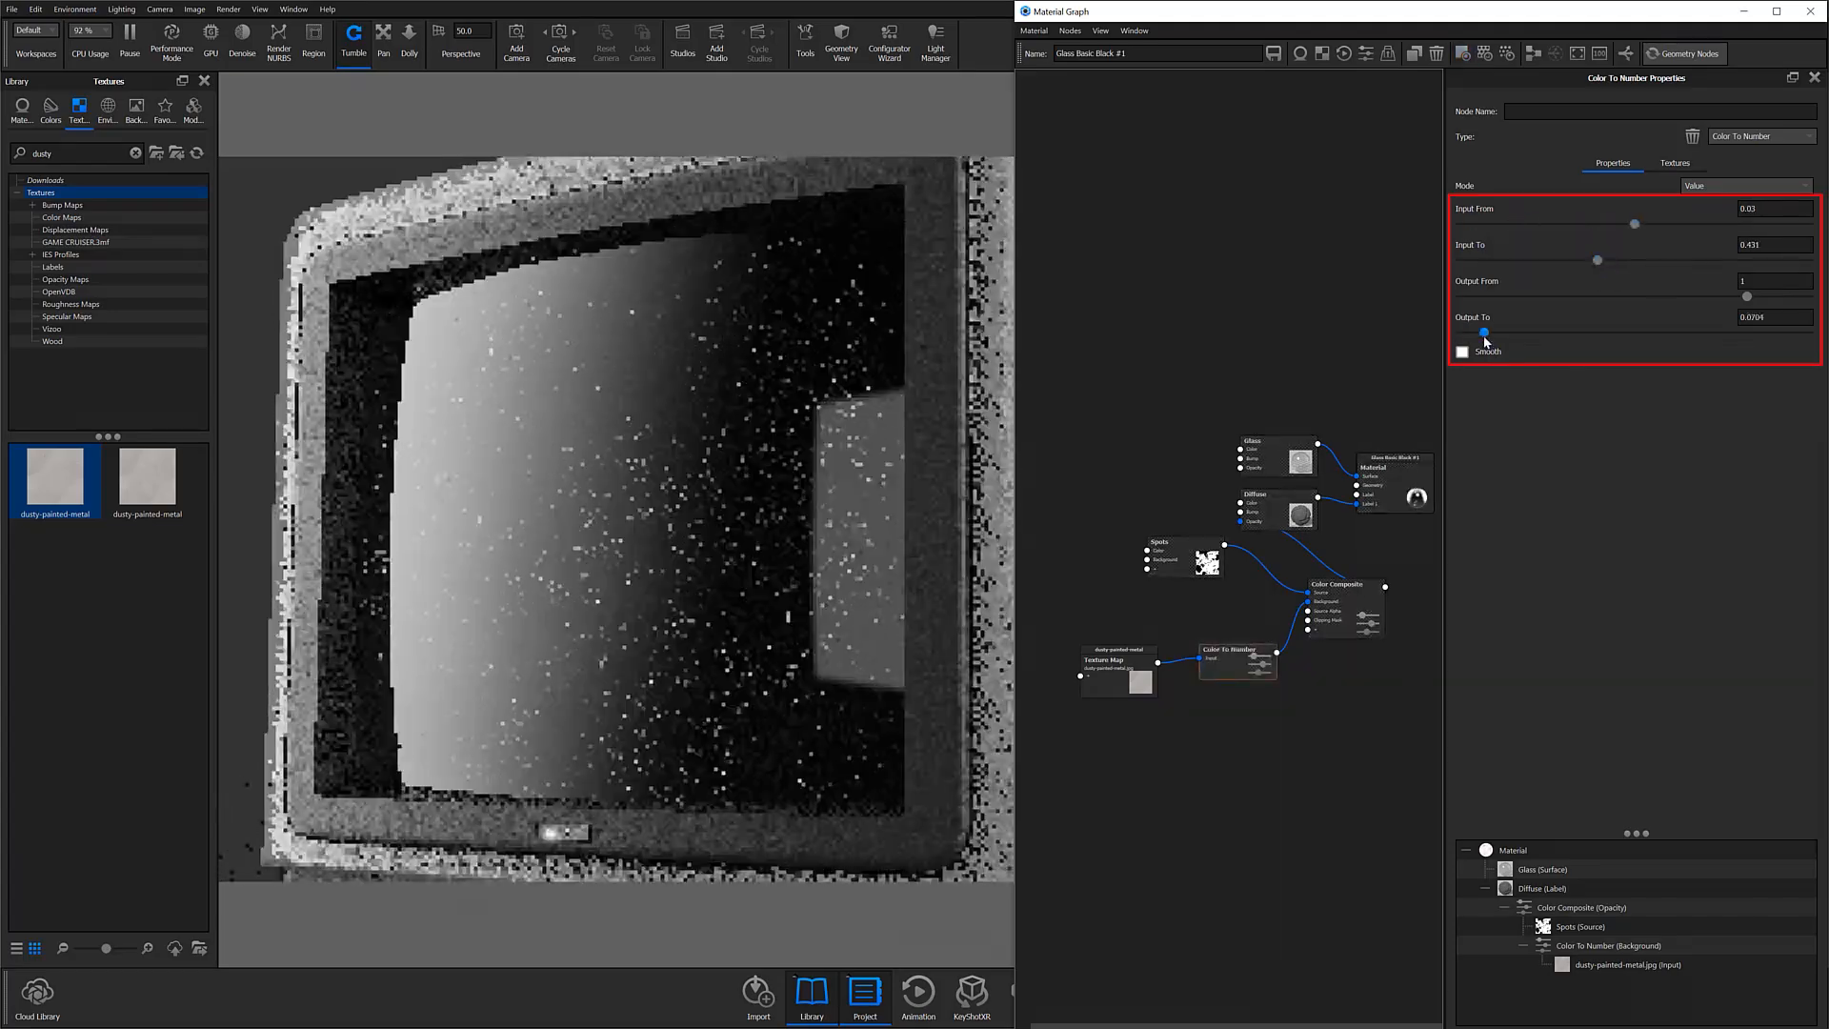
left_click_drag(1482, 334, 1511, 333)
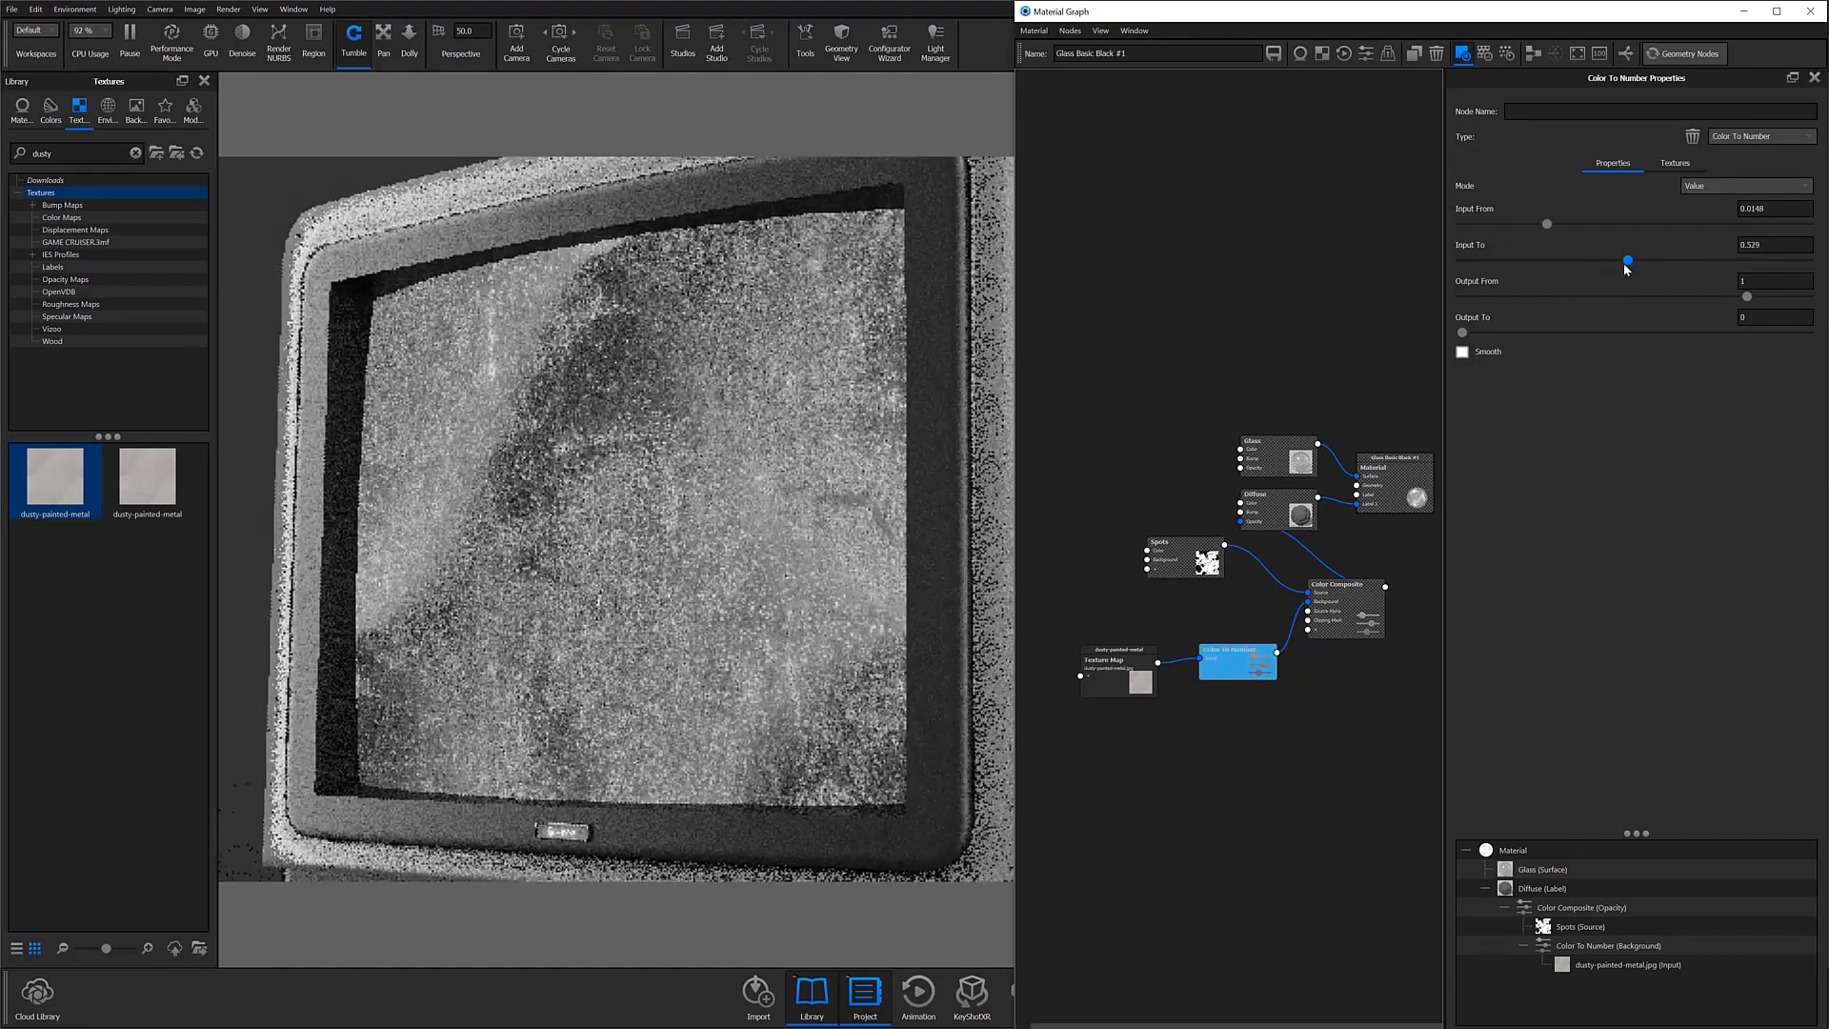
left_click_drag(1627, 259, 1608, 259)
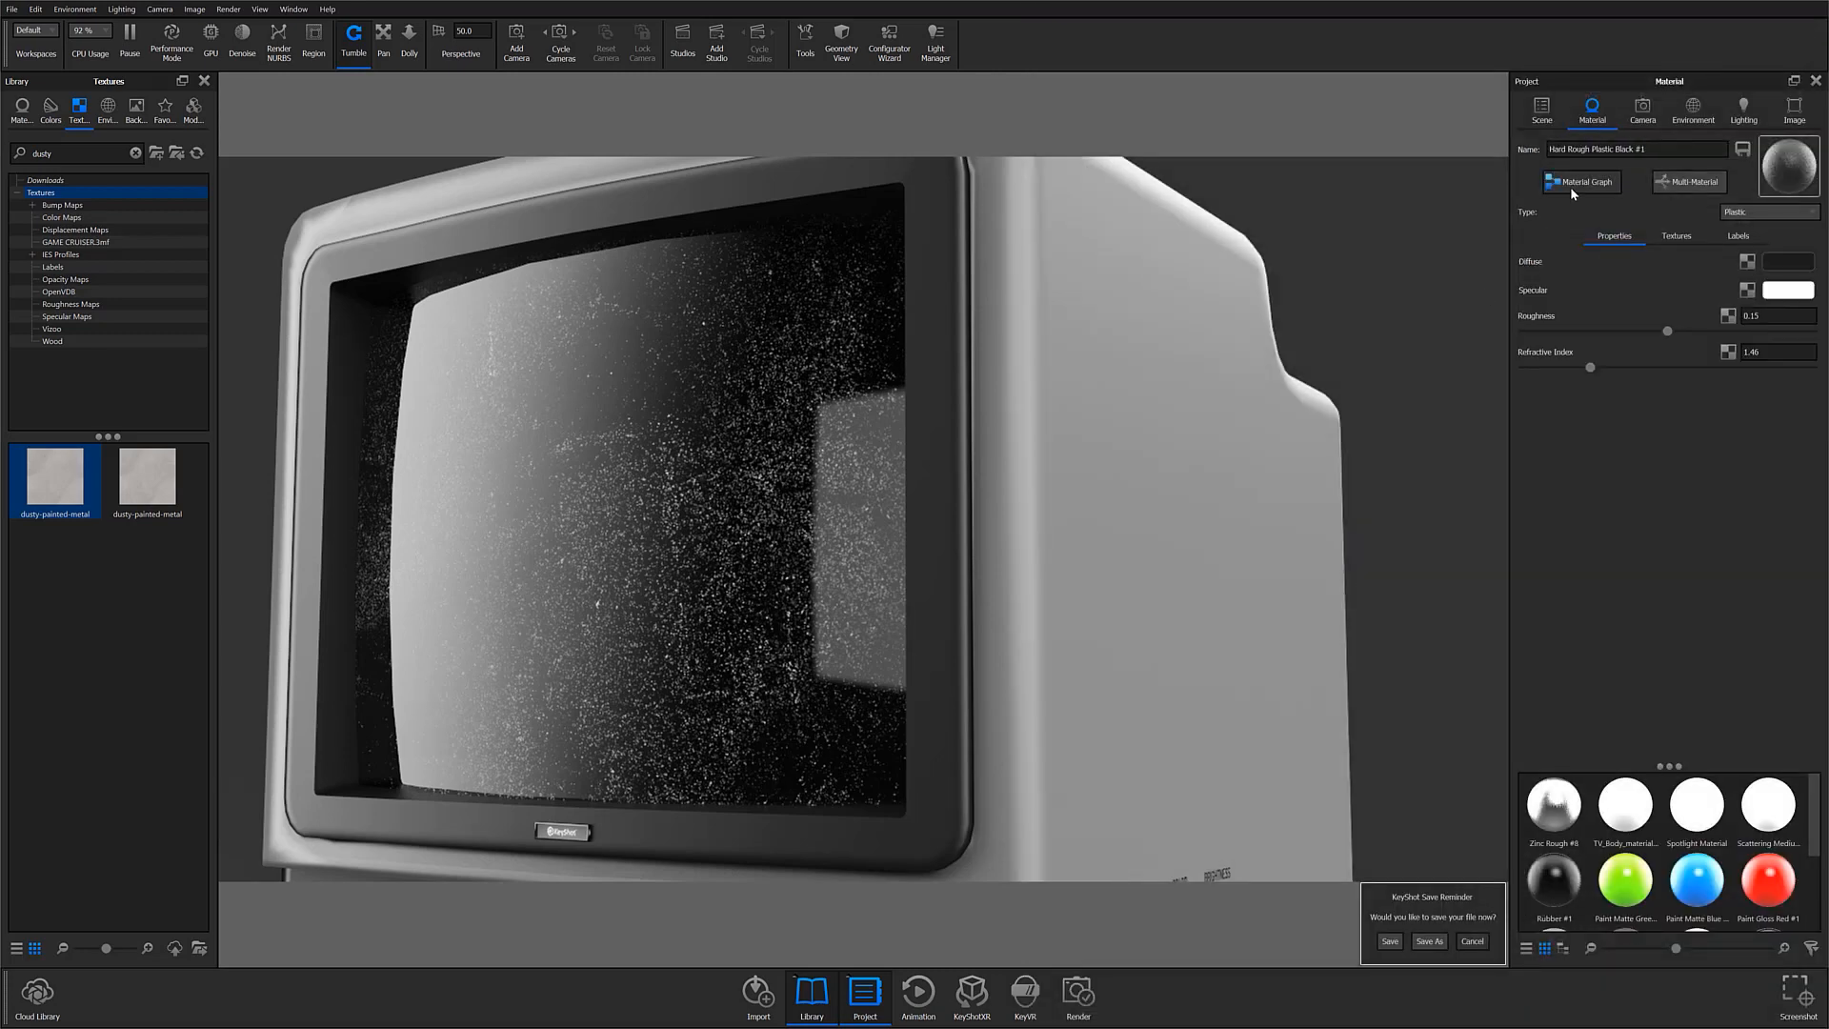
Show the Hard Rough Plastic Black #1 body material's node graph
left_click(1581, 183)
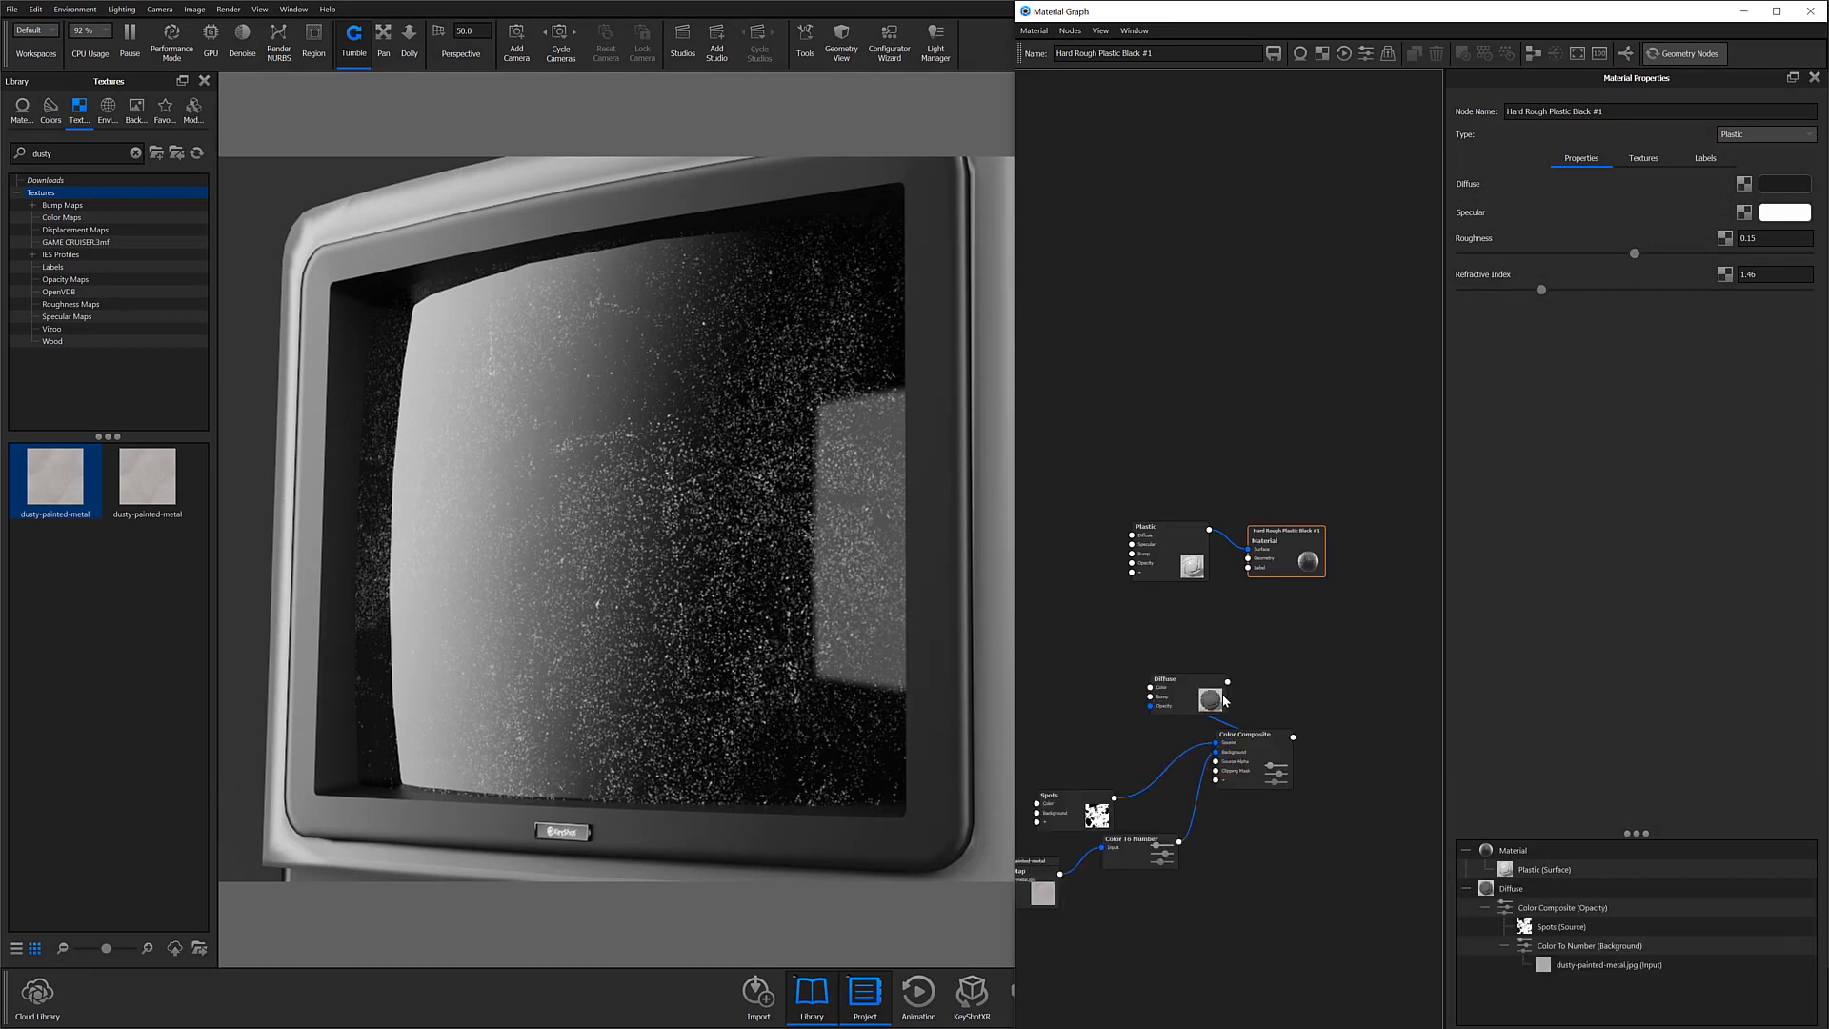